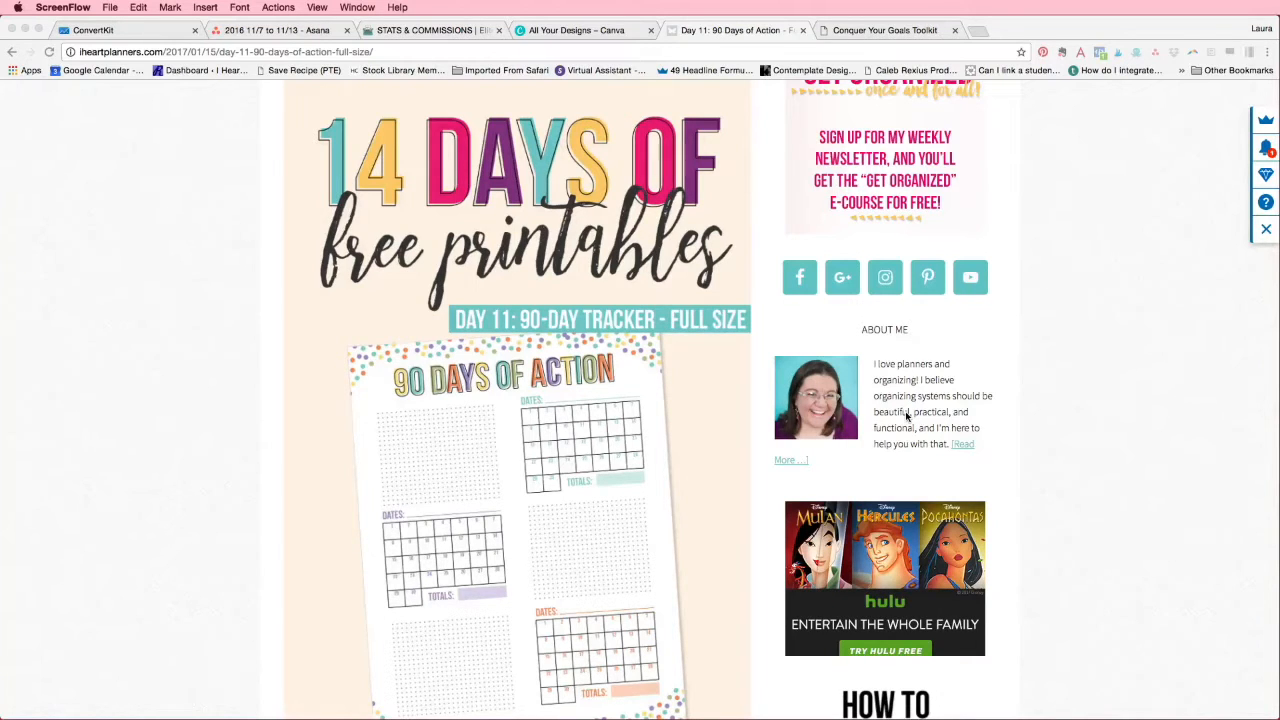
pyautogui.moveTo(634, 536)
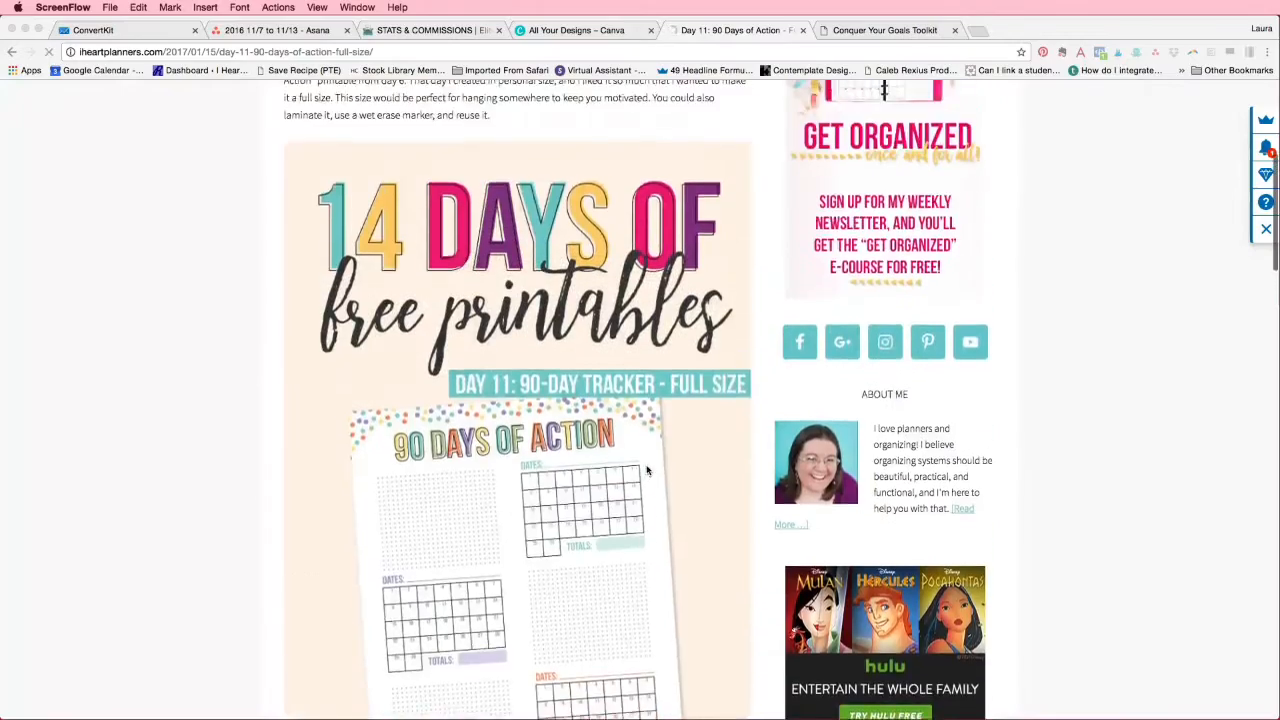
# - Start a new blank Social Media design from the Canva designs dashboard
pyautogui.scroll(-3)
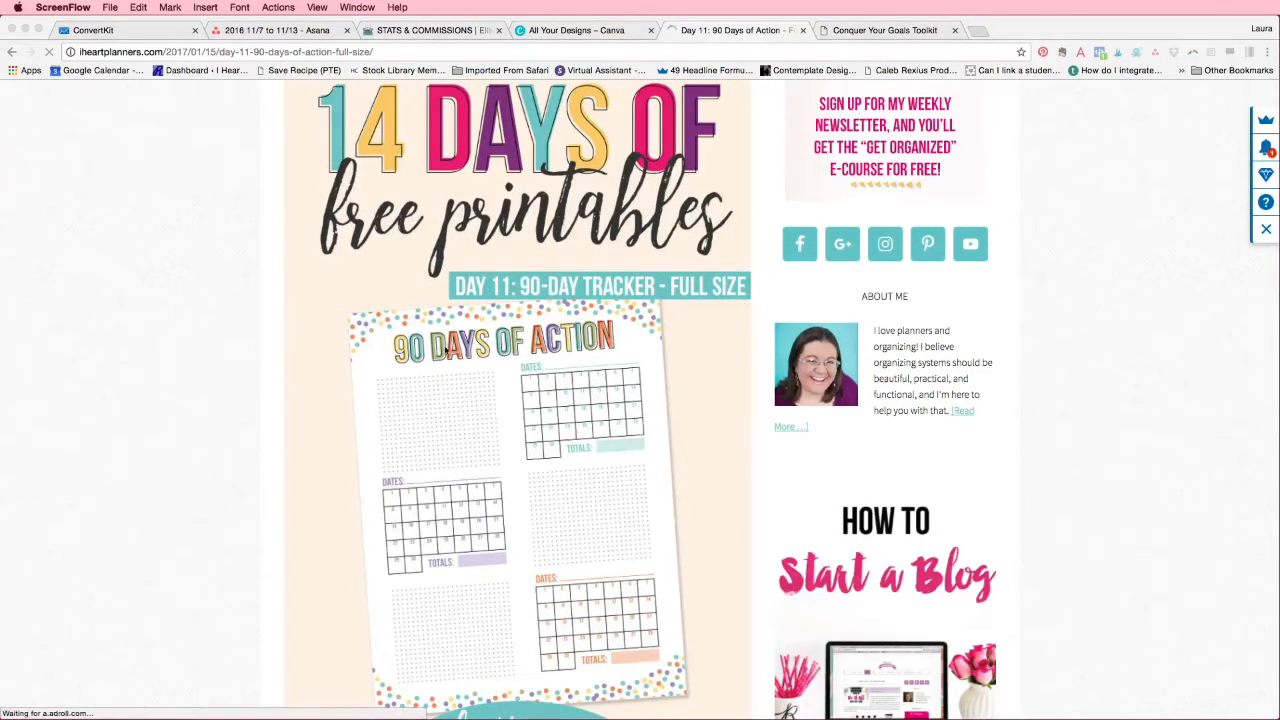
pyautogui.scroll(-3)
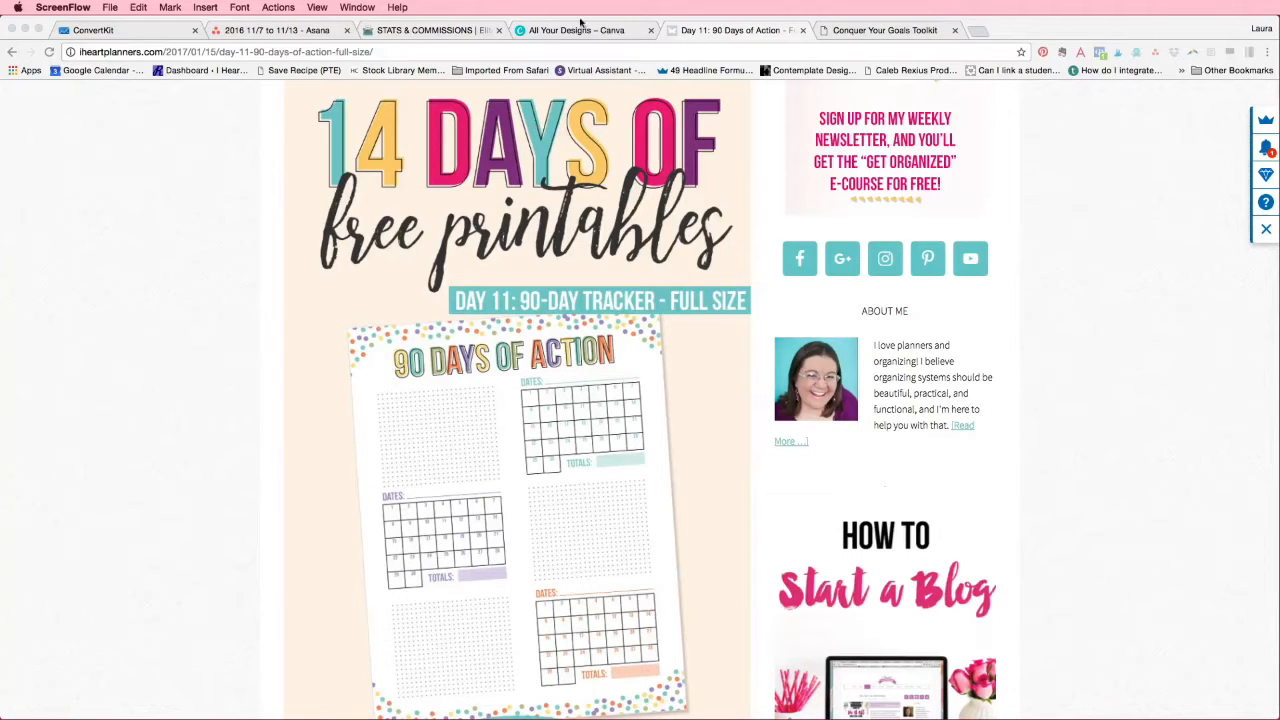
pyautogui.click(577, 30)
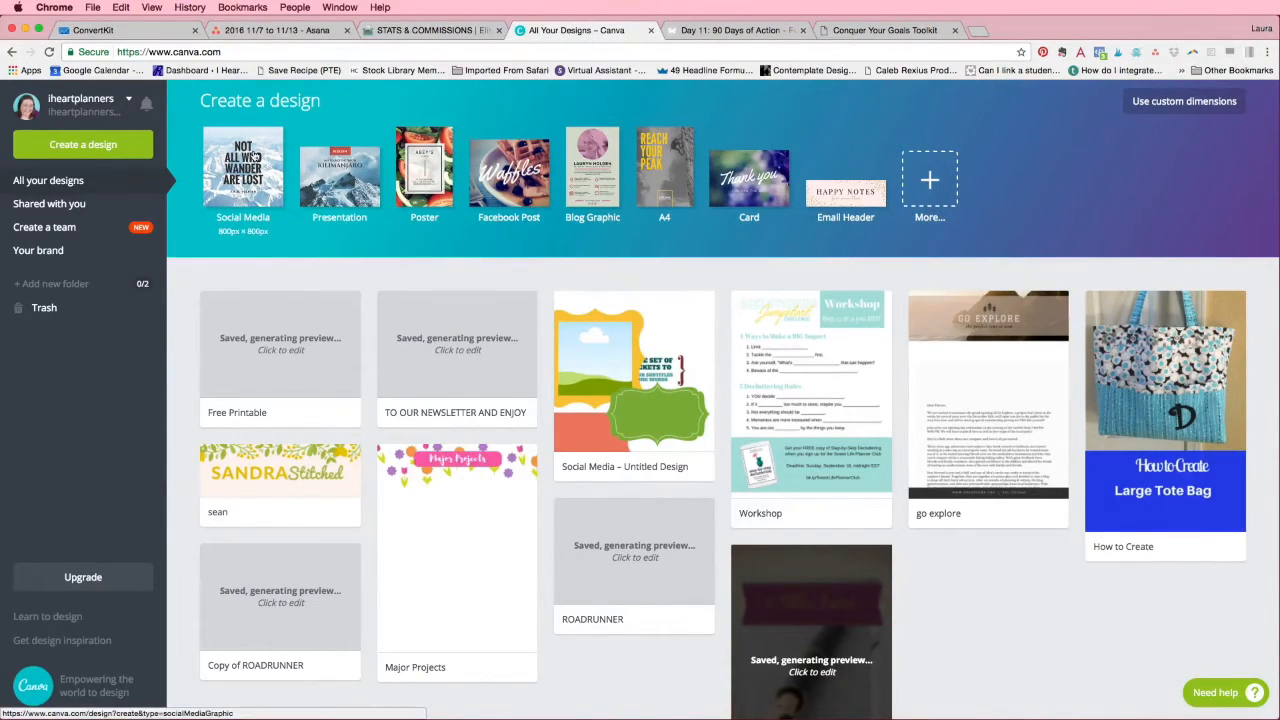
pyautogui.moveTo(1143, 213)
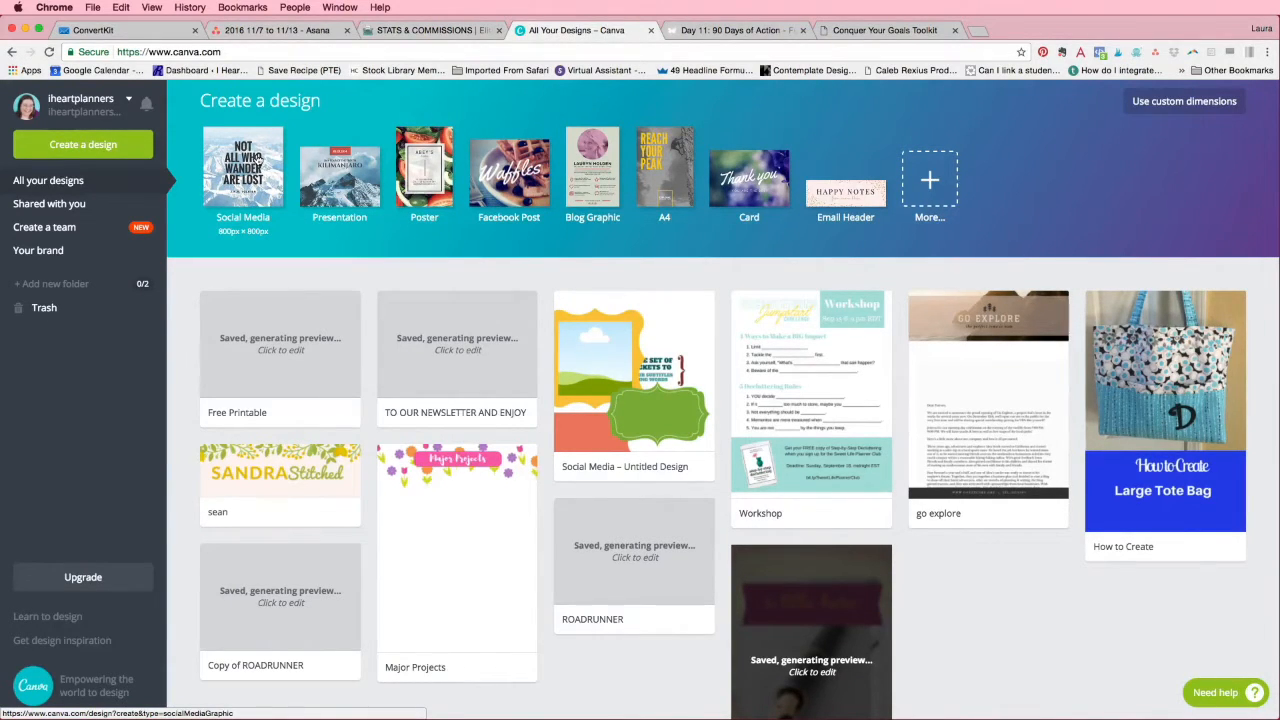
pyautogui.click(634, 375)
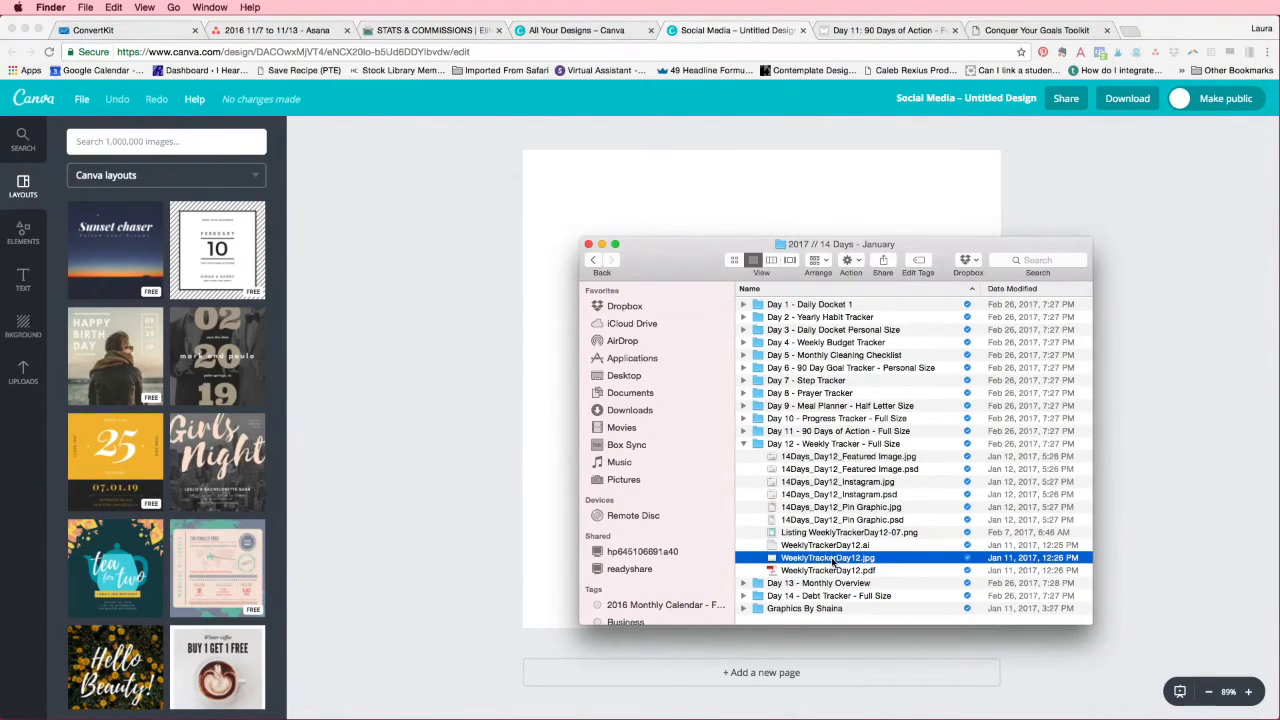
pyautogui.moveTo(900, 562)
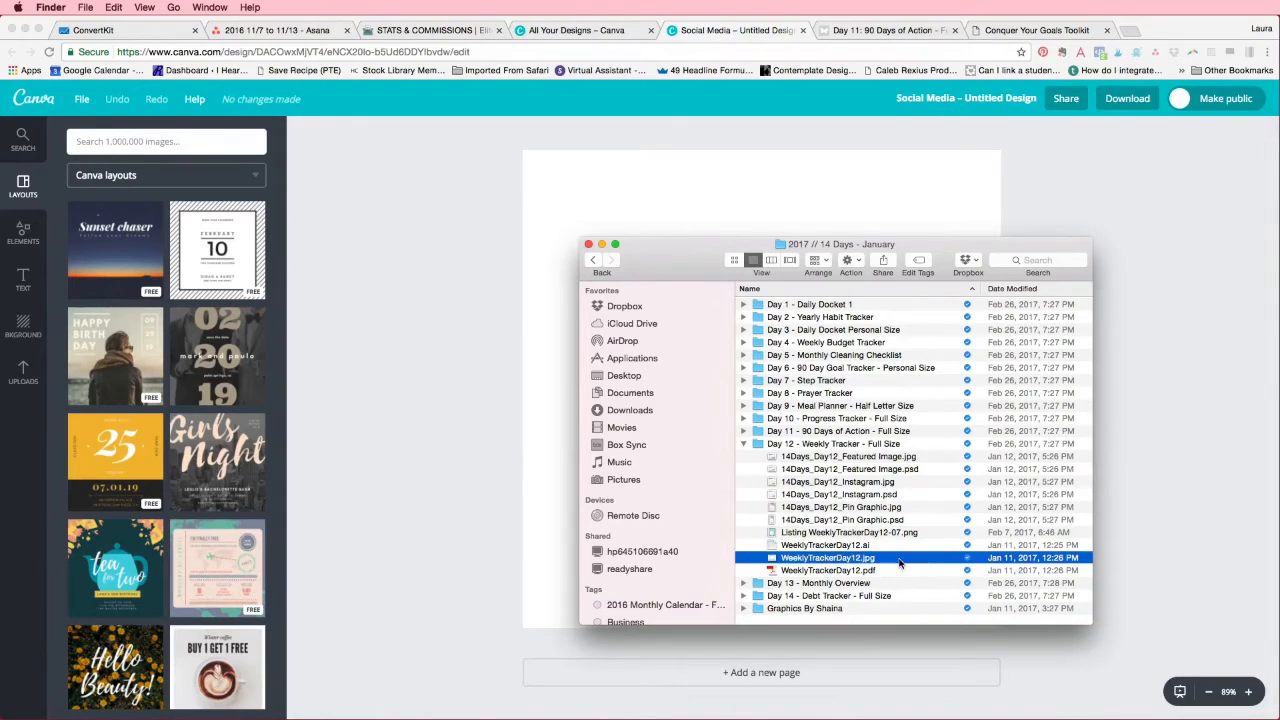
pyautogui.moveTo(904, 562)
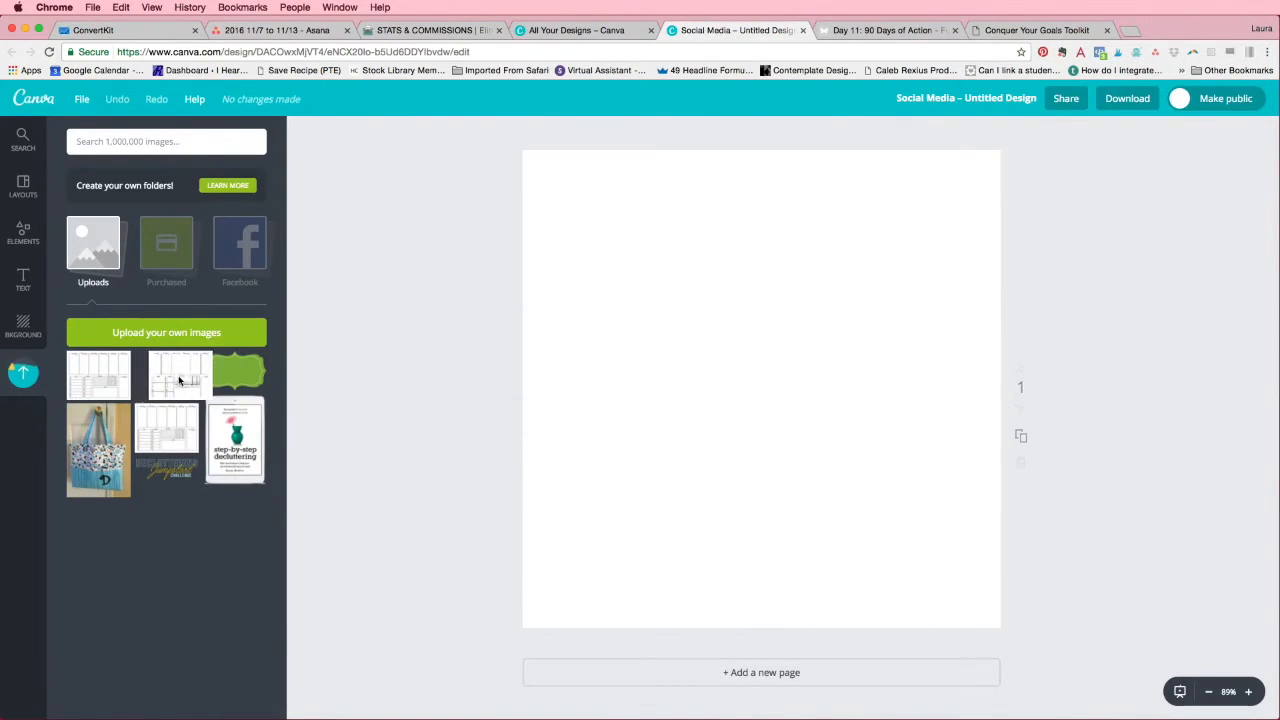
# - Add the uploaded WeeklyTrackerDay12.jpg planner image to the page
pyautogui.click(180, 375)
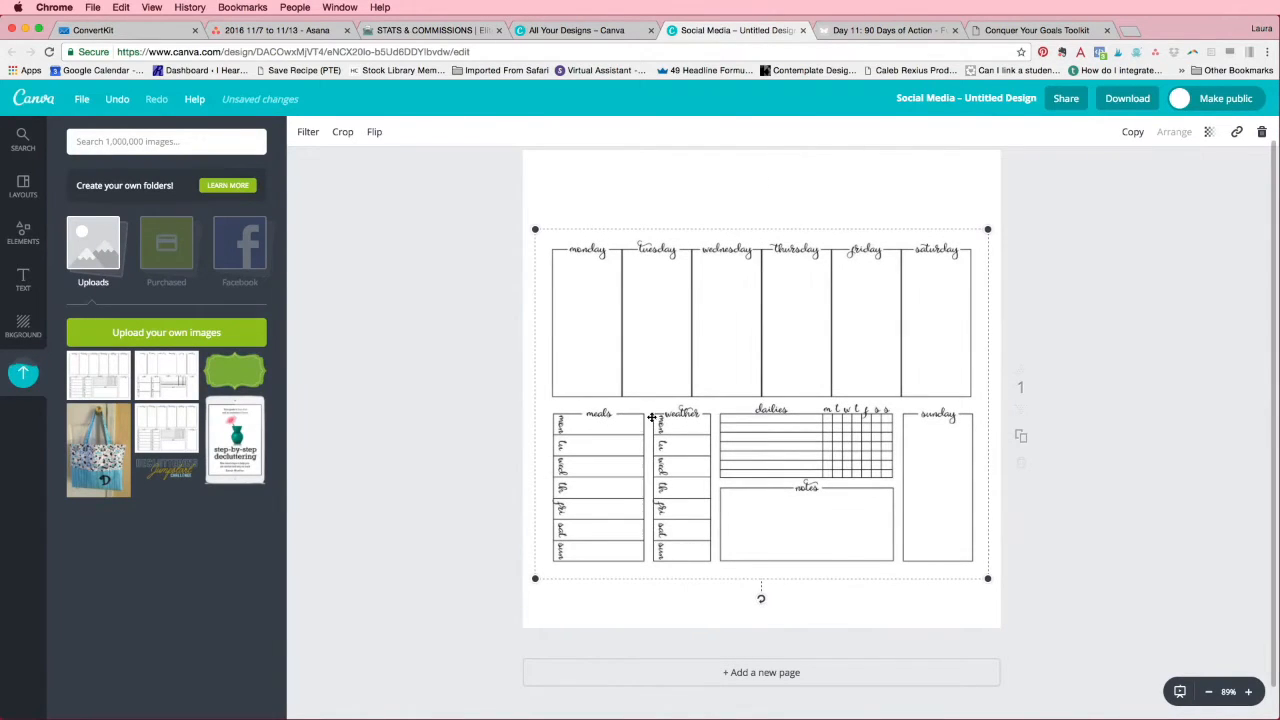
pyautogui.moveTo(943, 323)
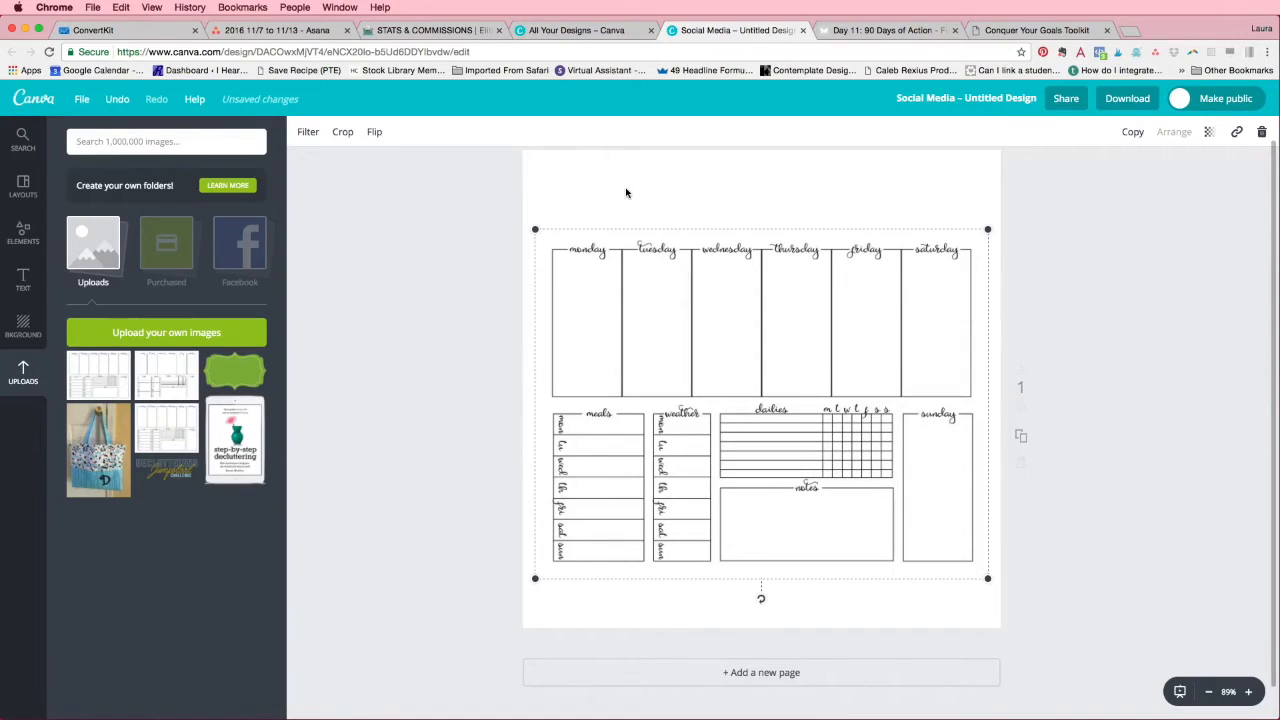
pyautogui.moveTo(358, 202)
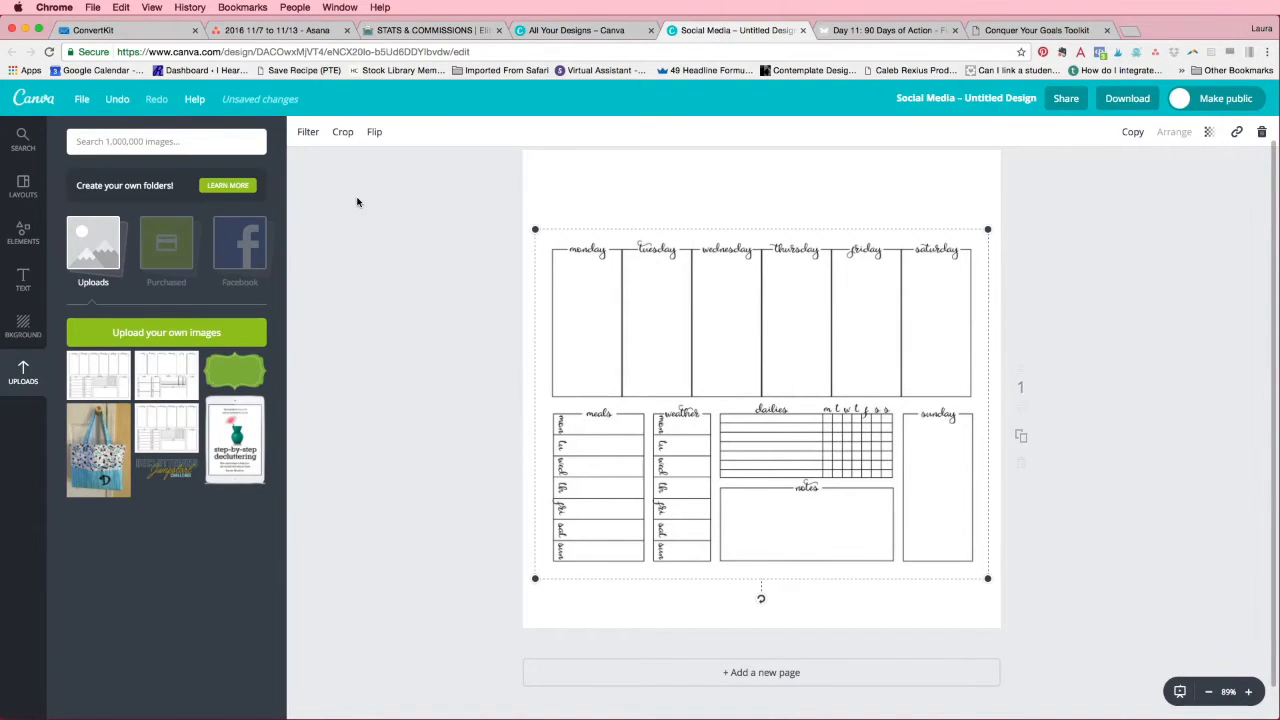
# - Fill the page background with a custom light purple colour via a hex code
pyautogui.click(22, 325)
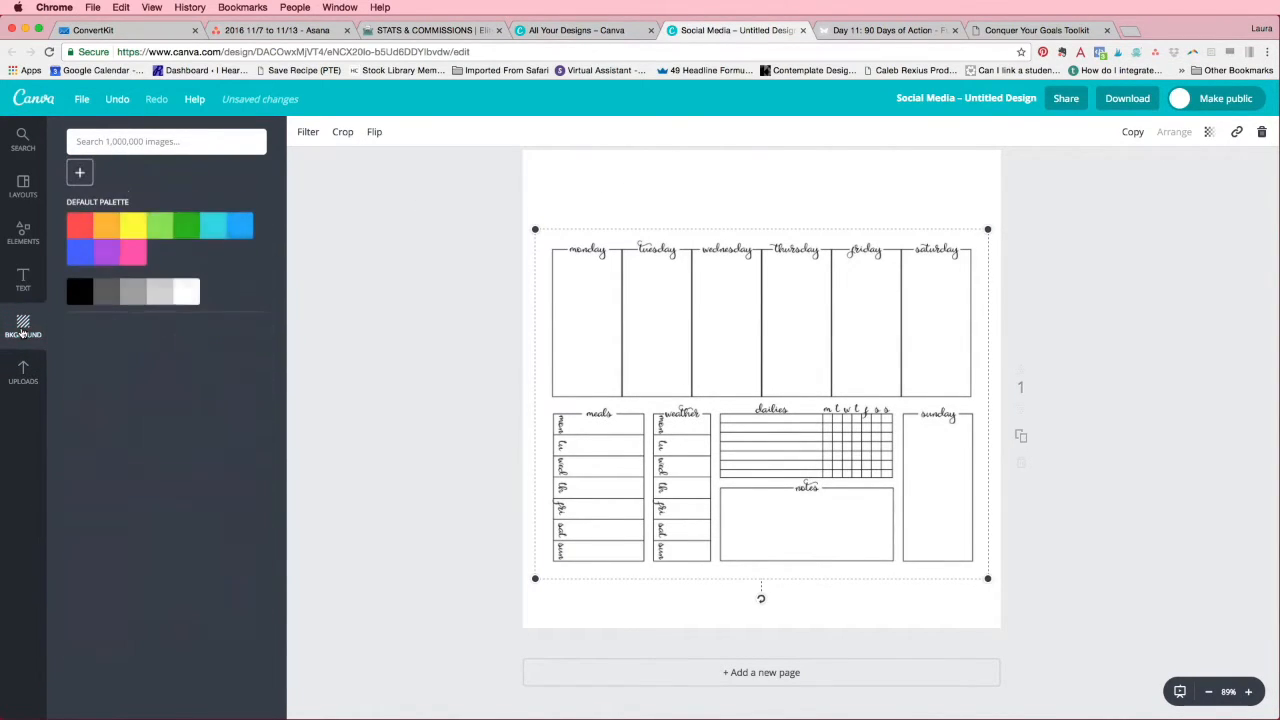
pyautogui.click(22, 325)
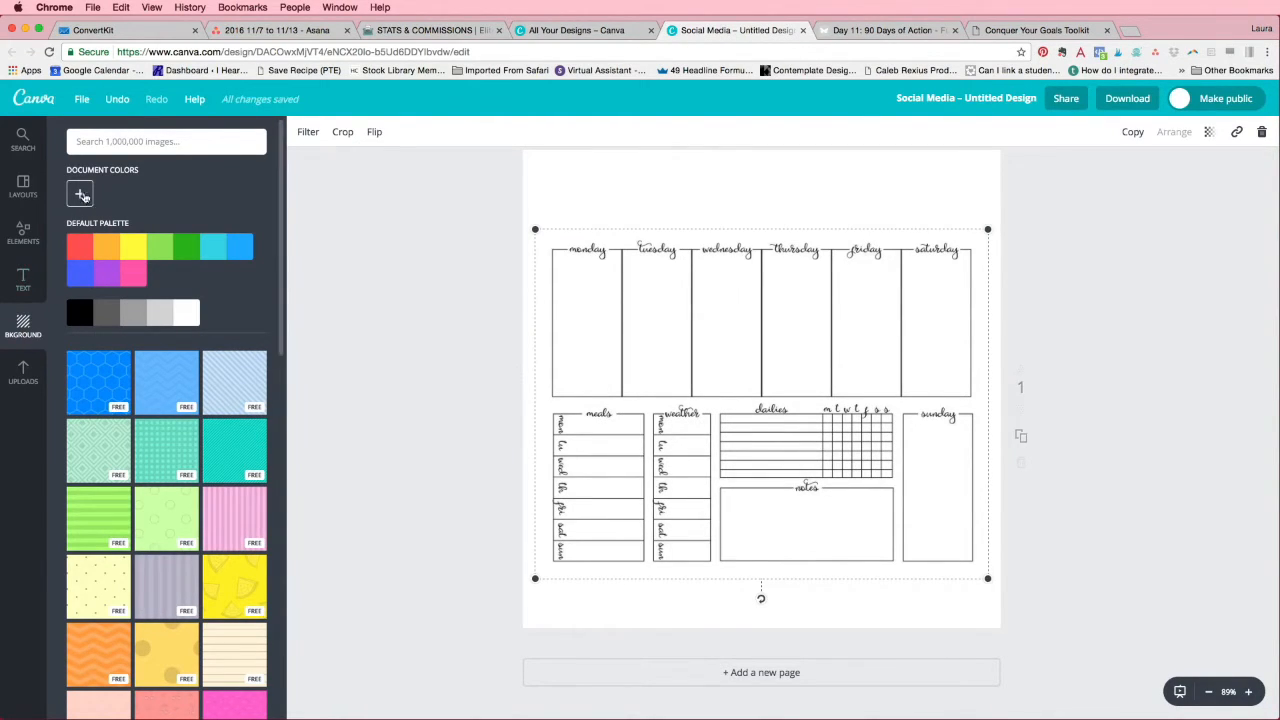
pyautogui.click(80, 193)
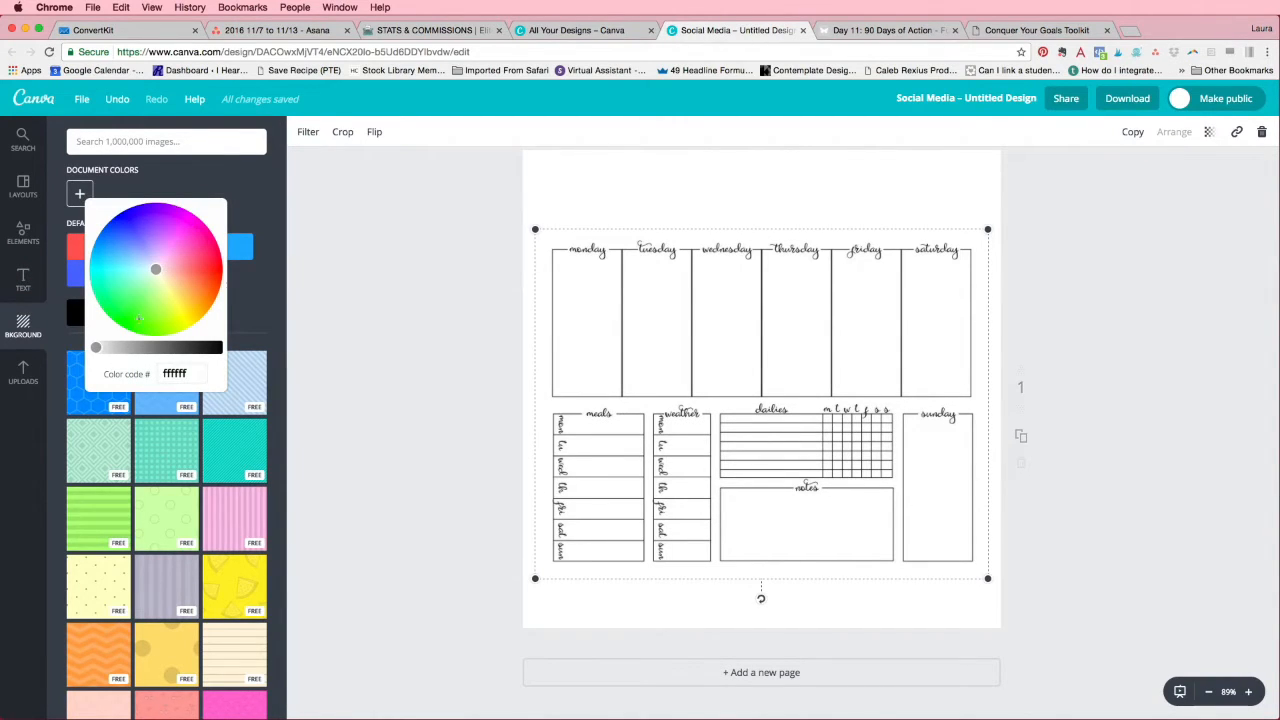
pyautogui.click(180, 373)
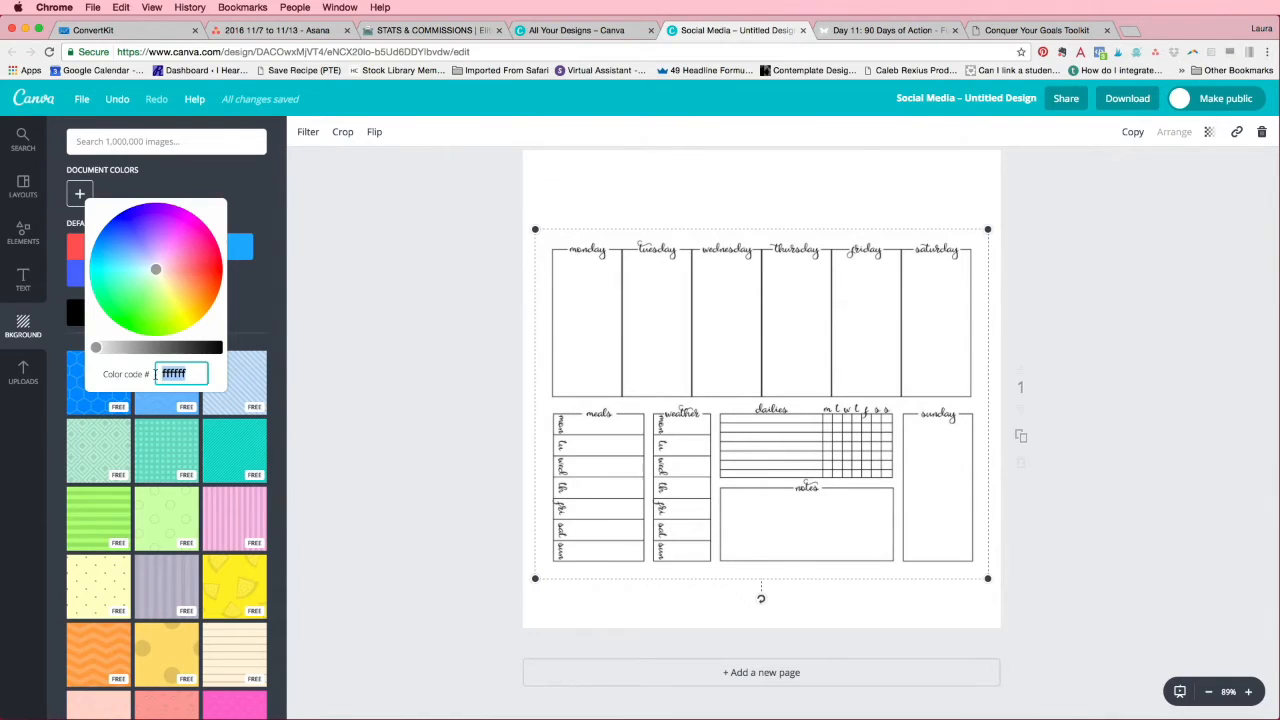
pyautogui.click(180, 373)
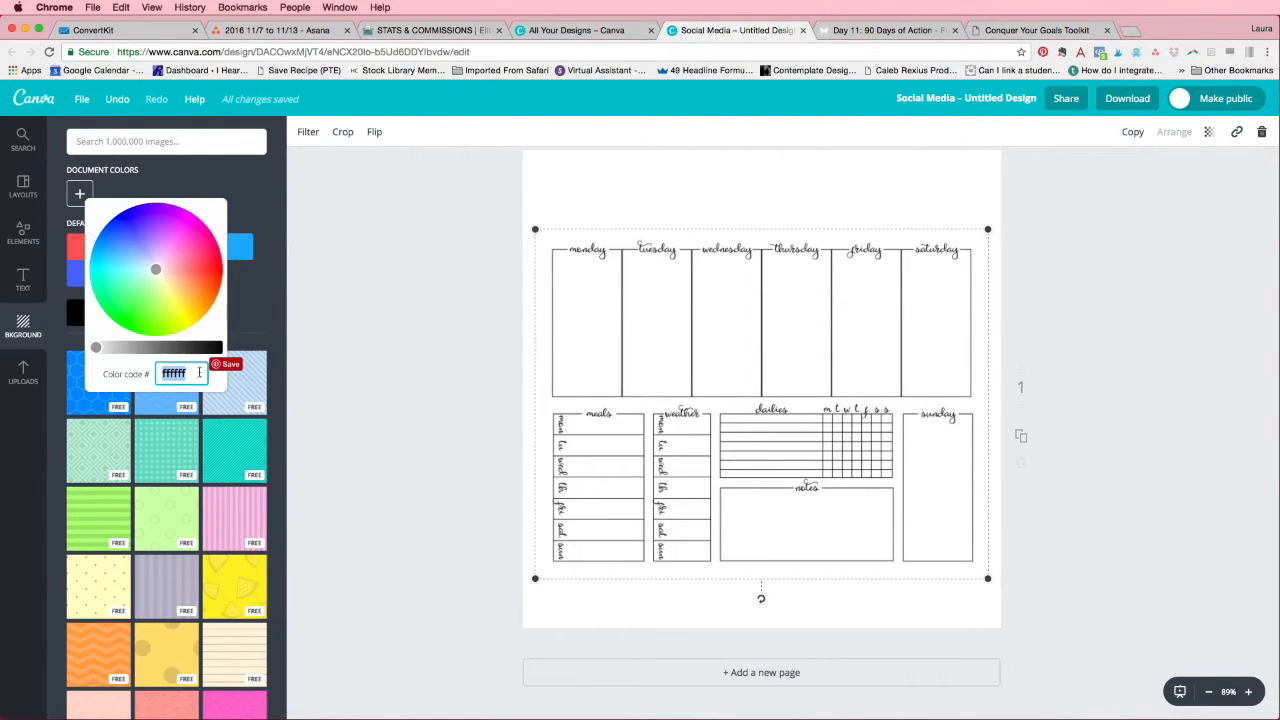
pyautogui.click(181, 244)
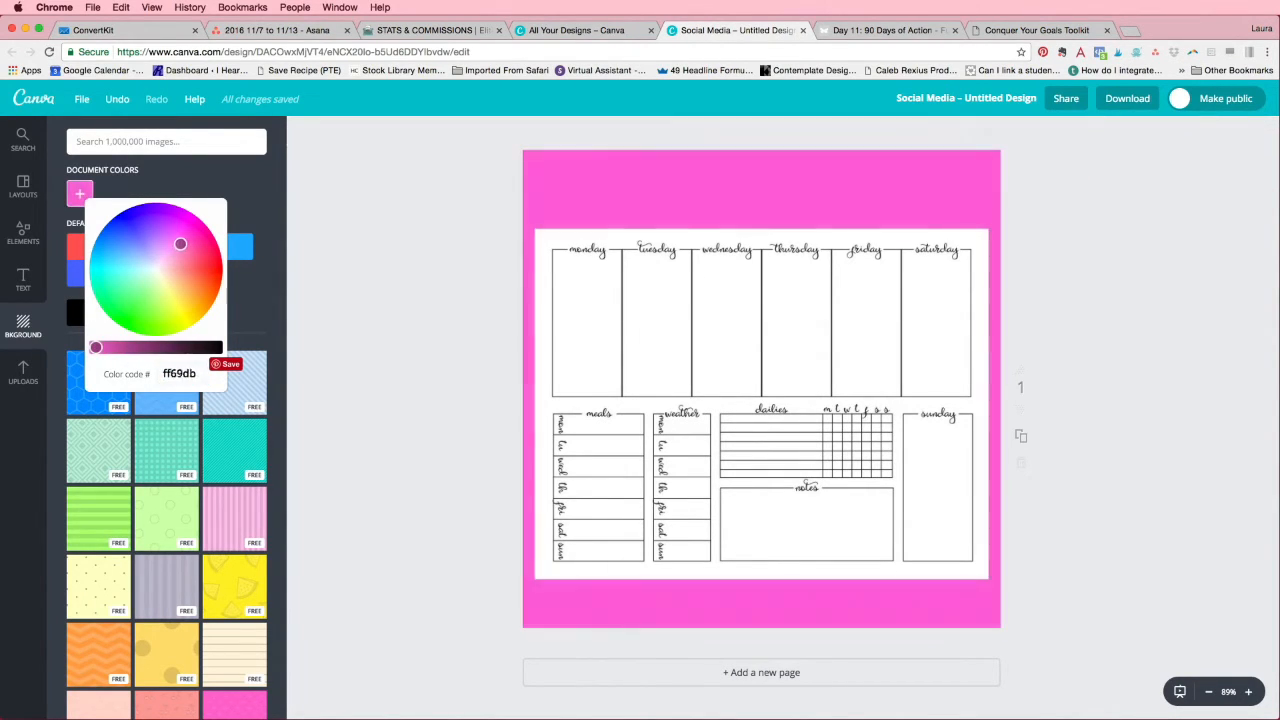
pyautogui.click(151, 228)
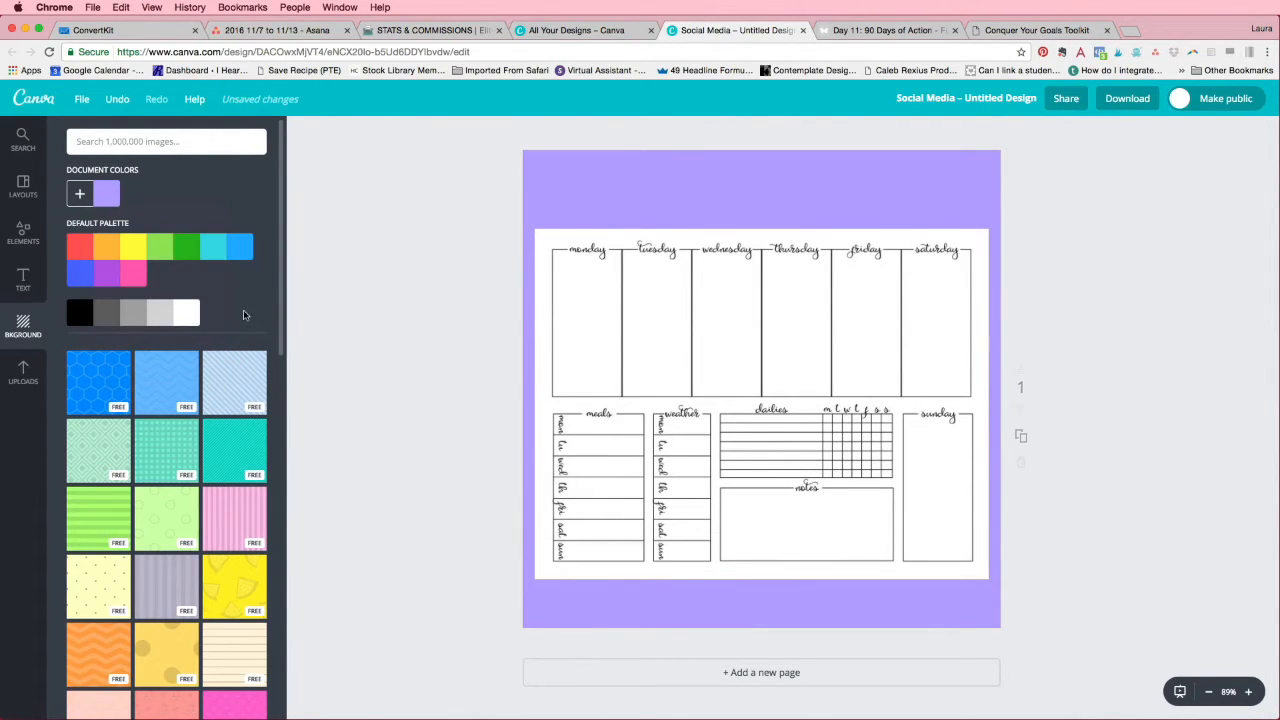
pyautogui.moveTo(876, 207)
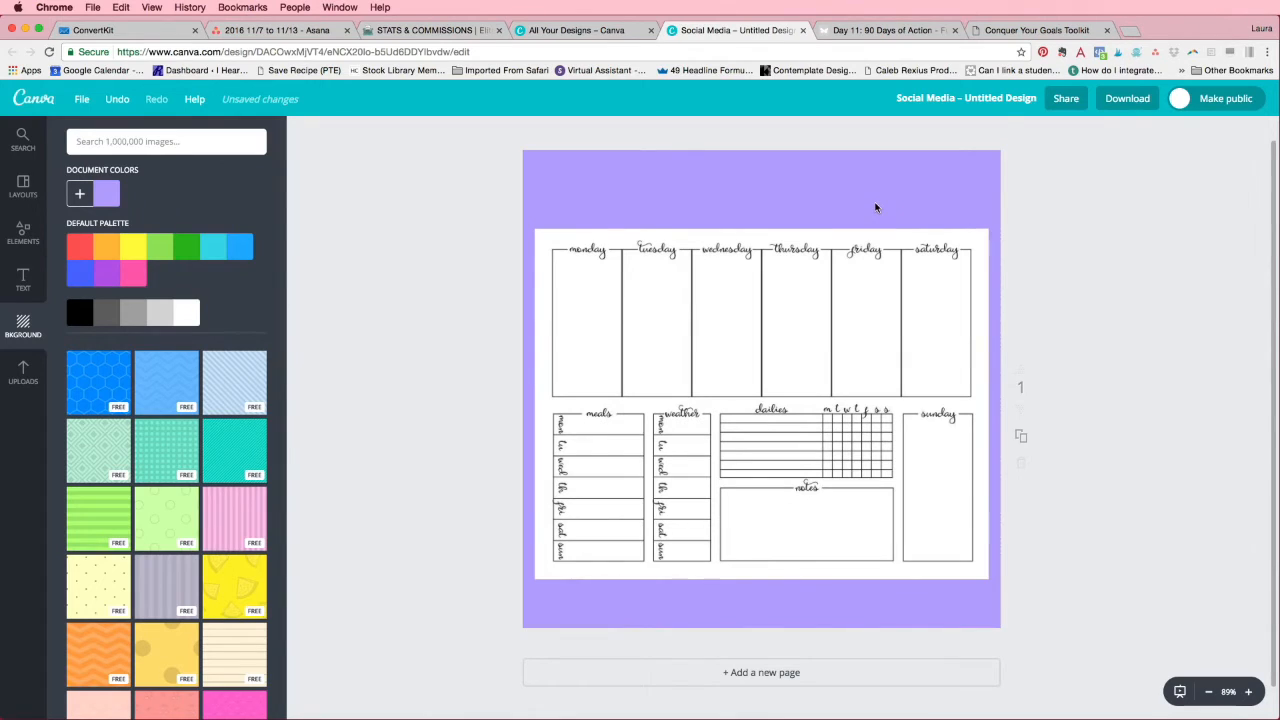
pyautogui.moveTo(845, 244)
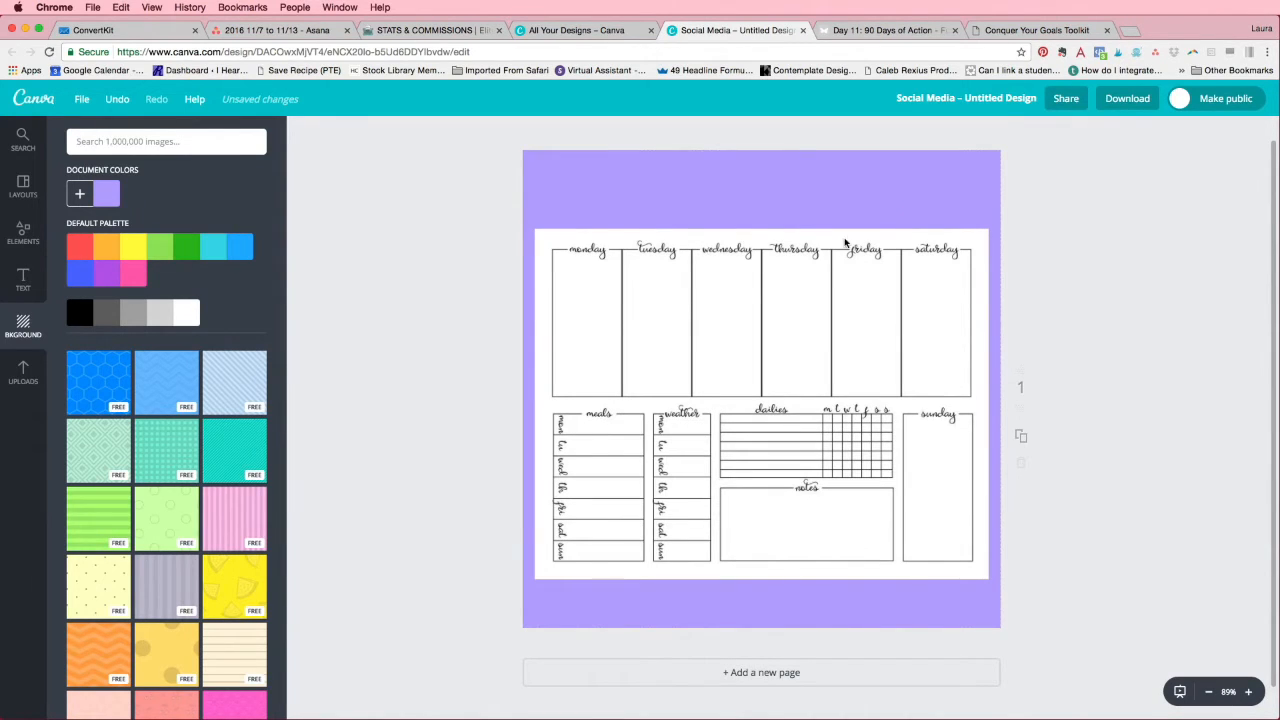
pyautogui.click(750, 325)
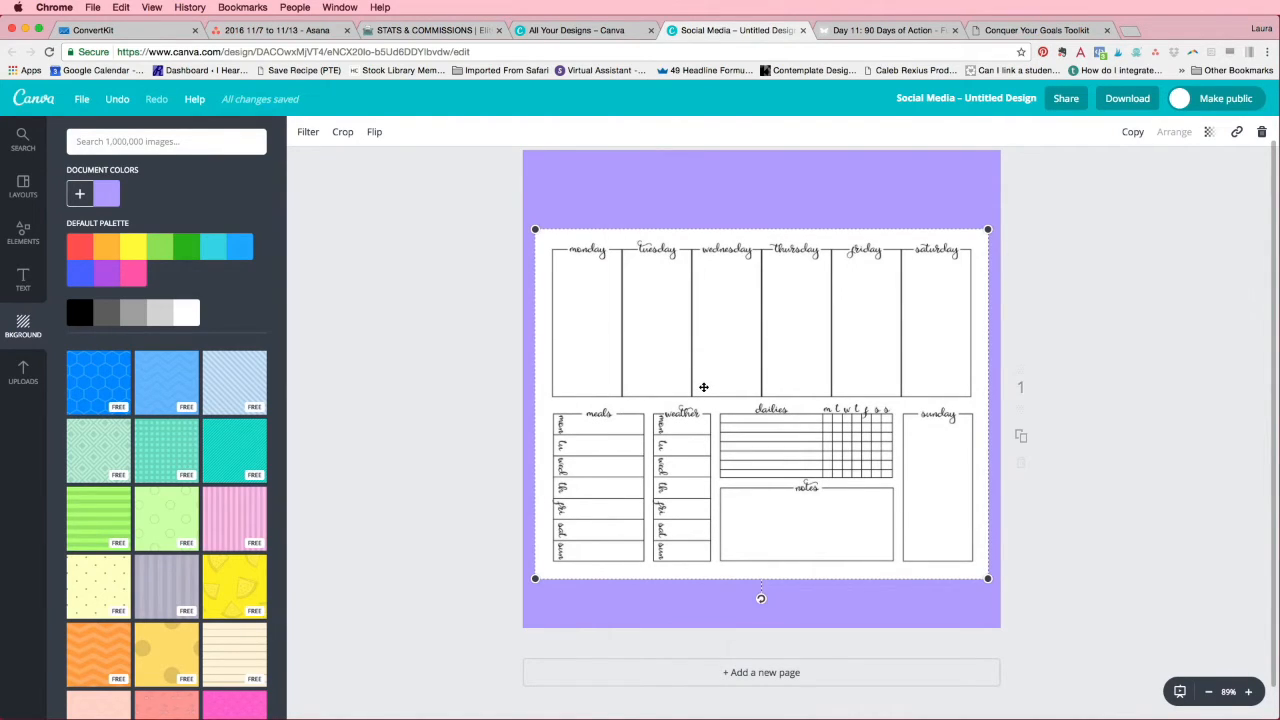
pyautogui.moveTo(592, 370)
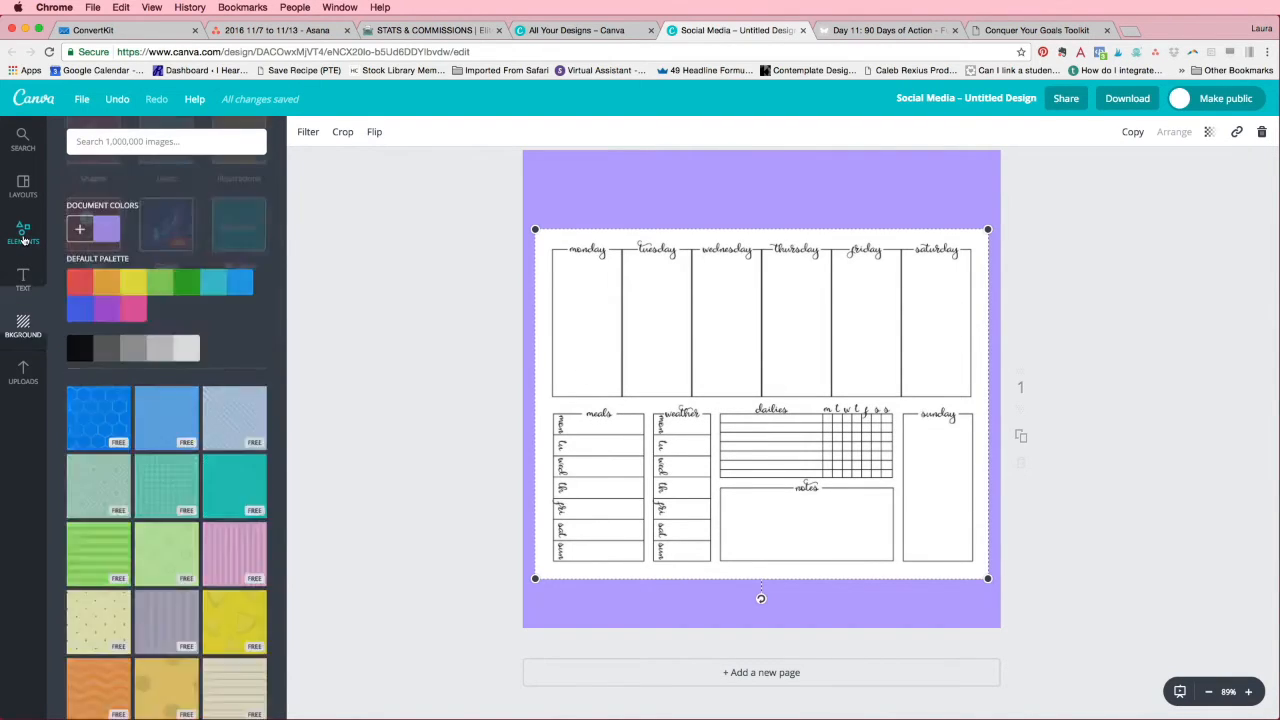
# - Add a black square from Elements > Shapes and stretch it into a wide rectangle
pyautogui.click(23, 234)
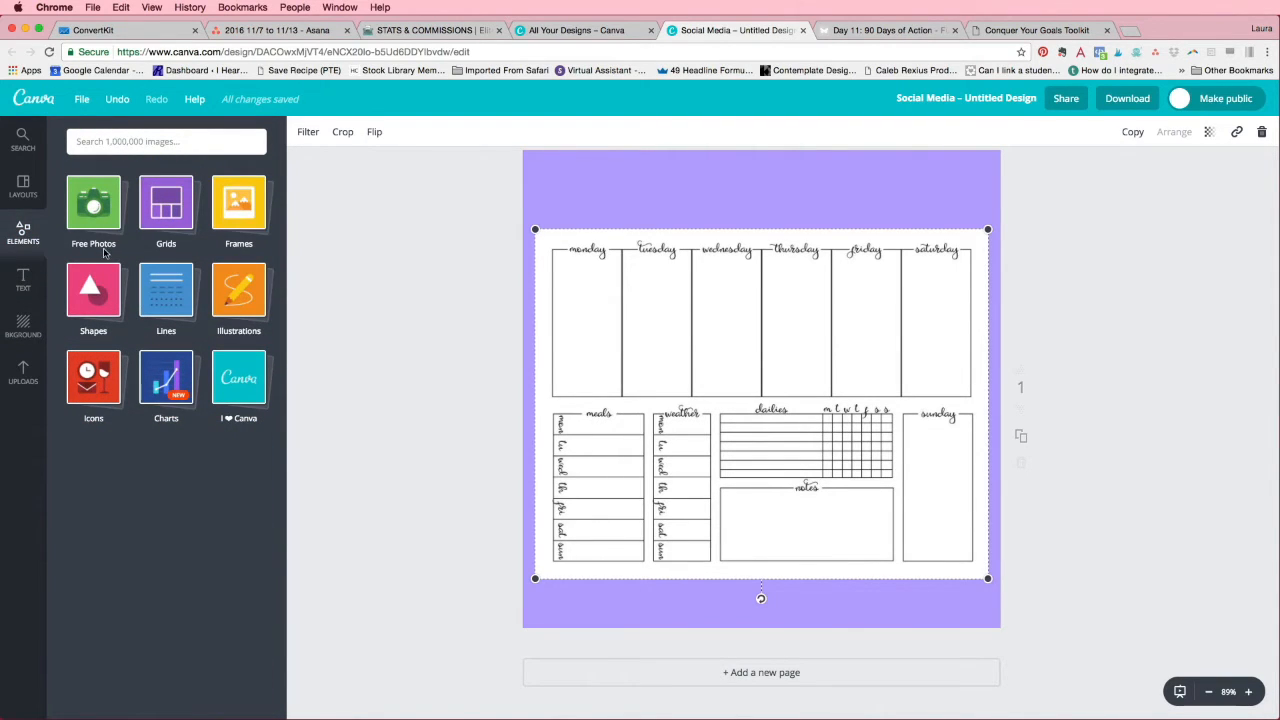
pyautogui.click(93, 290)
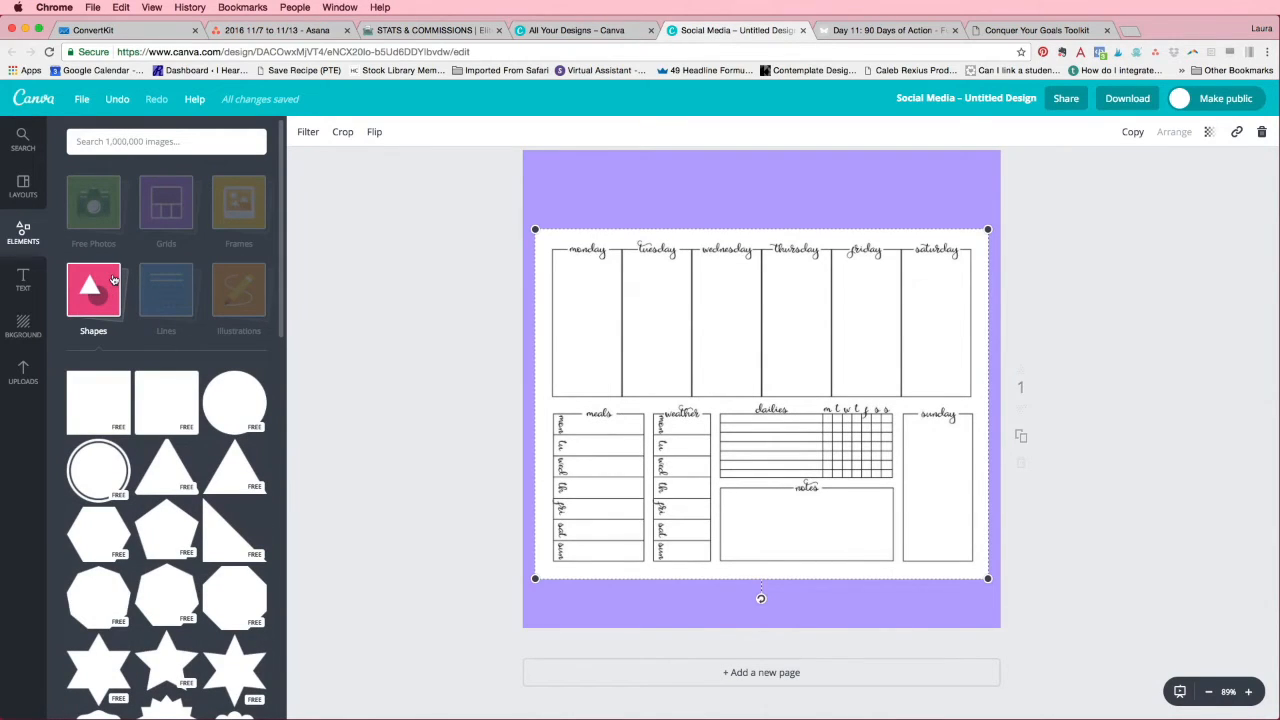
pyautogui.moveTo(60, 404)
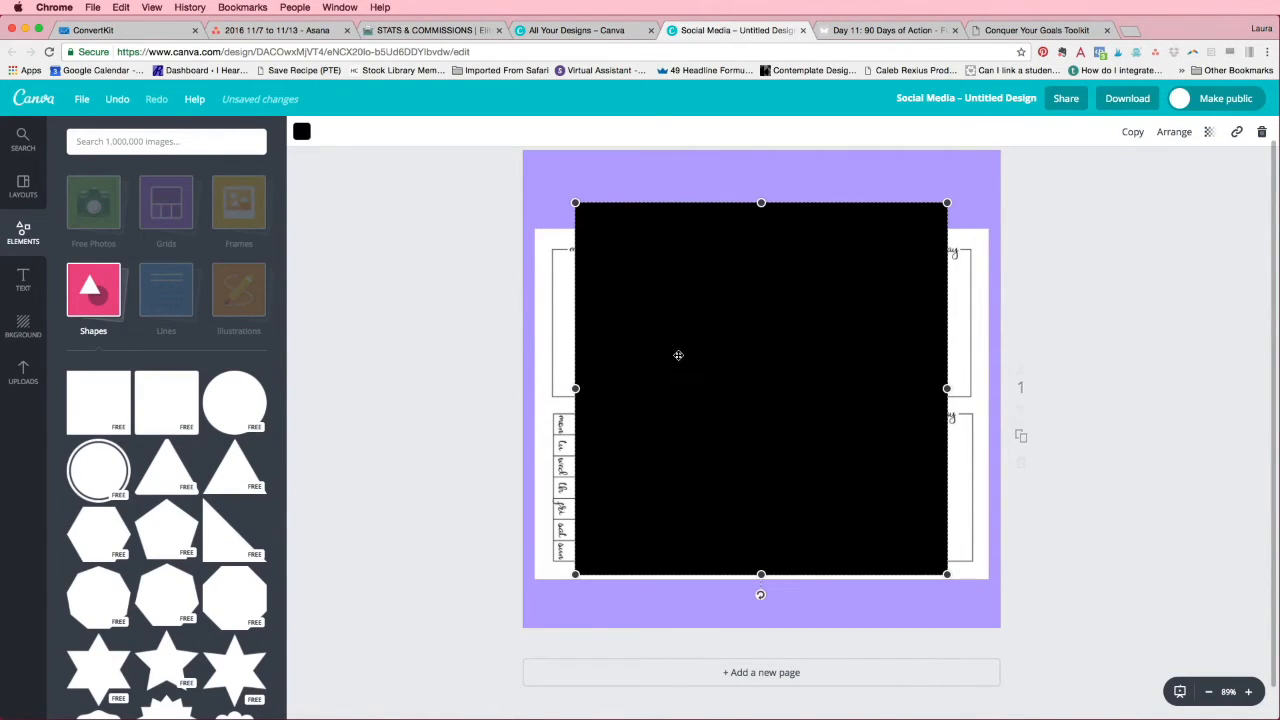
pyautogui.moveTo(728, 337)
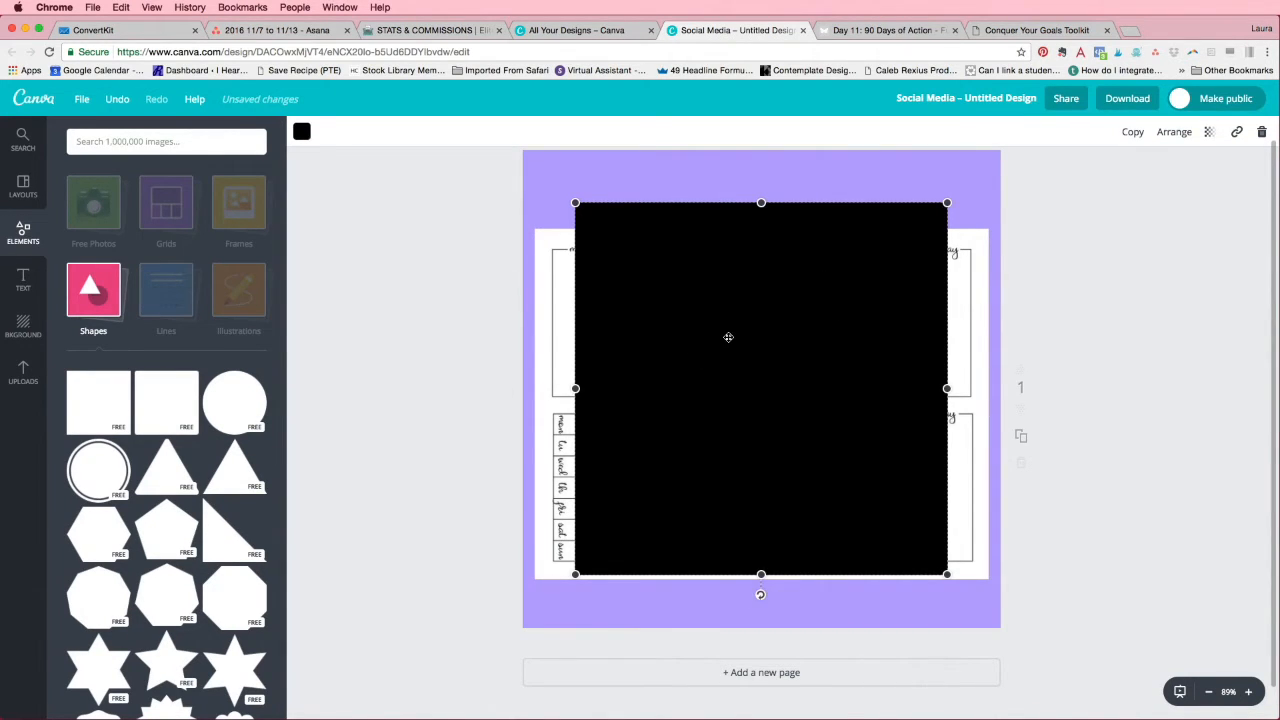
pyautogui.moveTo(741, 337)
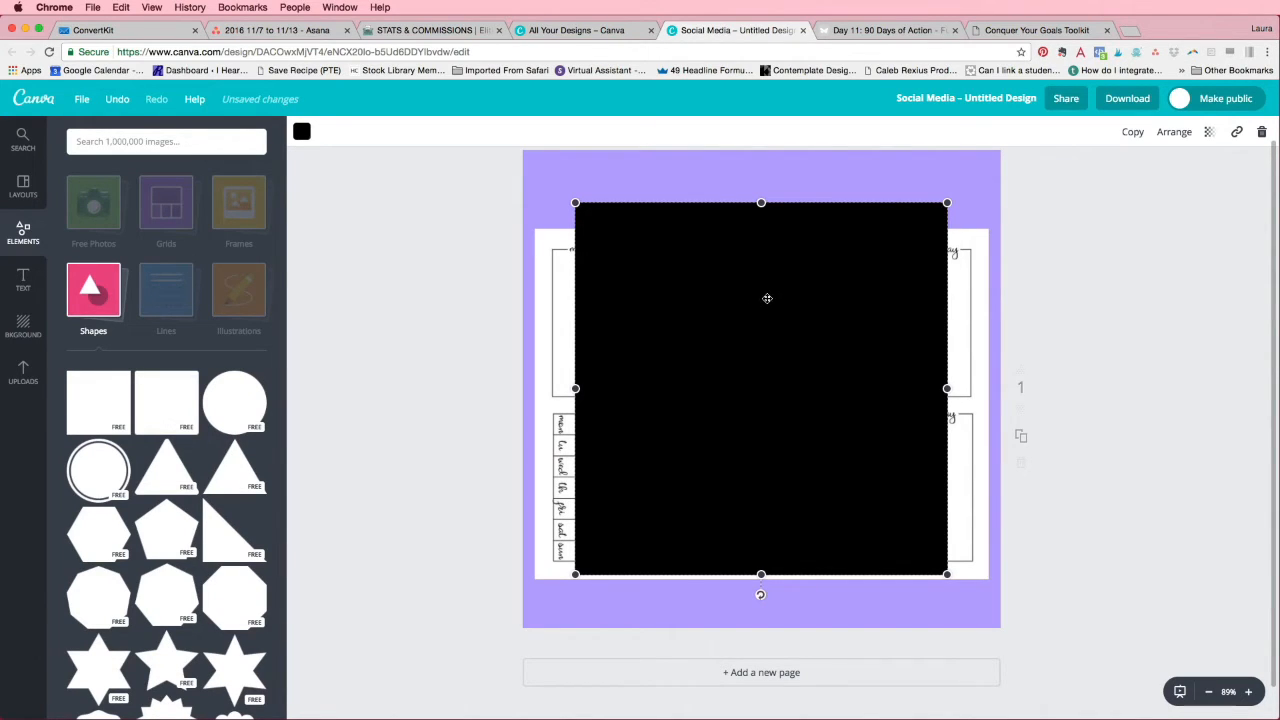
pyautogui.moveTo(767, 298); pyautogui.dragTo(739, 324)
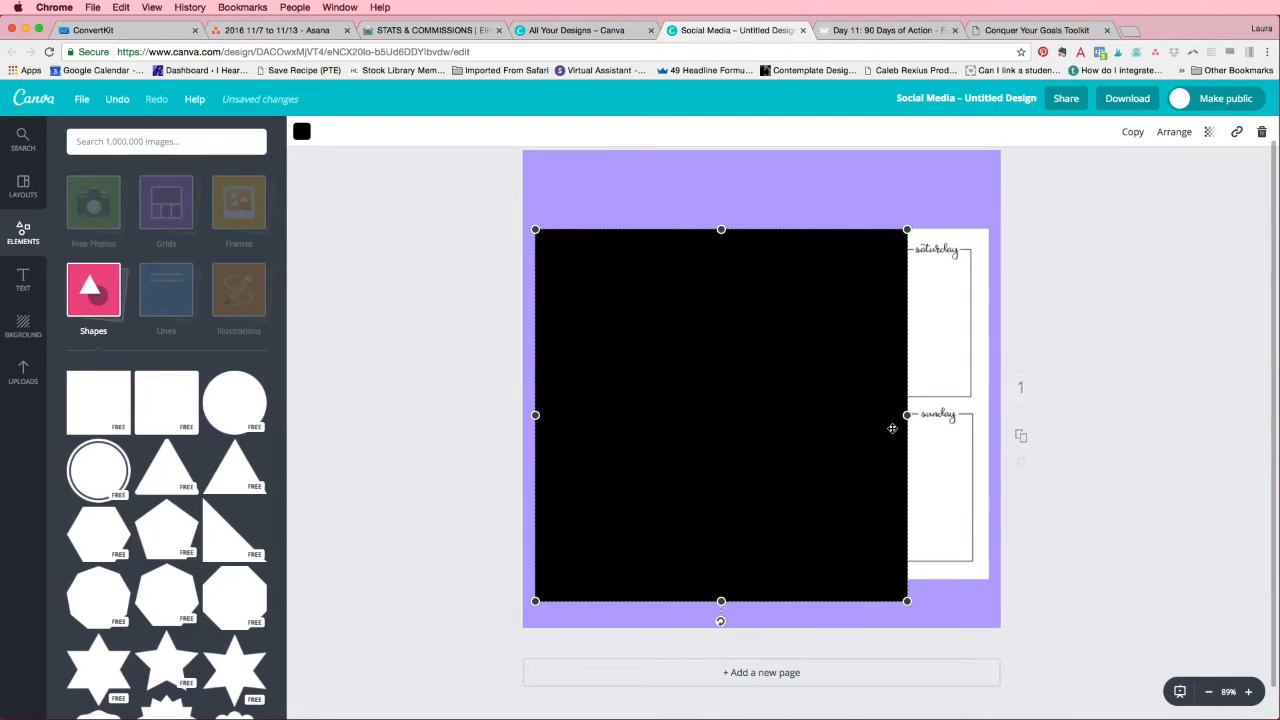
pyautogui.moveTo(907, 415); pyautogui.dragTo(985, 415)
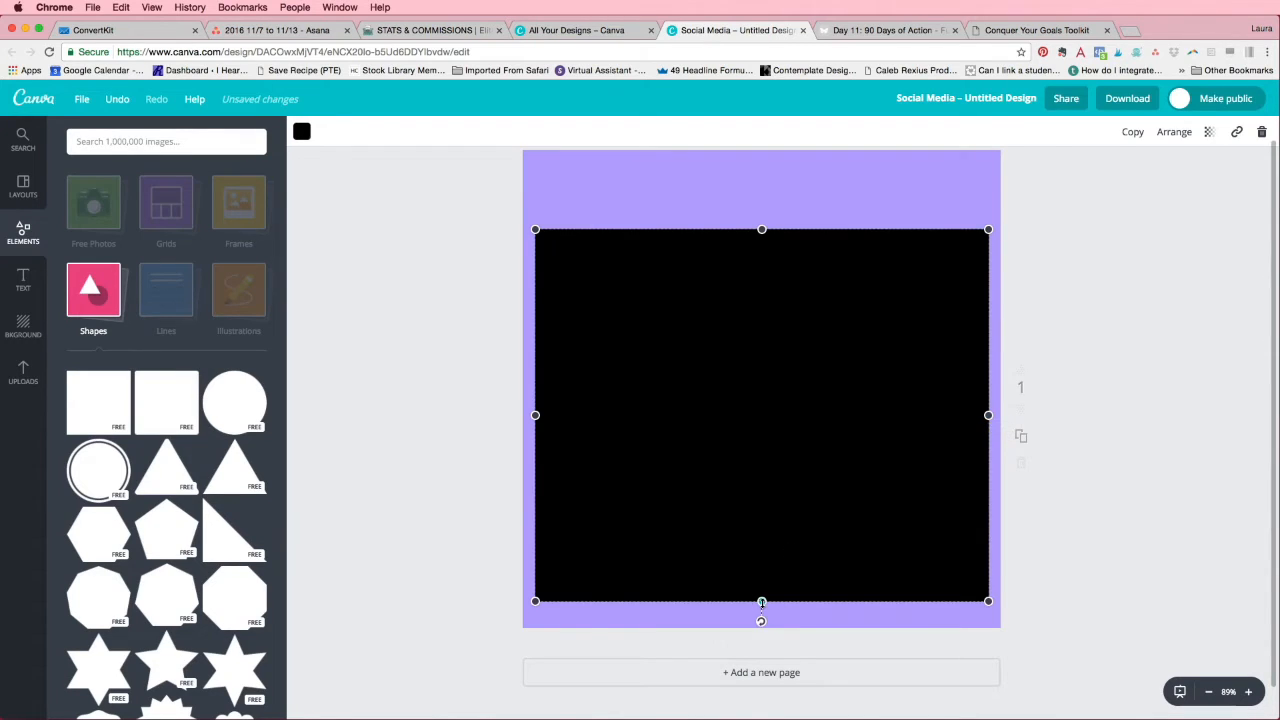
pyautogui.moveTo(761, 601); pyautogui.dragTo(761, 577)
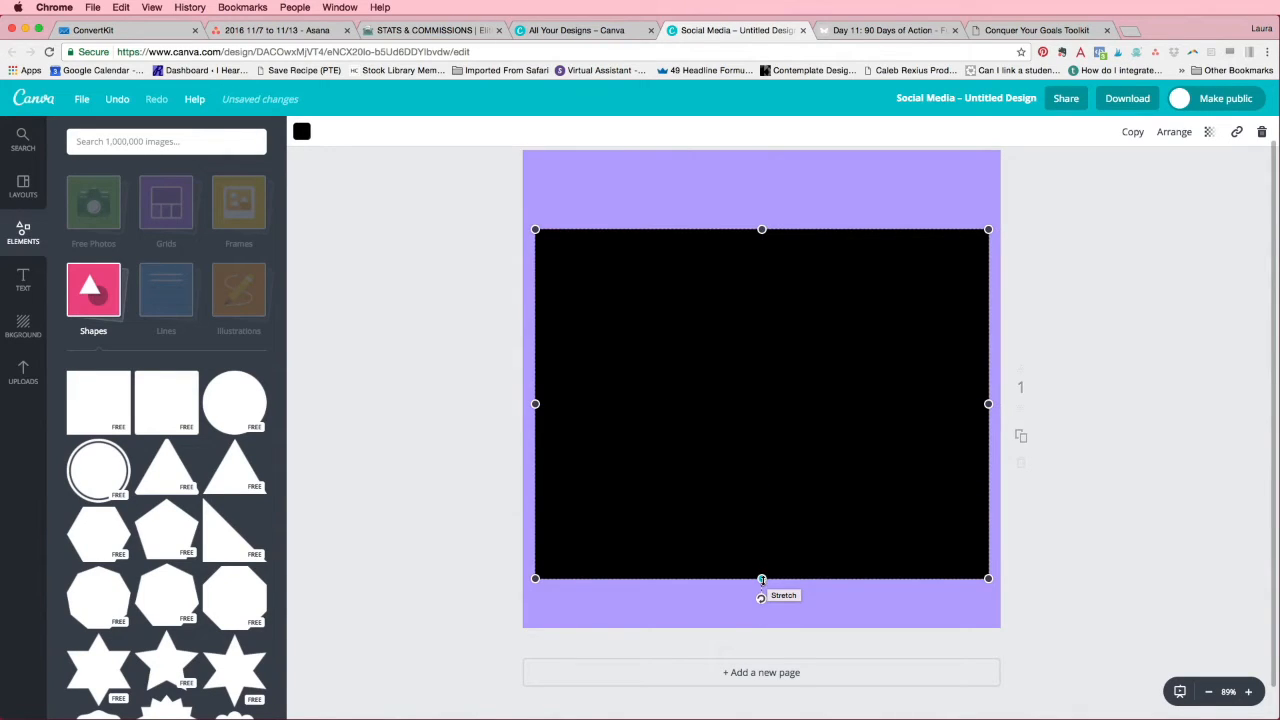
pyautogui.moveTo(688, 488)
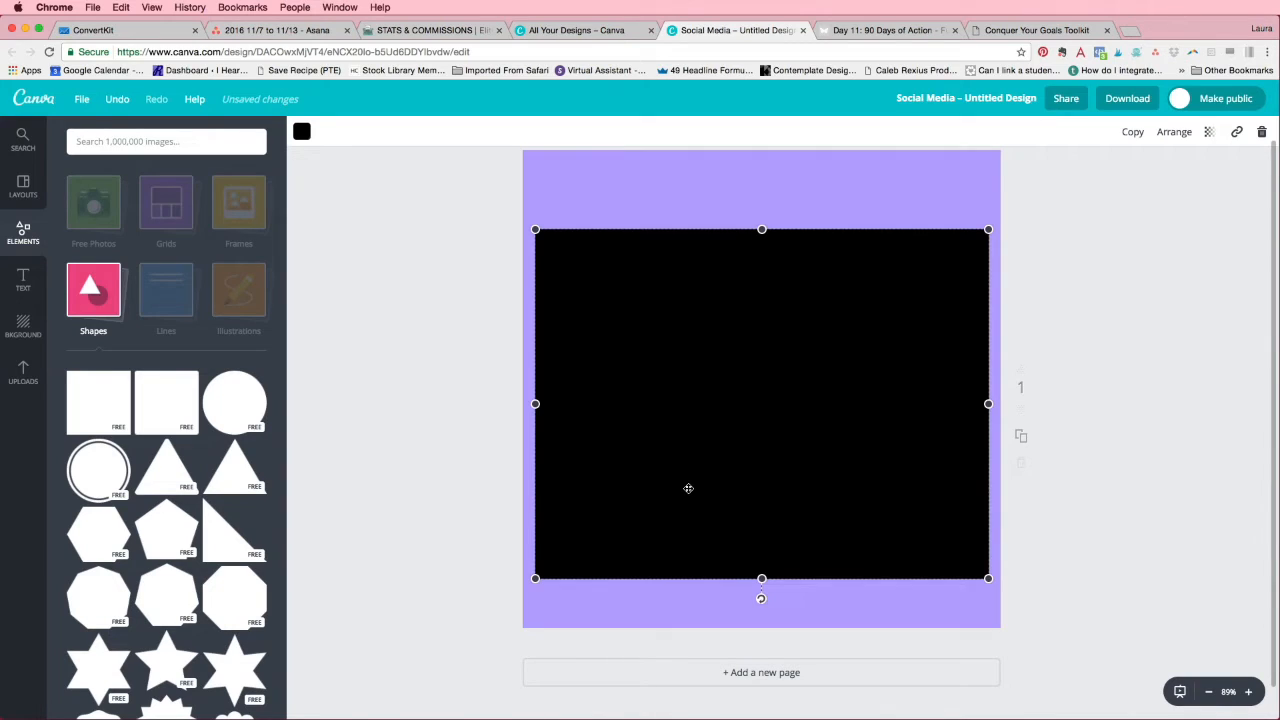
pyautogui.moveTo(990, 580)
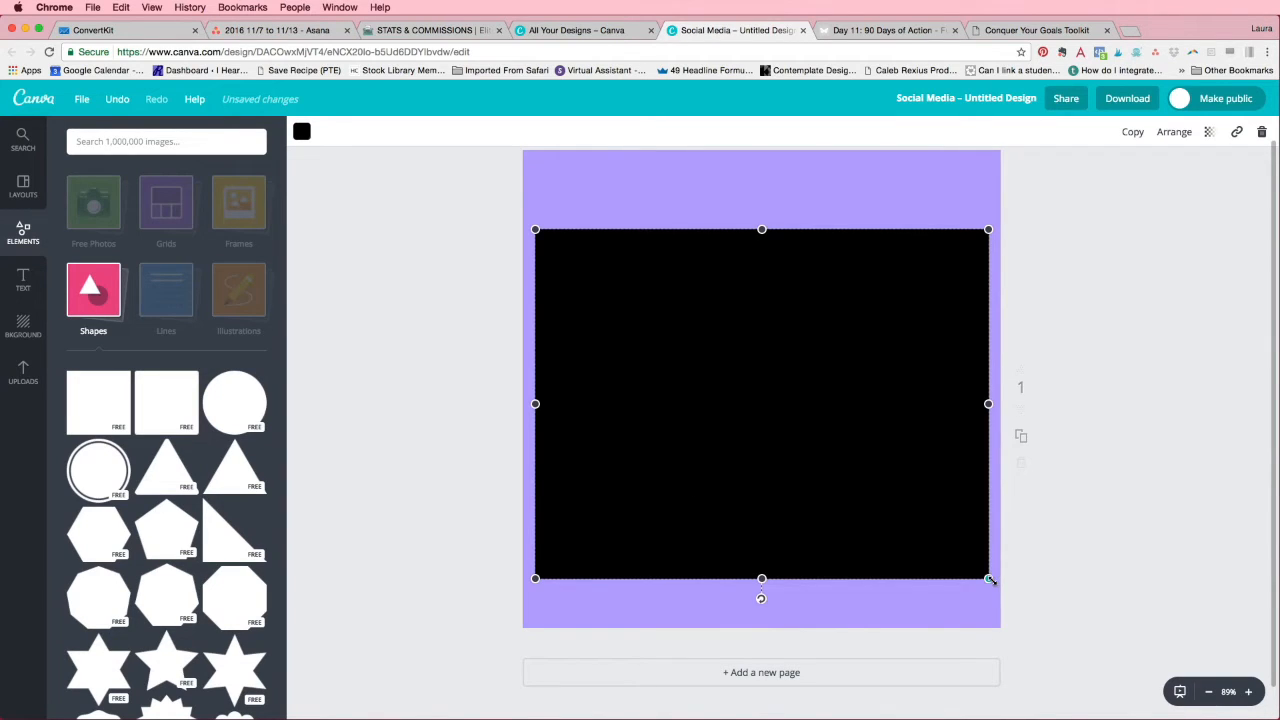
pyautogui.moveTo(990, 579); pyautogui.dragTo(993, 582)
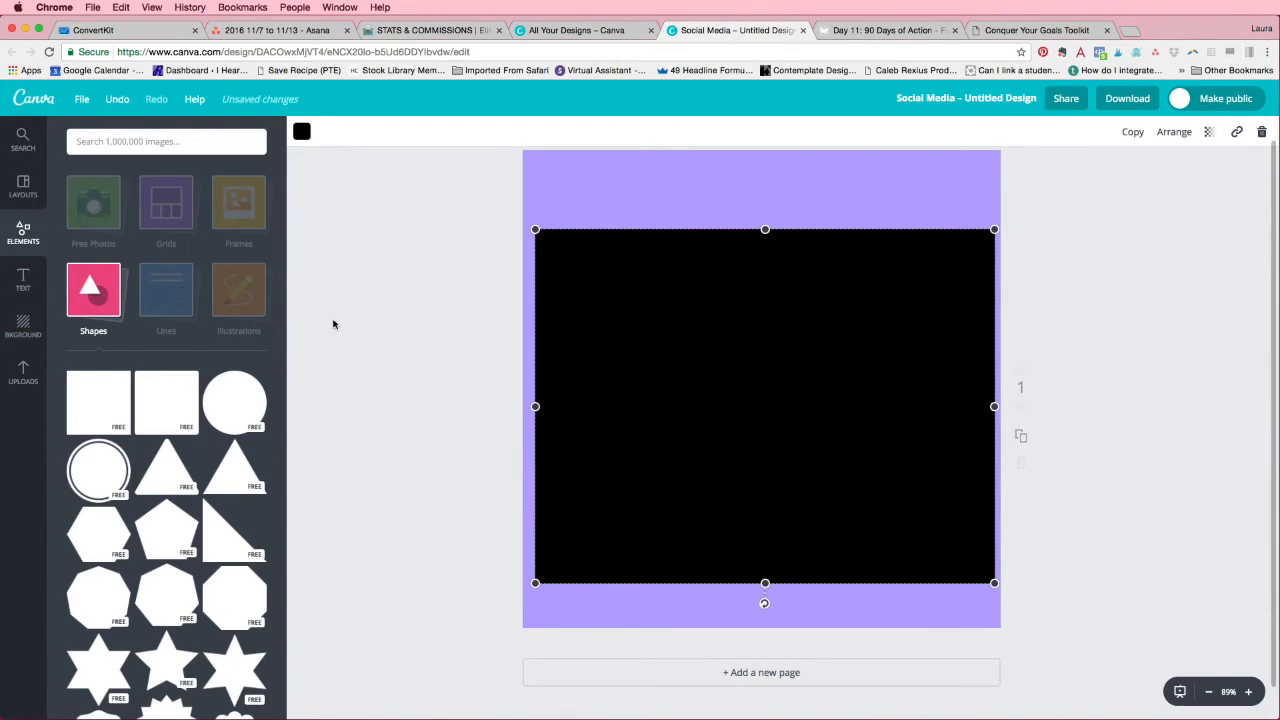
pyautogui.moveTo(752, 457)
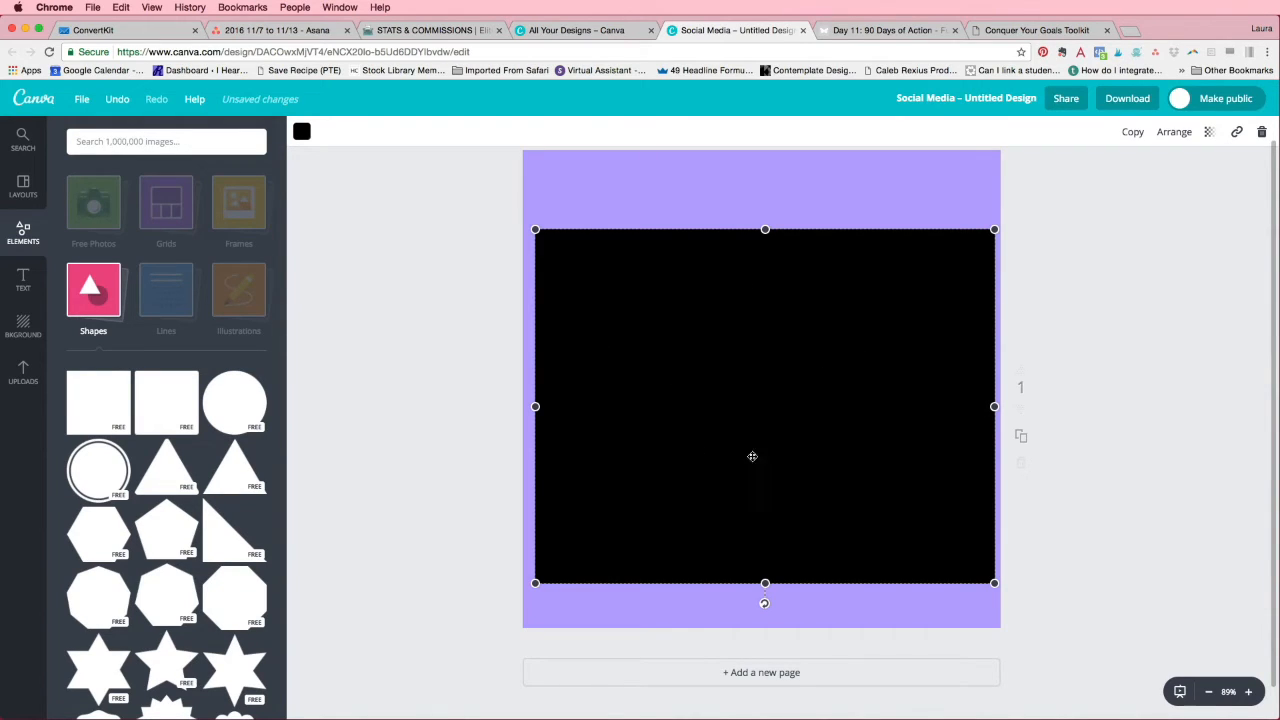
pyautogui.moveTo(317, 135)
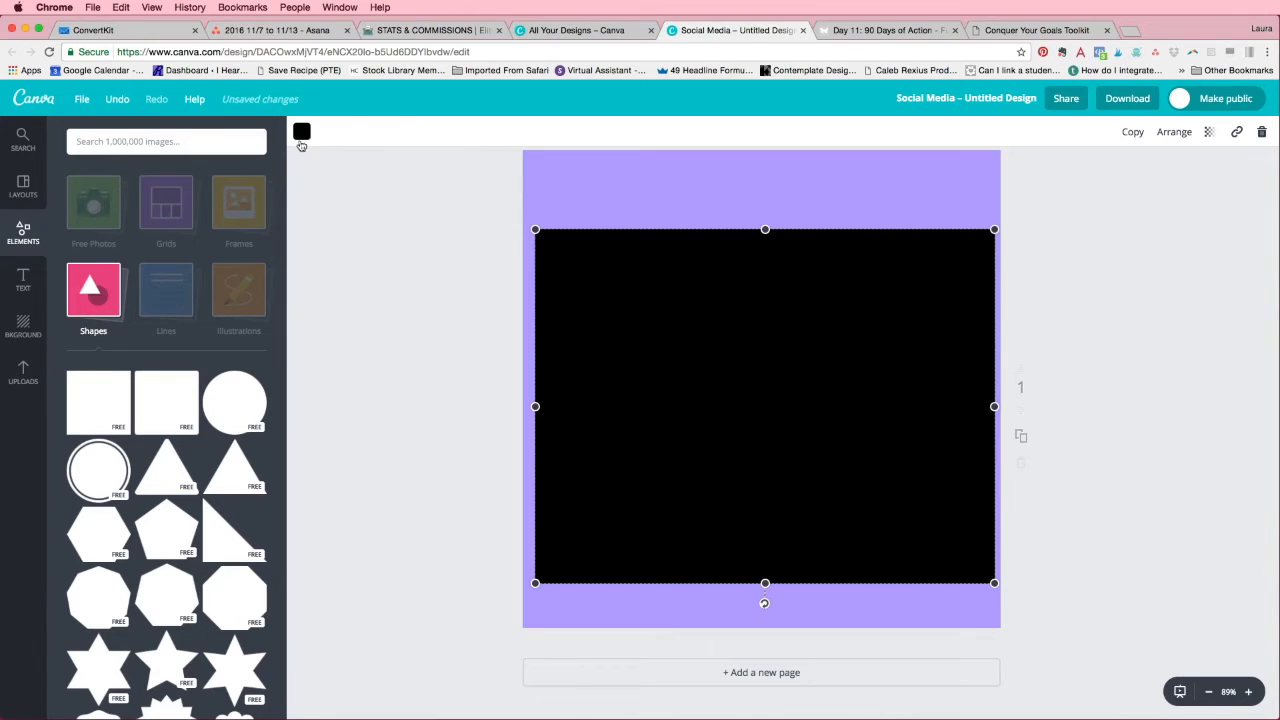
# - Colour the rectangle light grey and resize the planner image to match it
pyautogui.click(301, 131)
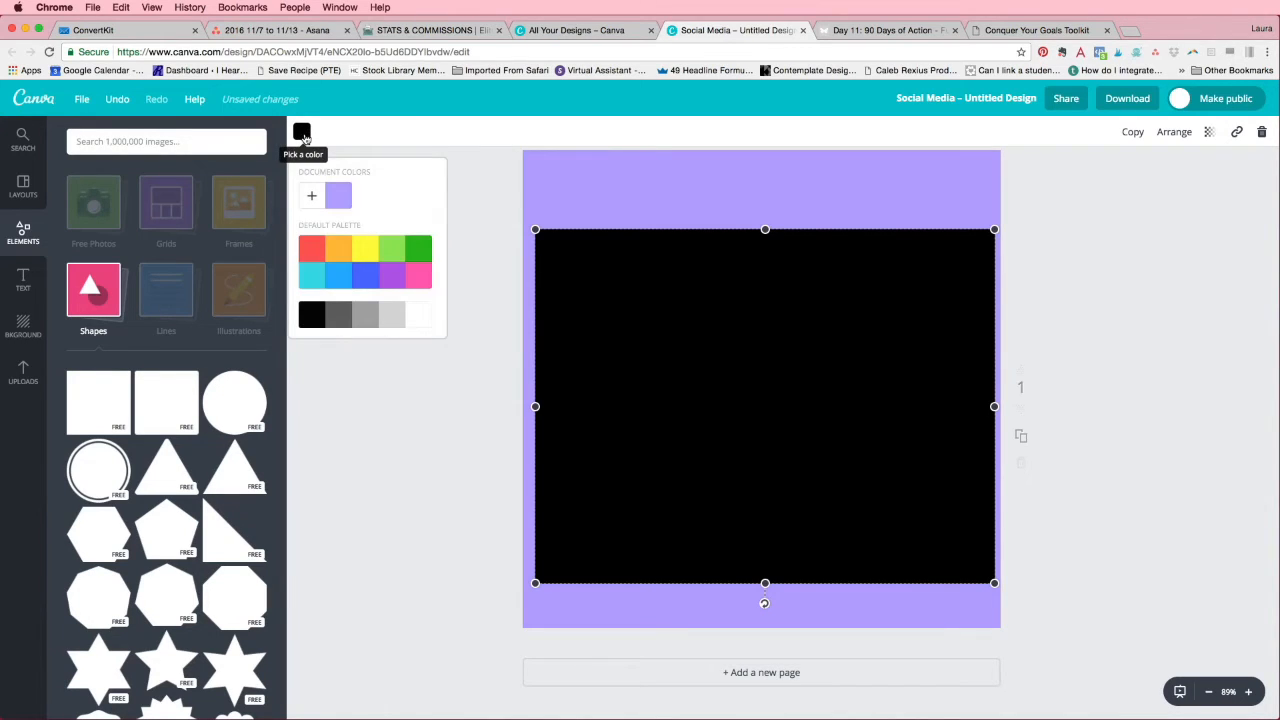
pyautogui.moveTo(288, 193)
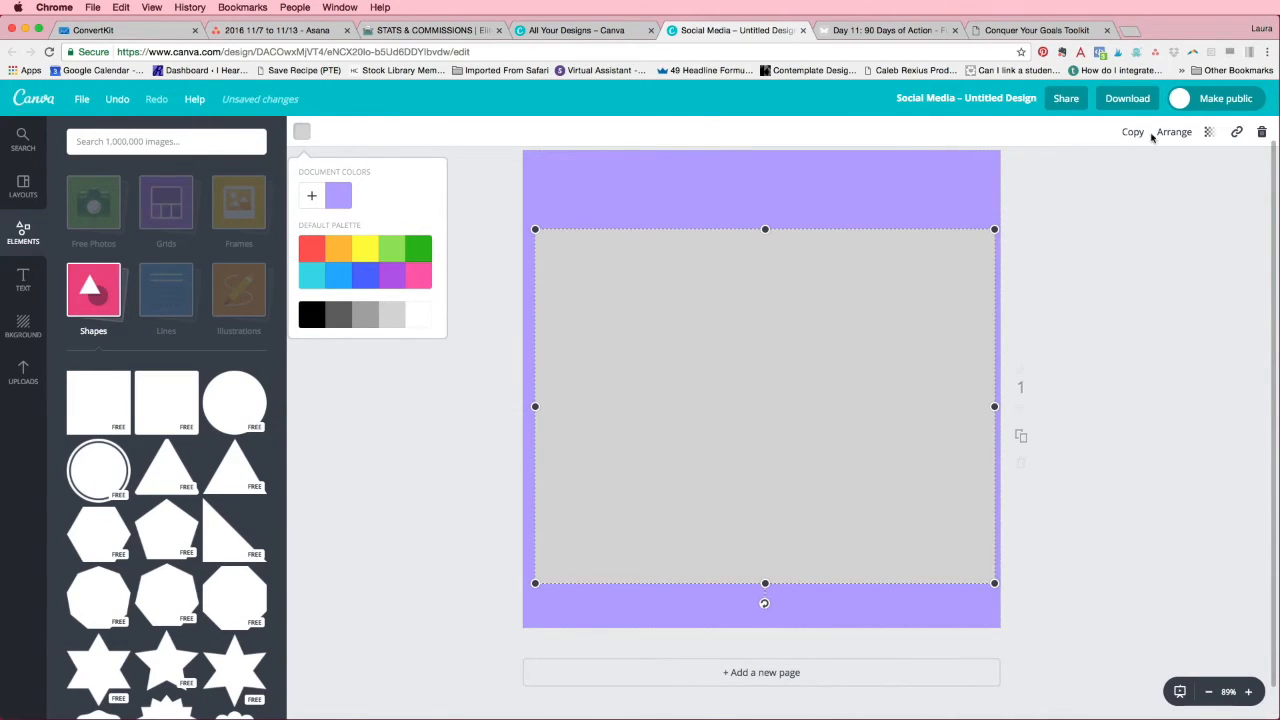
pyautogui.moveTo(1048, 218)
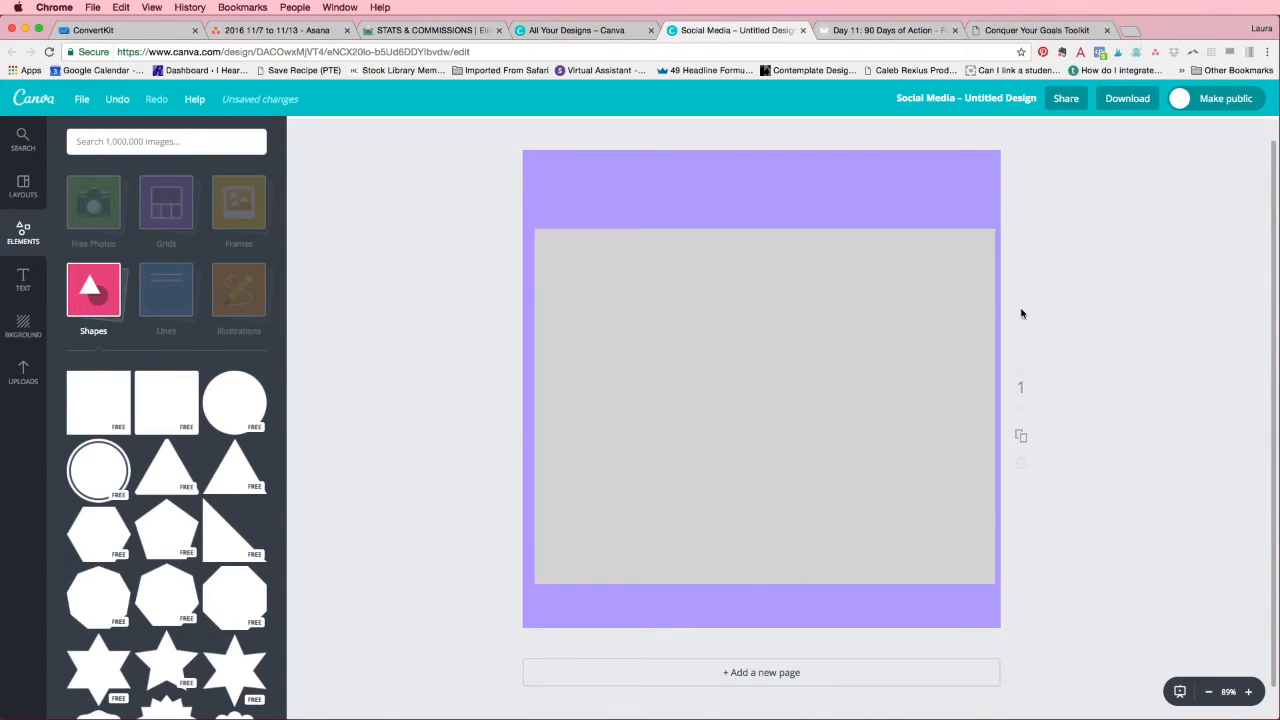
pyautogui.click(764, 404)
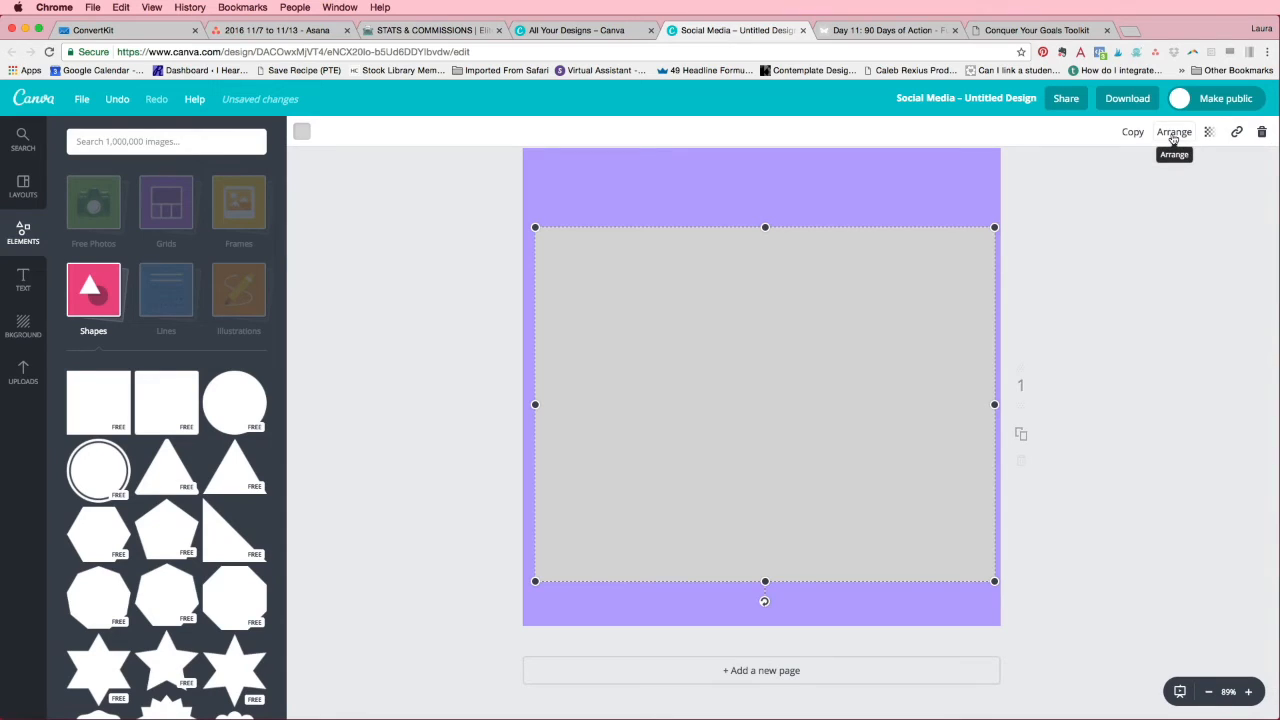
pyautogui.click(1174, 131)
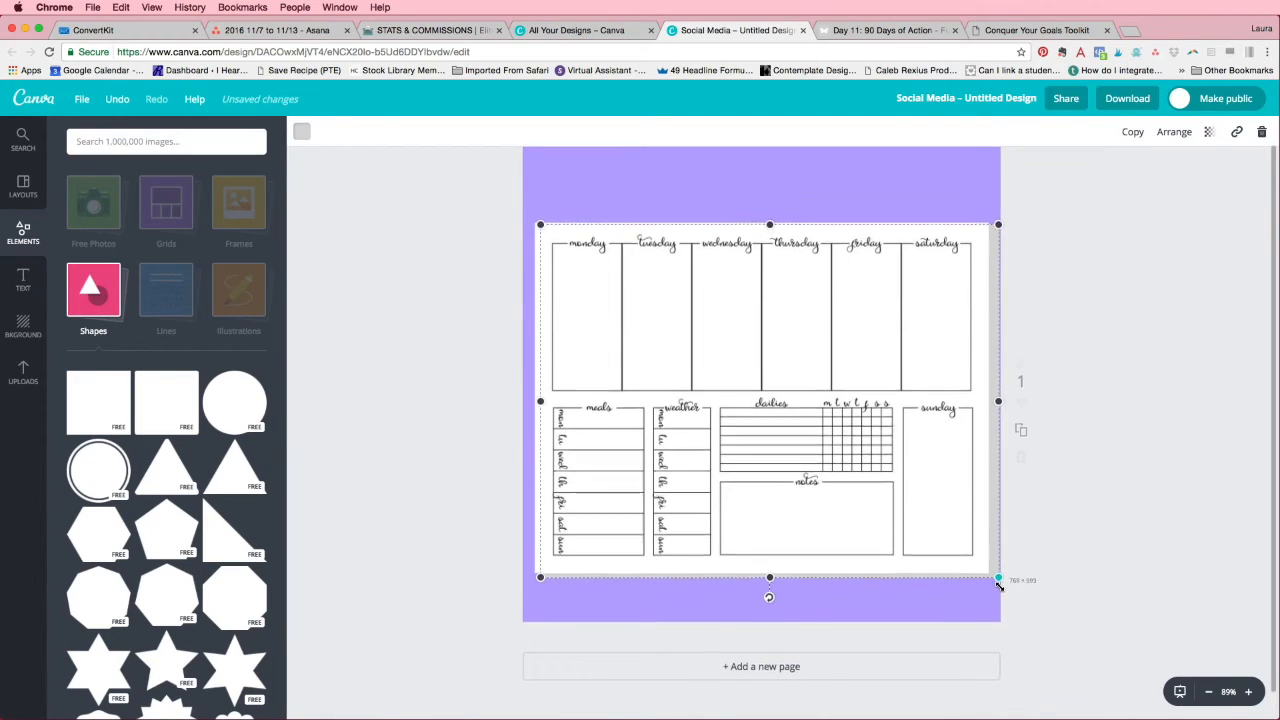
pyautogui.moveTo(998, 578); pyautogui.dragTo(994, 578)
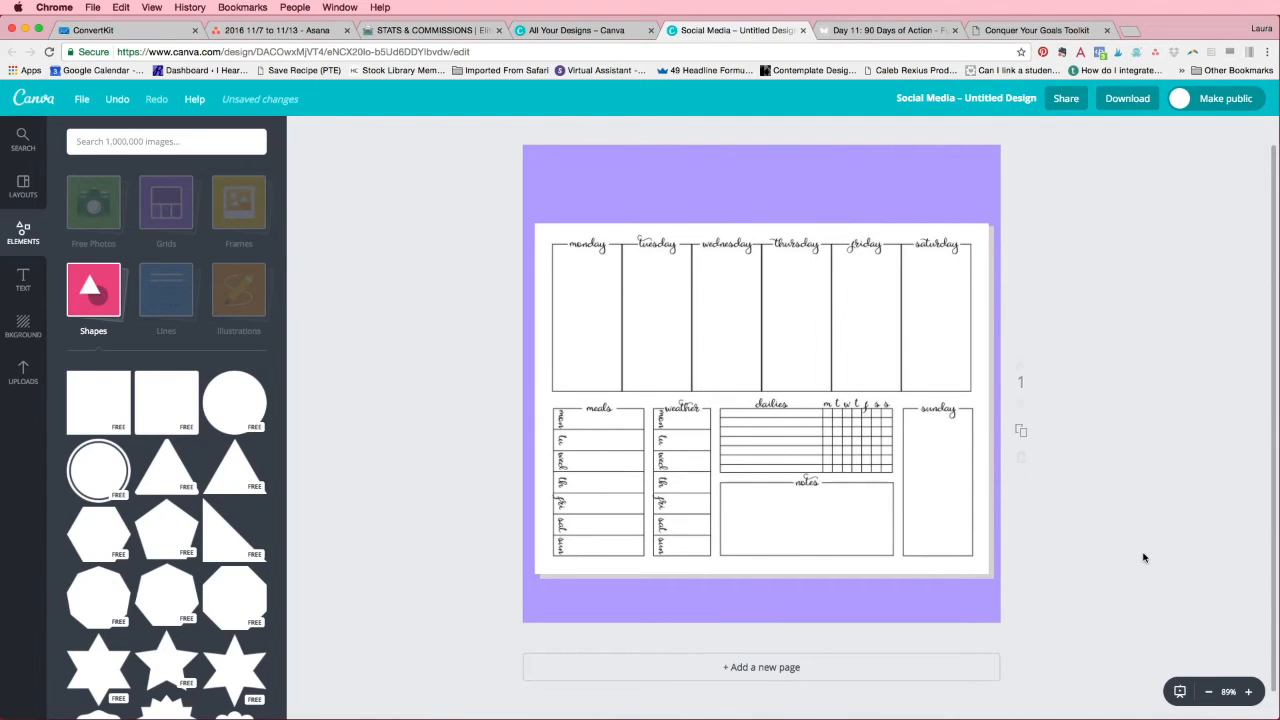
# - Tilt the planner and grey backing diagonally so the right side rises
pyautogui.click(760, 320)
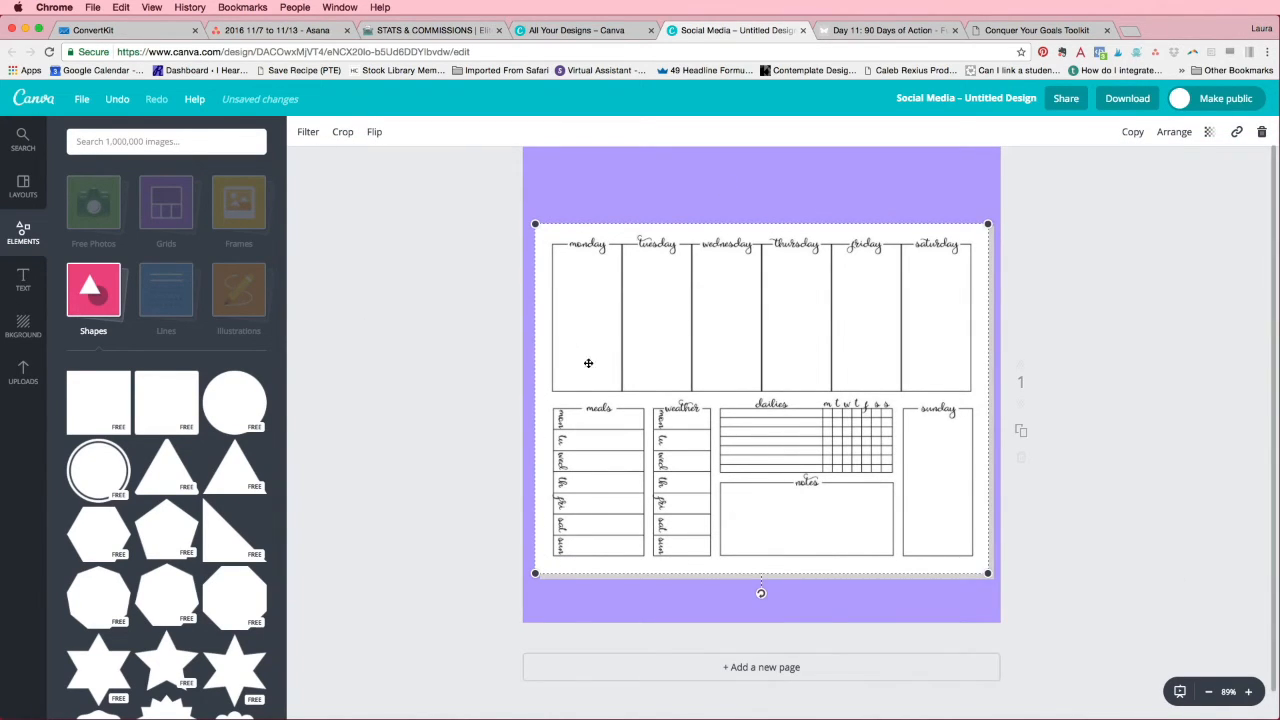
pyautogui.moveTo(594, 584)
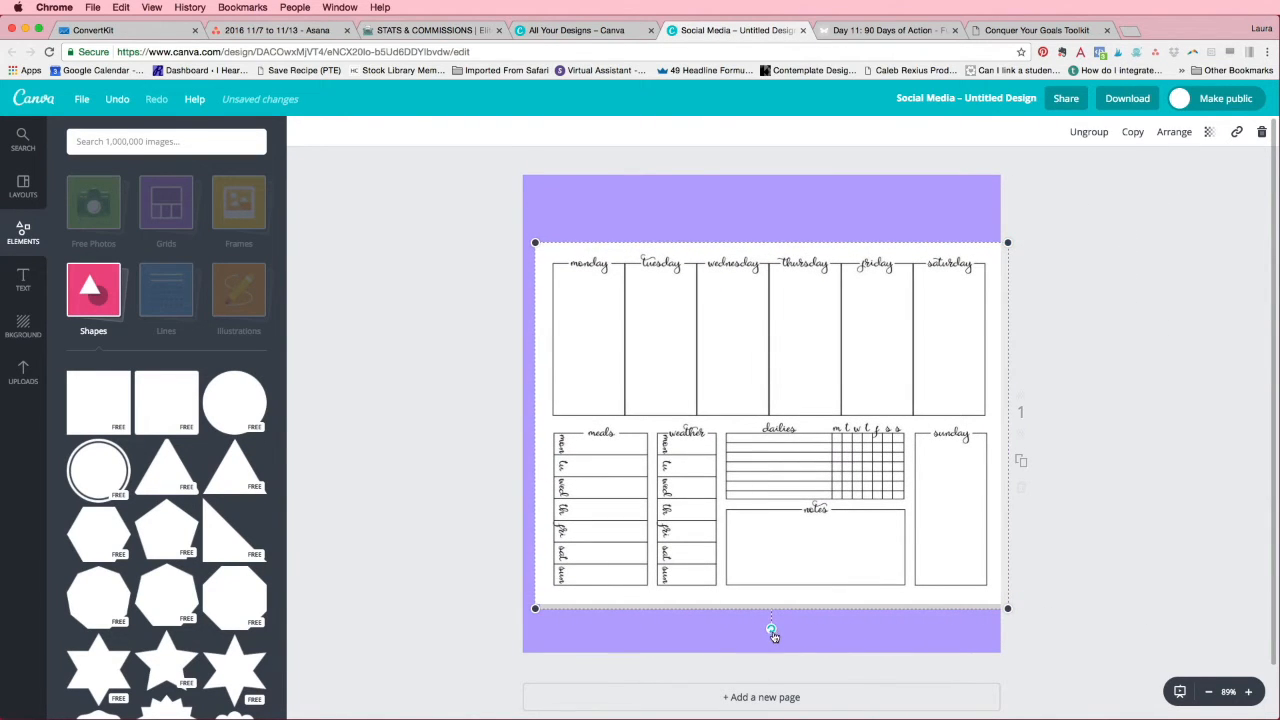
pyautogui.moveTo(771, 630)
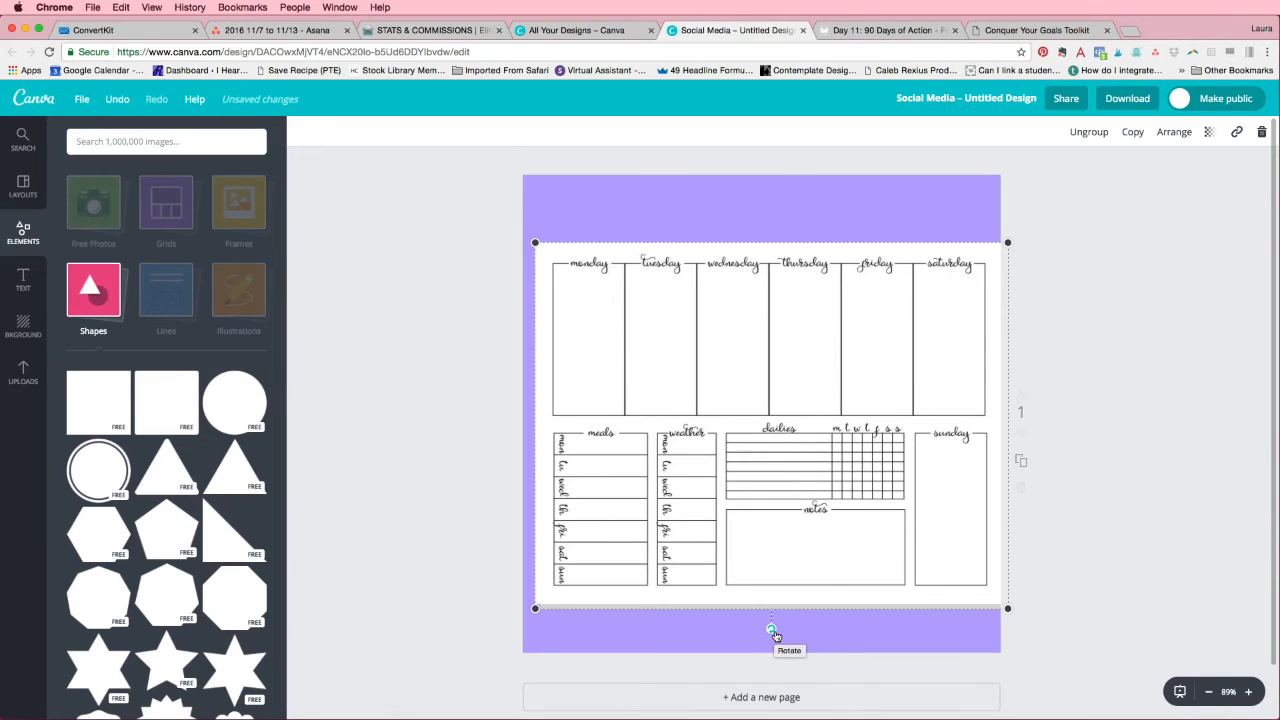
pyautogui.moveTo(771, 628); pyautogui.dragTo(808, 678)
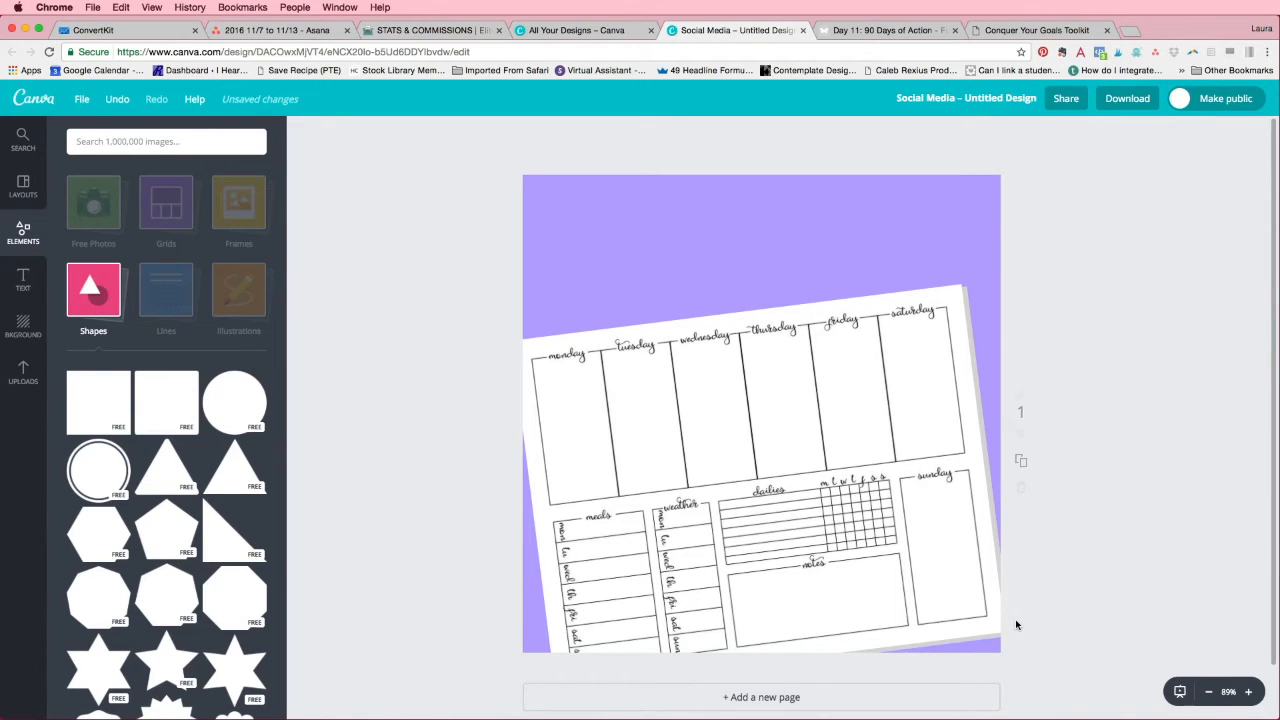
# - Add a 'Free Printable' heading and drag it to the top of the square
pyautogui.click(23, 280)
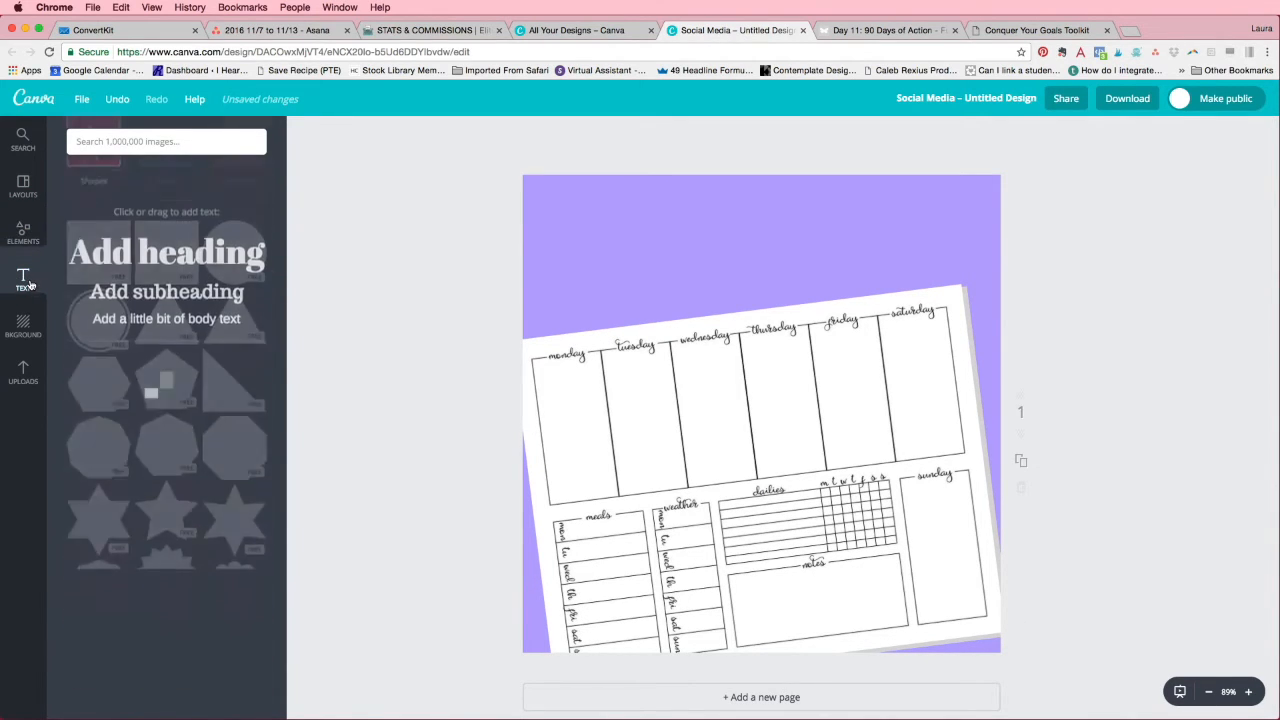
pyautogui.click(166, 251)
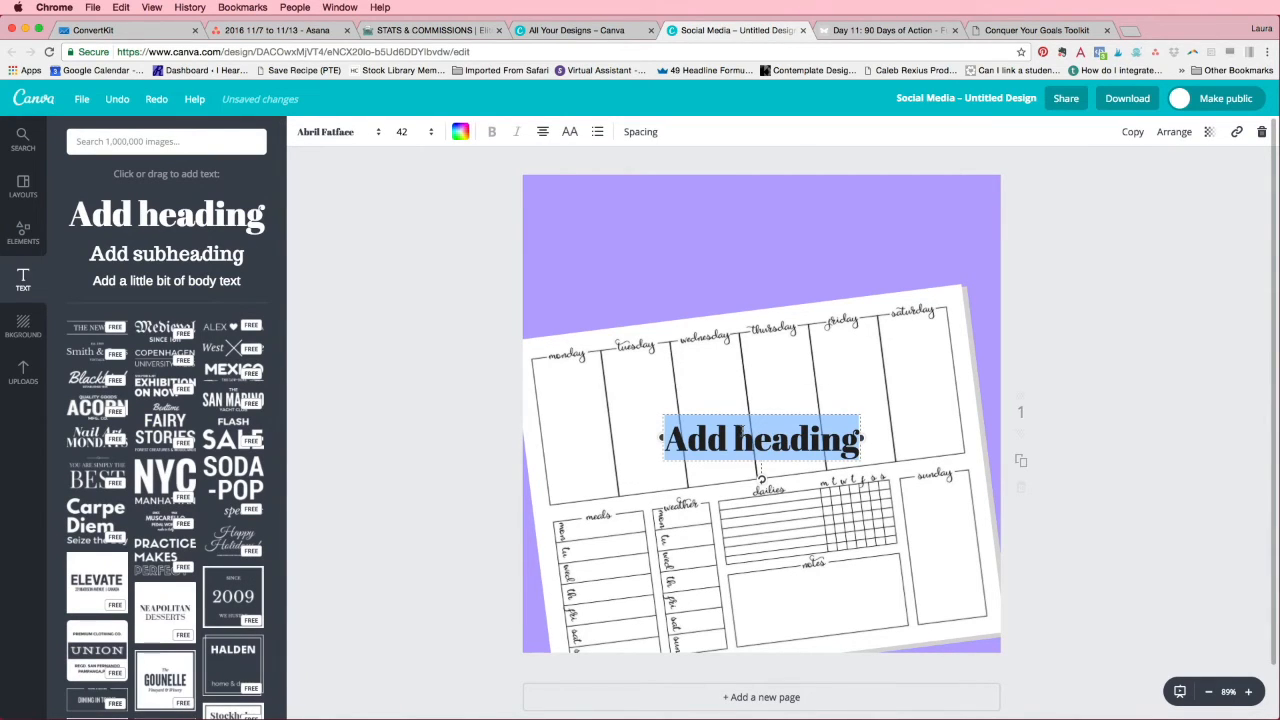
pyautogui.write('Free Printable')
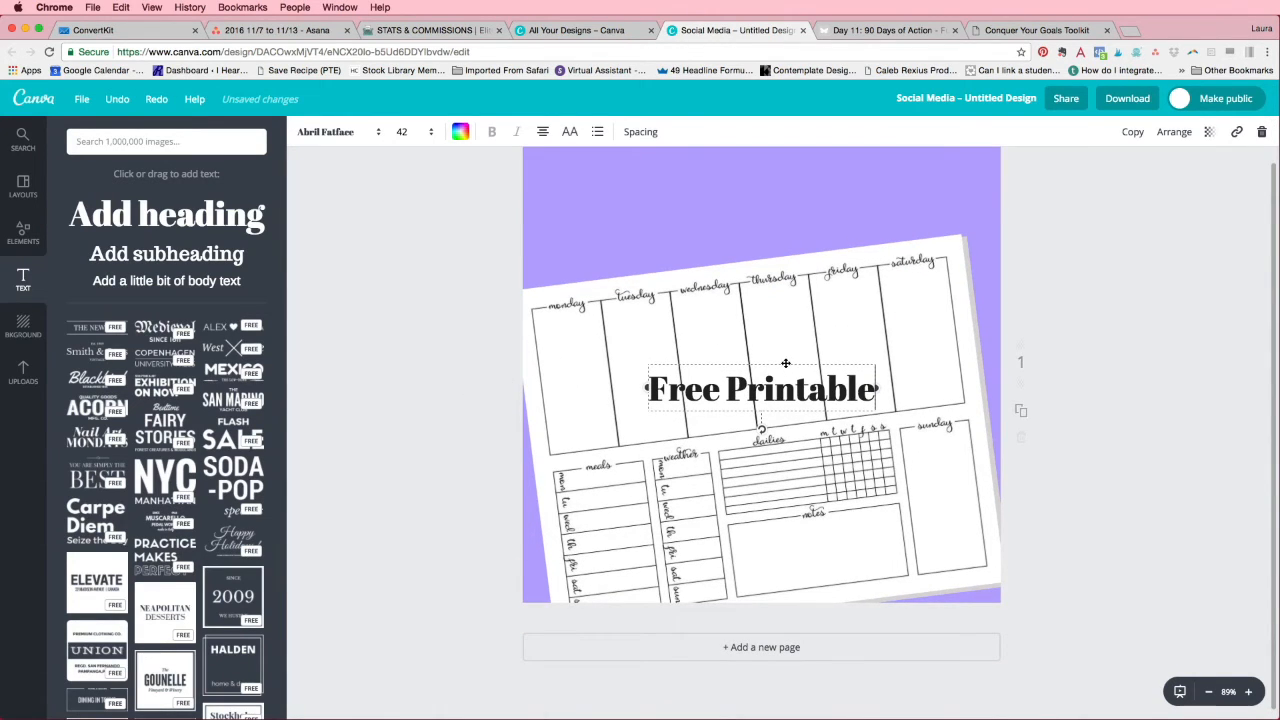
pyautogui.moveTo(781, 244)
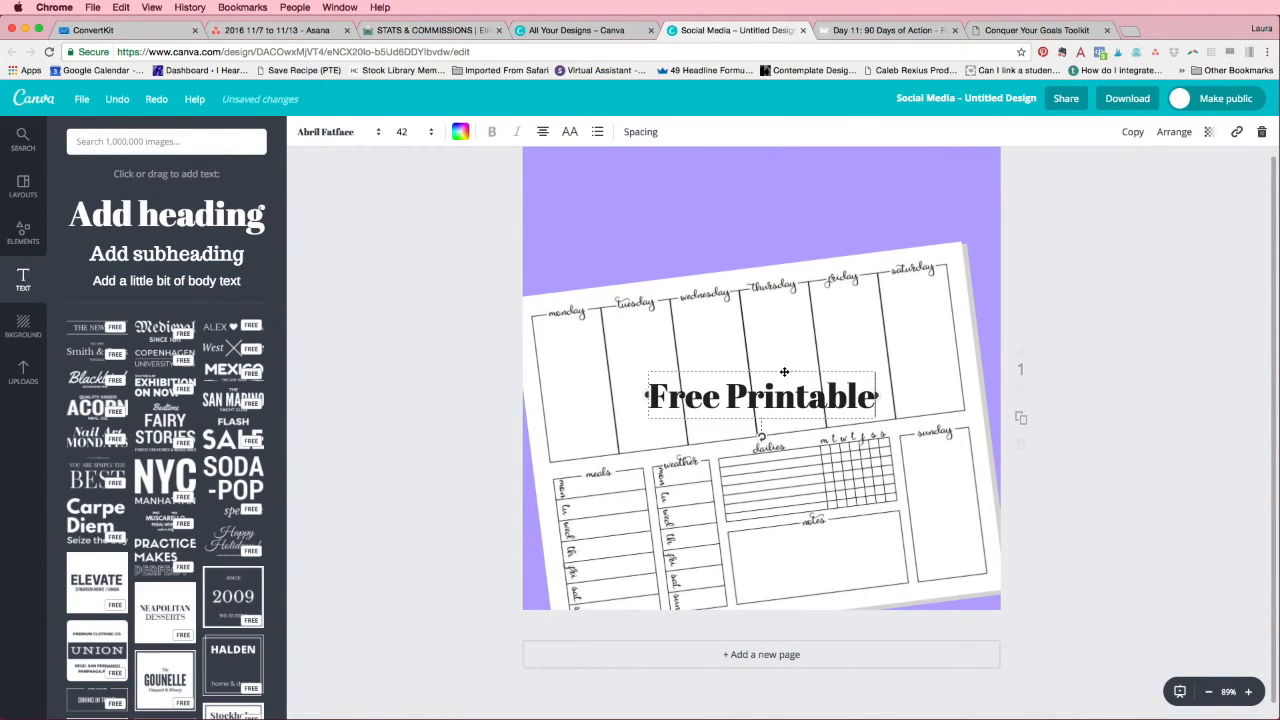
pyautogui.moveTo(668, 369)
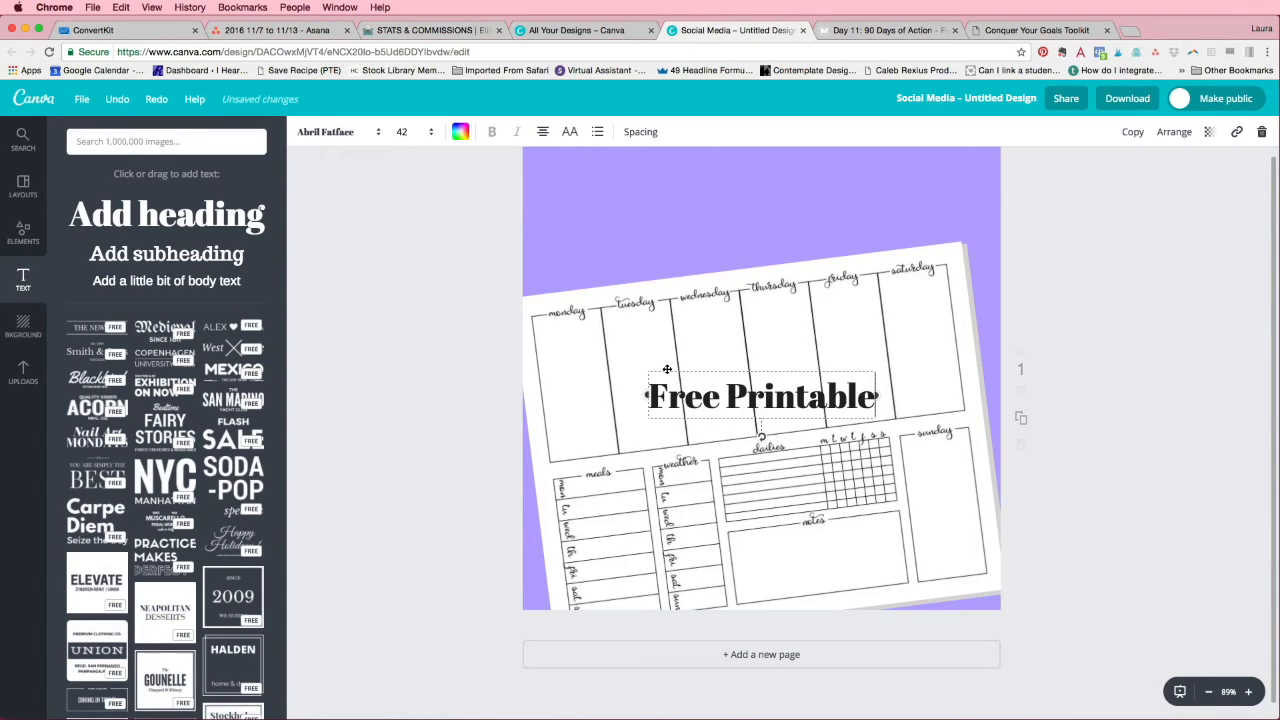
pyautogui.moveTo(760, 395); pyautogui.dragTo(770, 227)
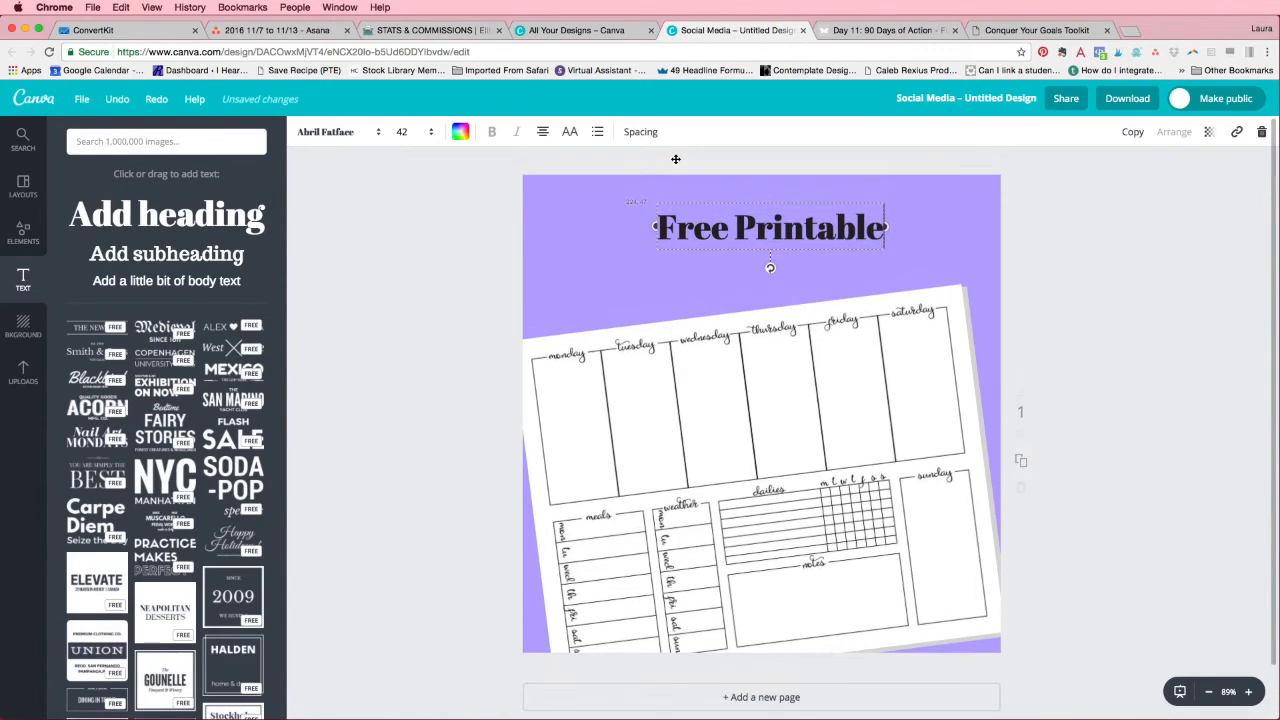
pyautogui.moveTo(770, 226); pyautogui.dragTo(766, 205)
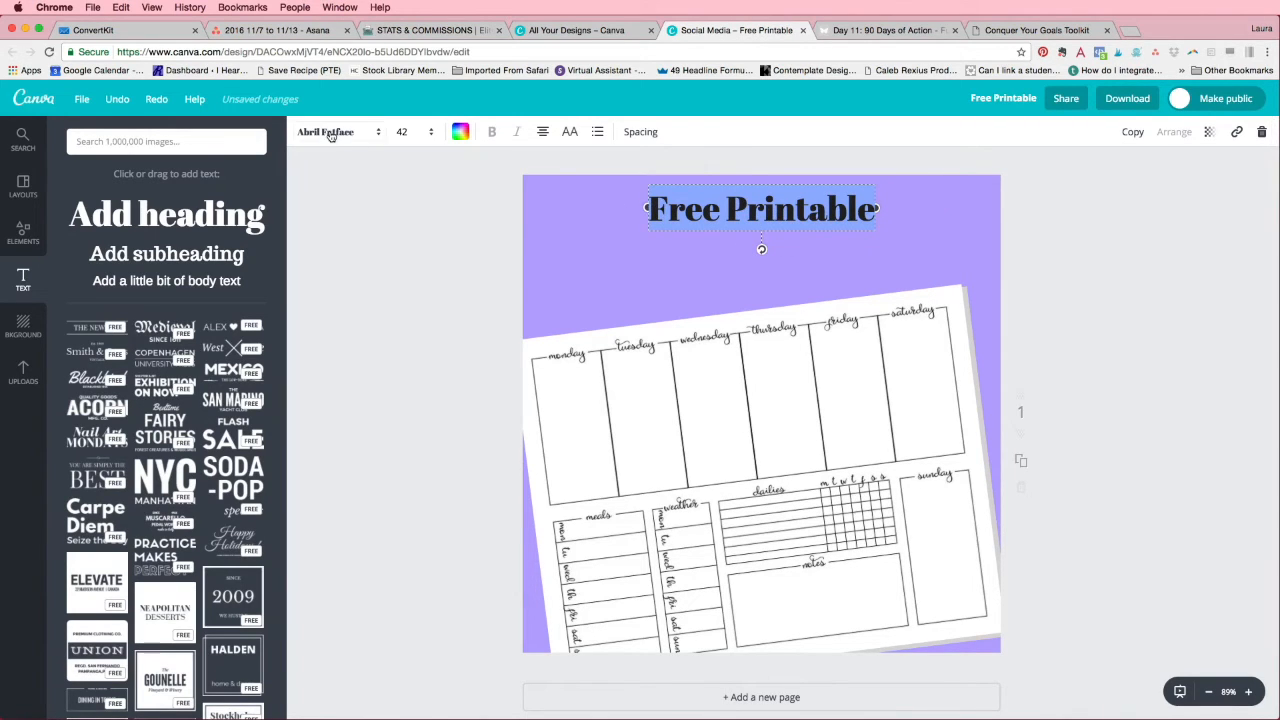
# - Style the heading in white Sacramento script at size 75
pyautogui.click(335, 131)
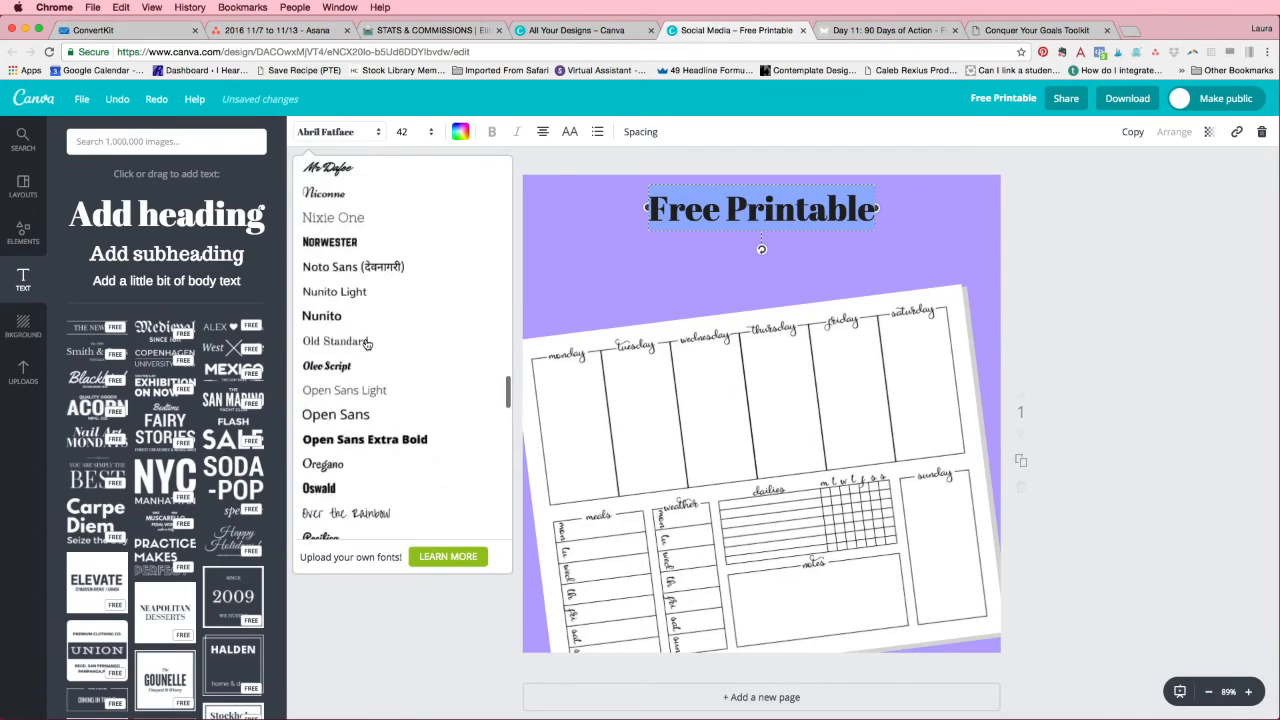
pyautogui.click(337, 274)
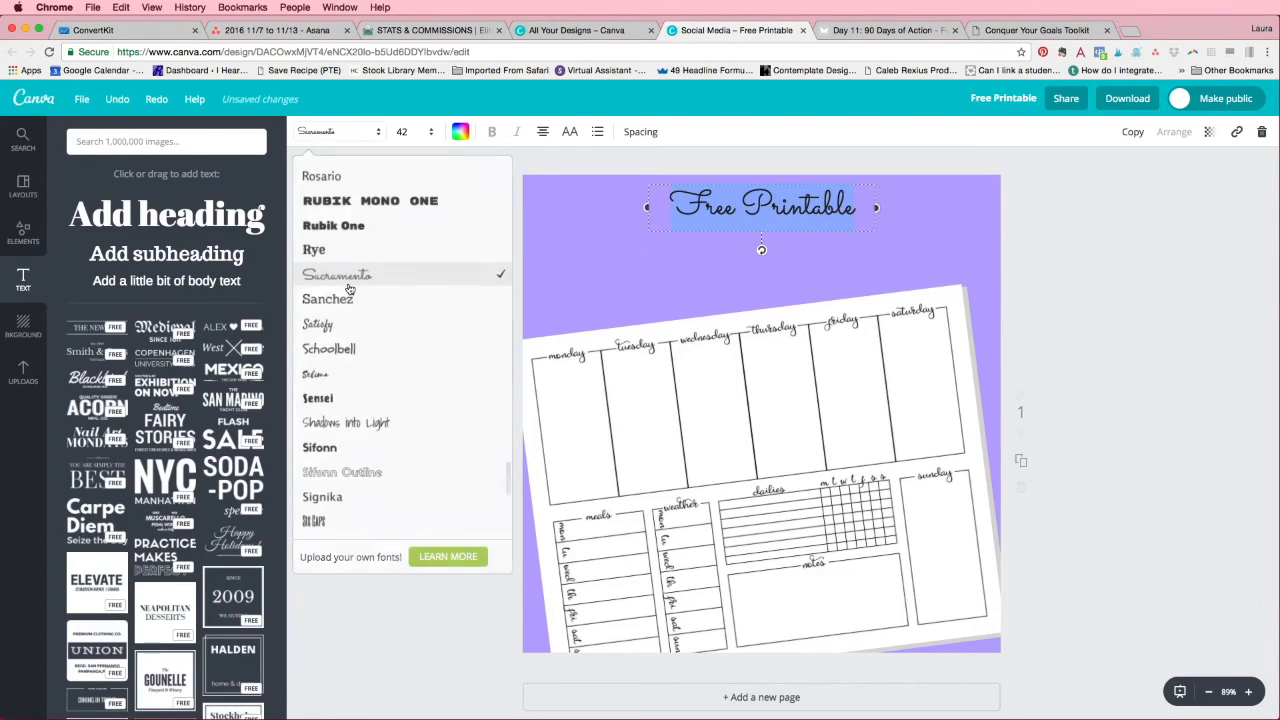
pyautogui.click(402, 131)
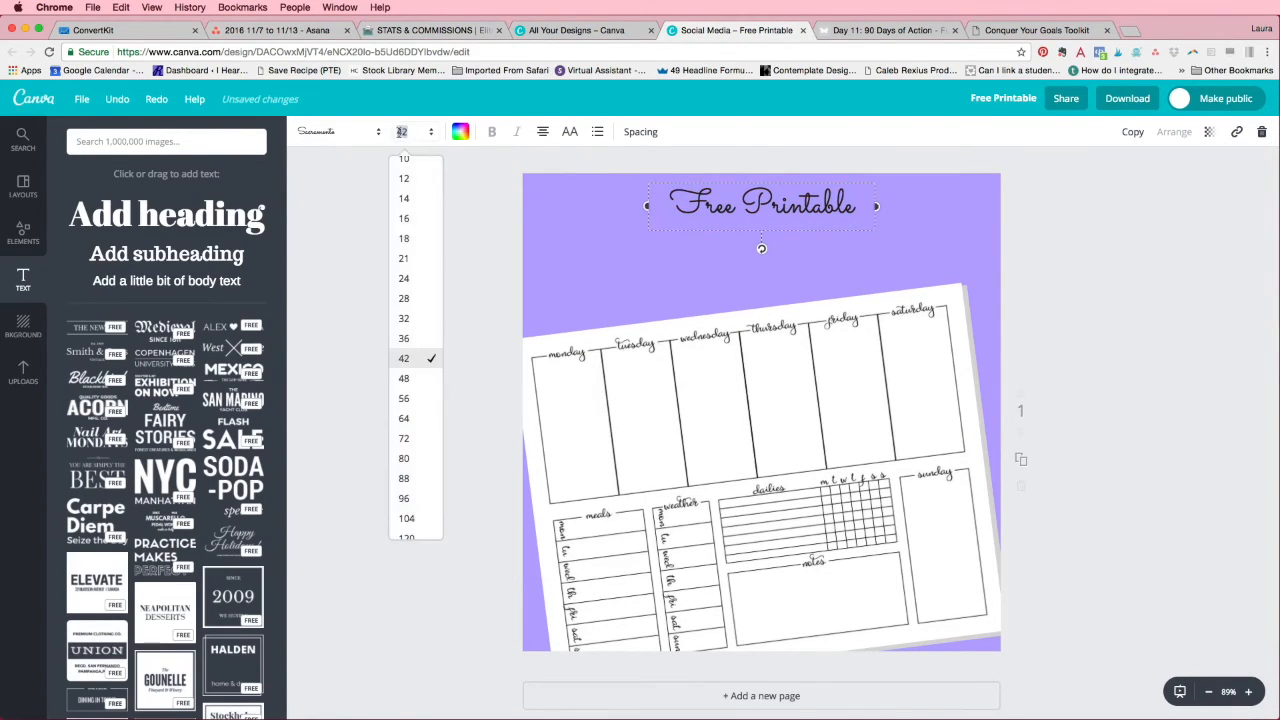
pyautogui.click(404, 400)
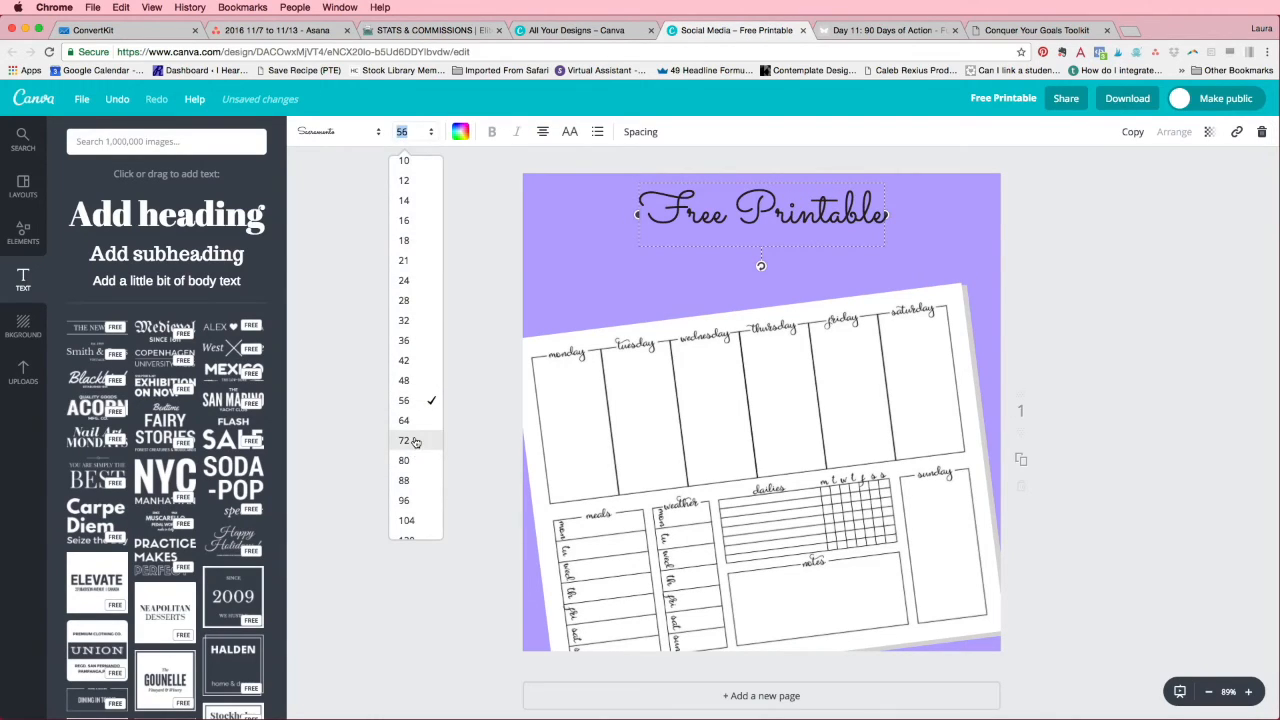
pyautogui.click(404, 440)
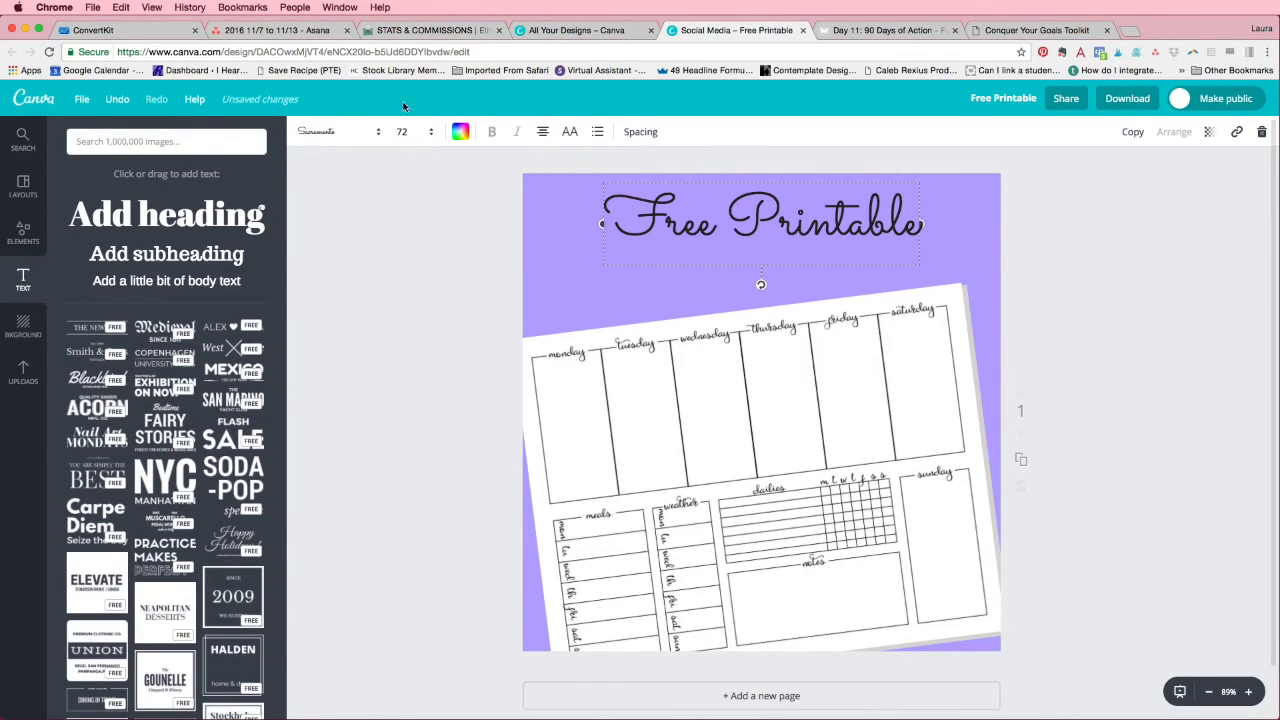
pyautogui.click(430, 131)
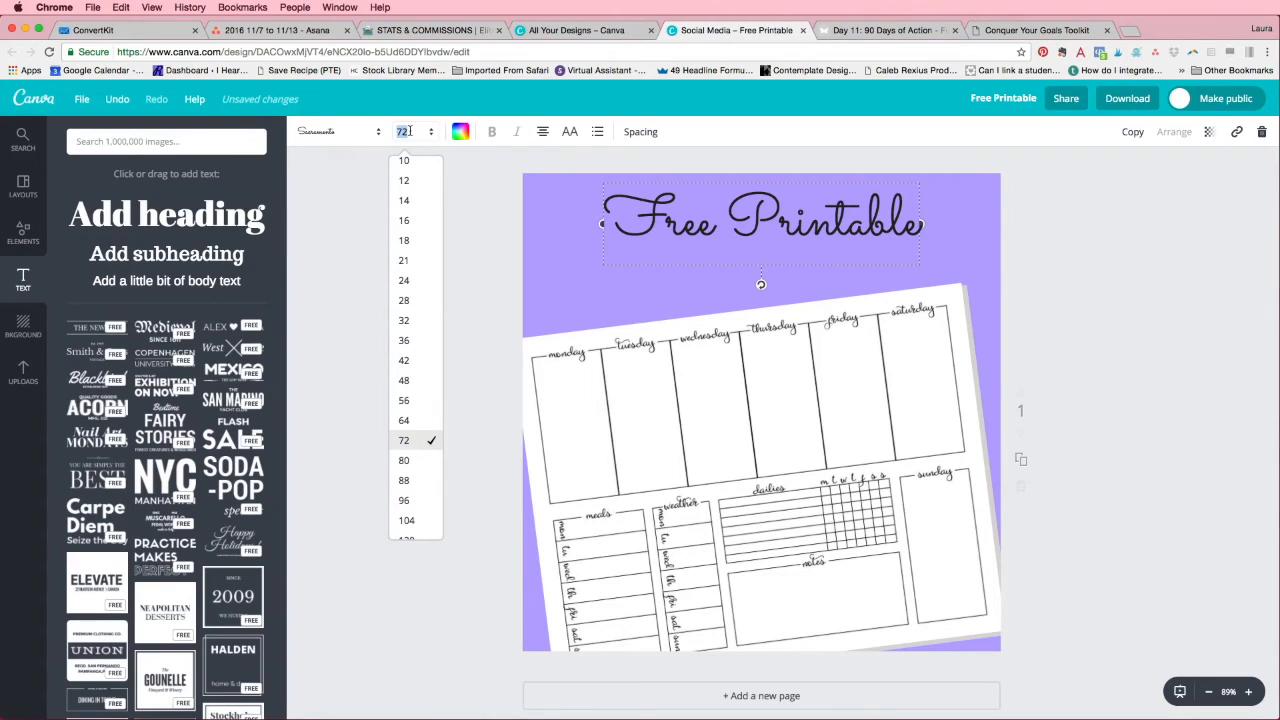
pyautogui.write('75')
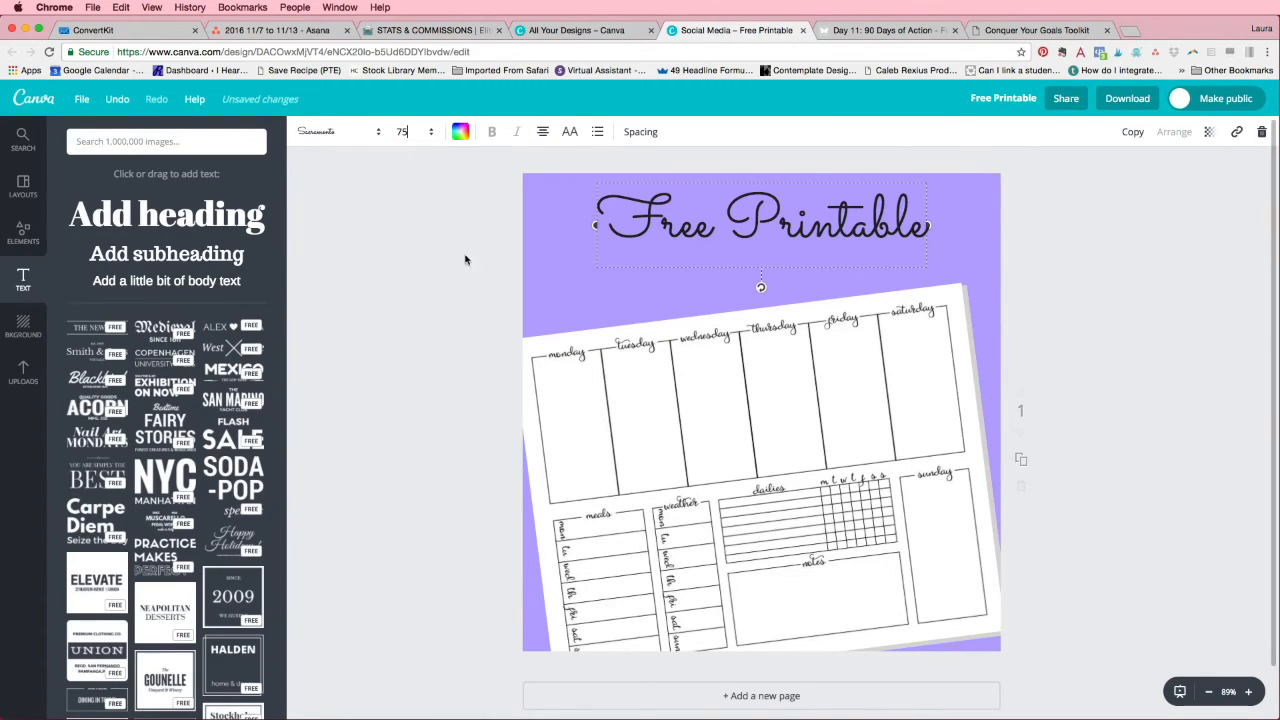
pyautogui.click(460, 131)
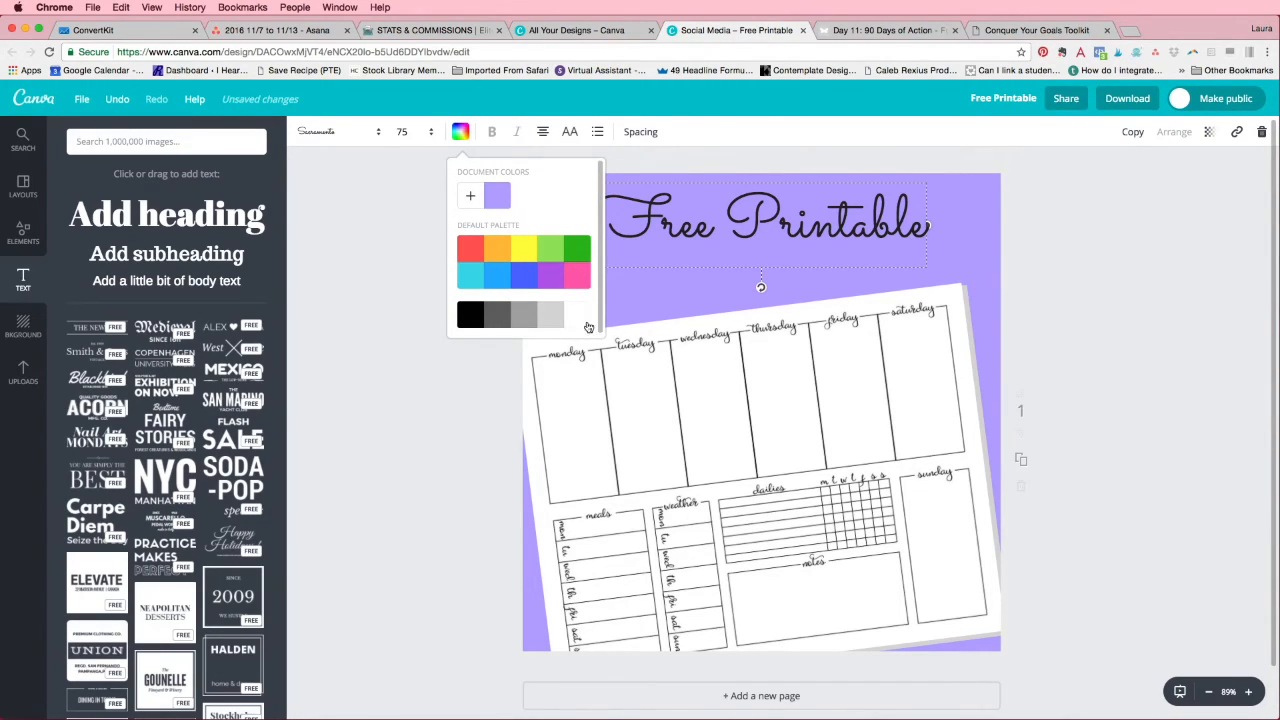
pyautogui.moveTo(582, 327)
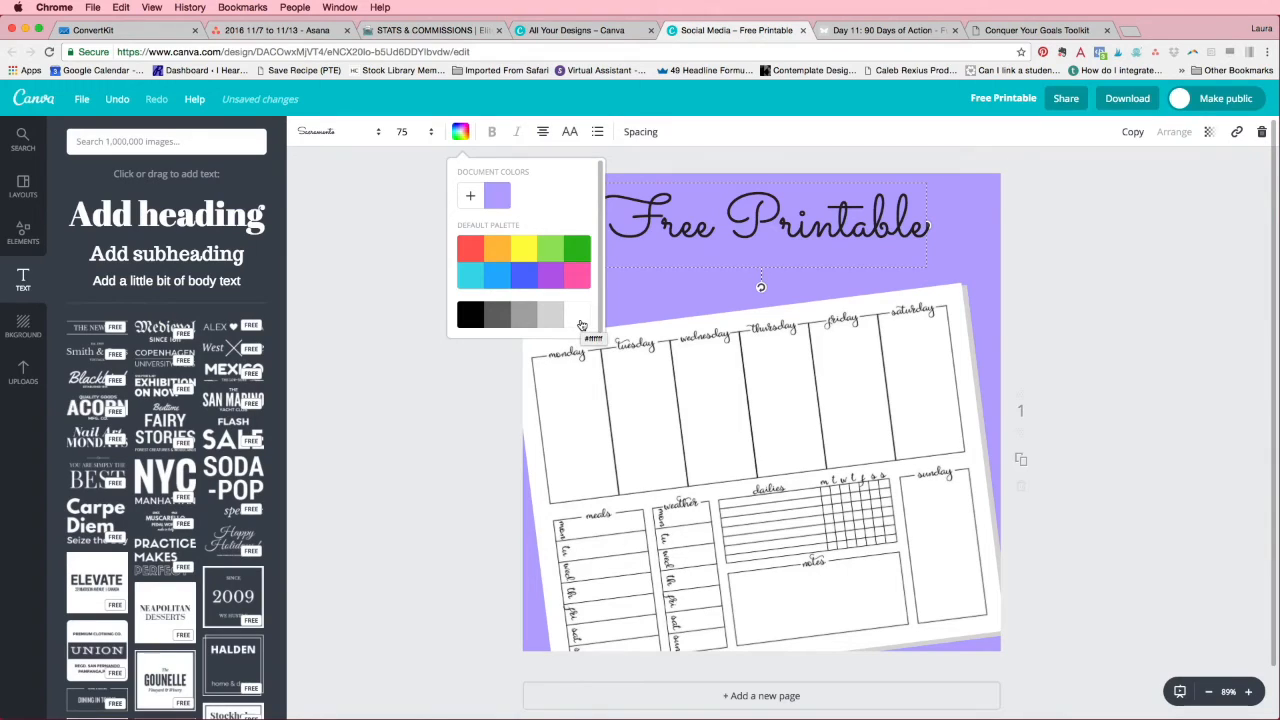
pyautogui.click(470, 315)
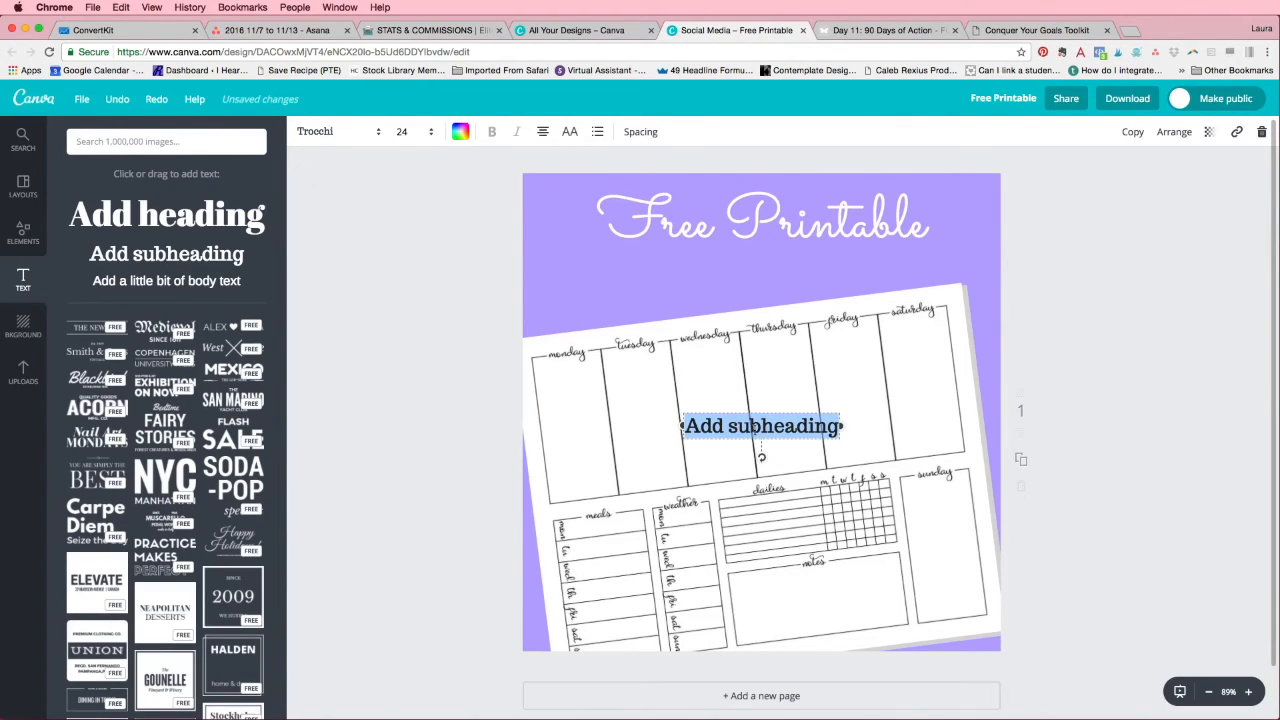
# - Type 'Weekly Docket' as a subheading and move it just below the heading
pyautogui.write('Weel')
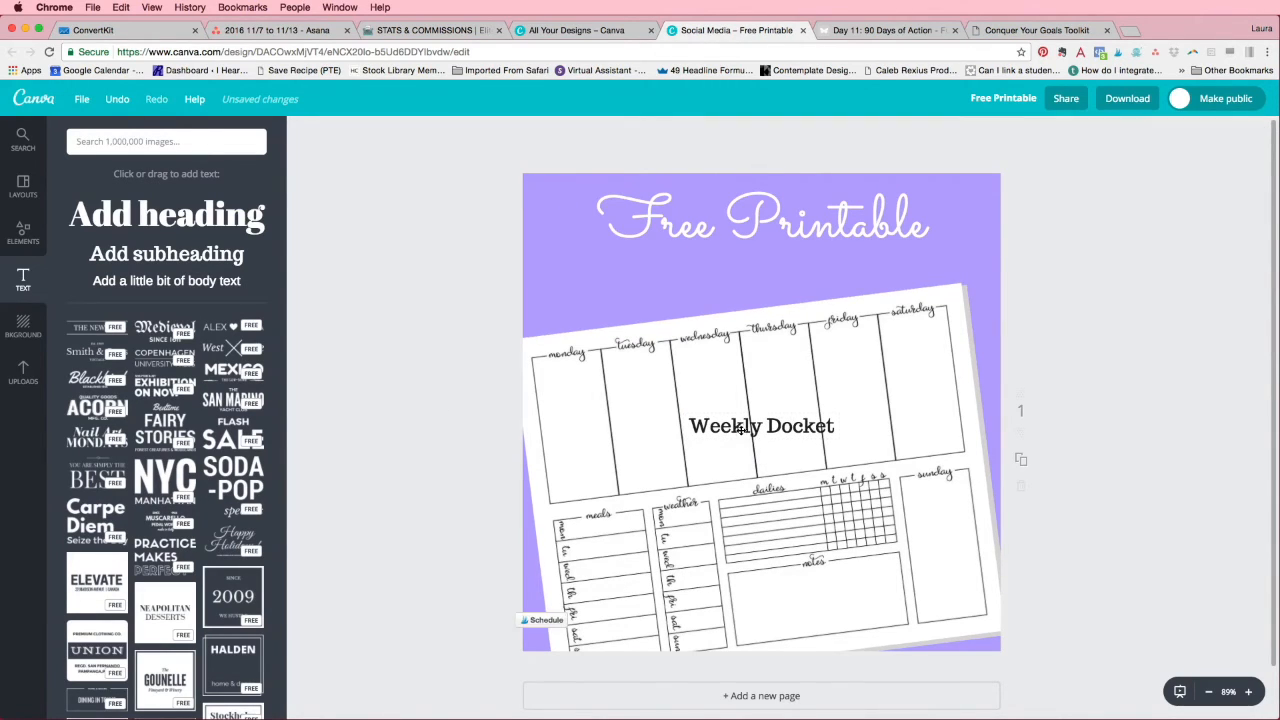
pyautogui.click(761, 426)
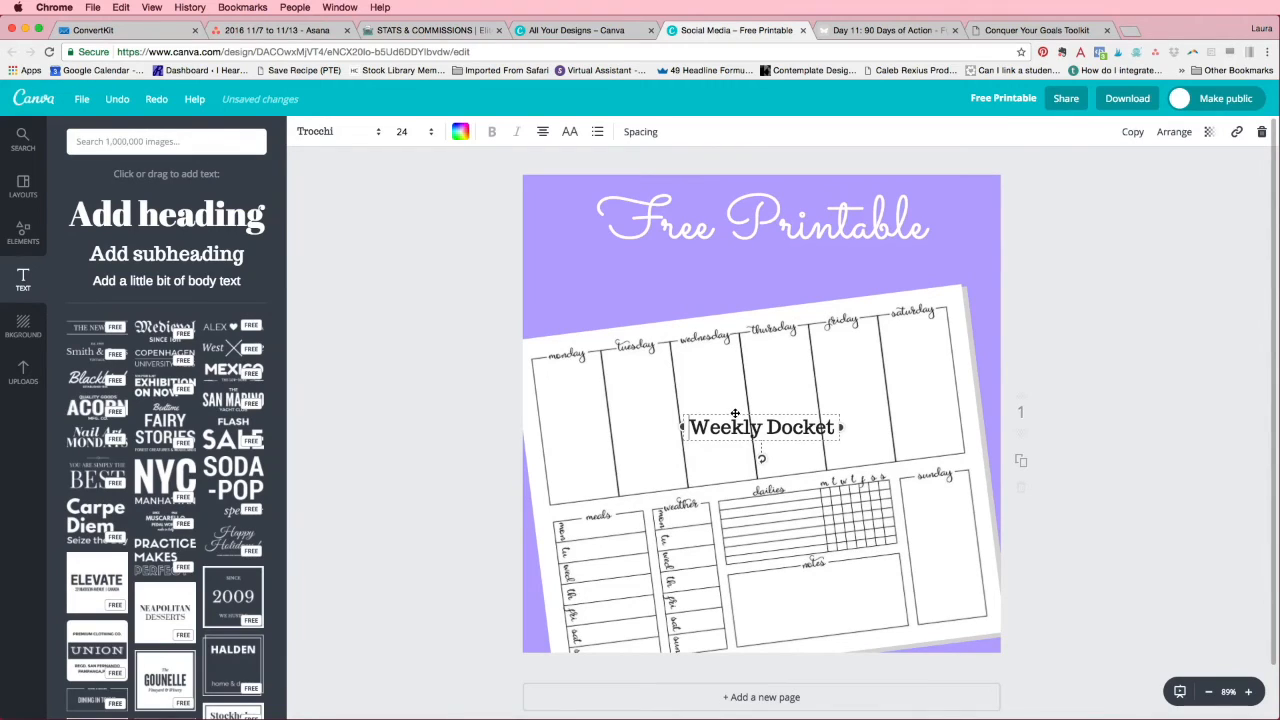
pyautogui.moveTo(761, 427); pyautogui.dragTo(761, 256)
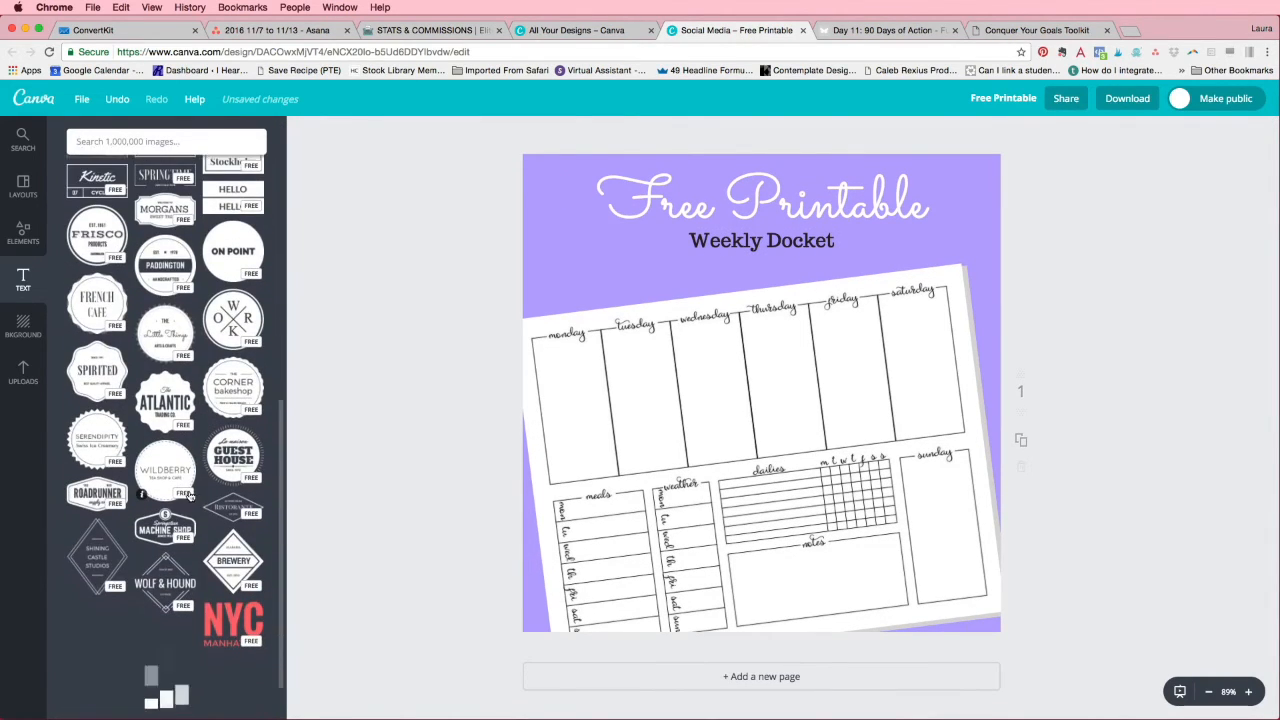
# - Scroll down through the Text panel presets
pyautogui.scroll(-3)
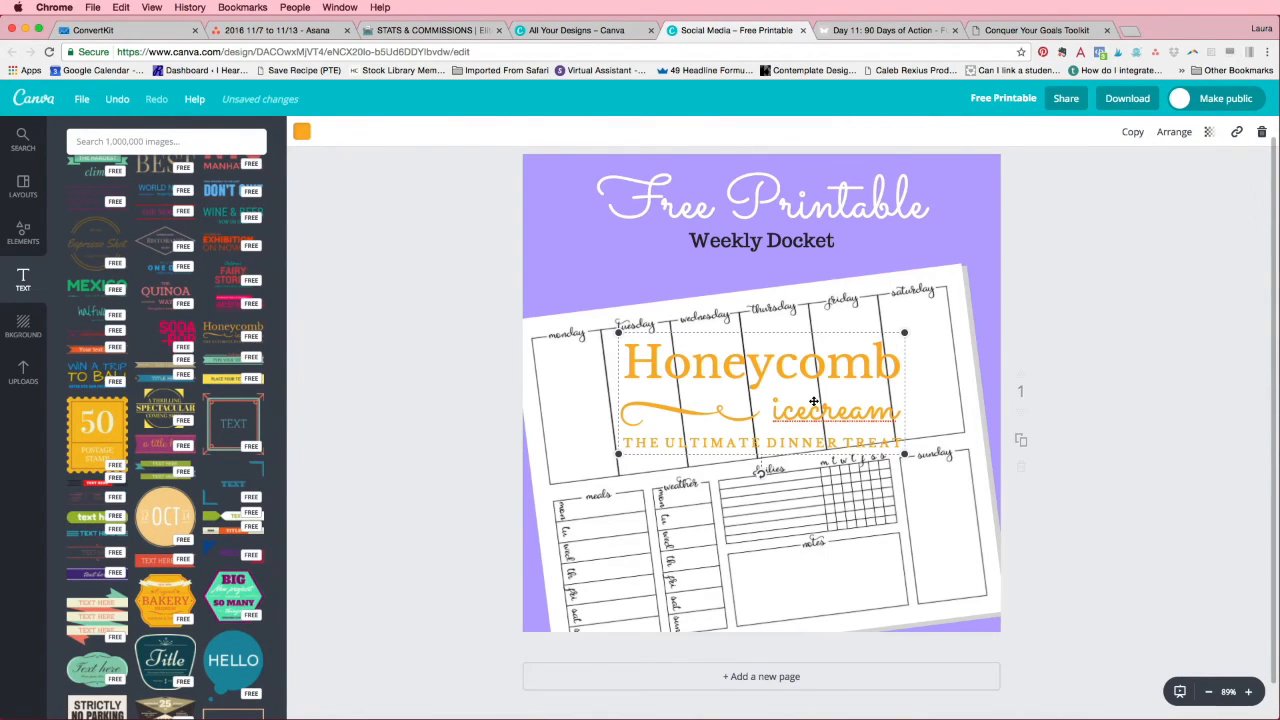
pyautogui.moveTo(910, 397)
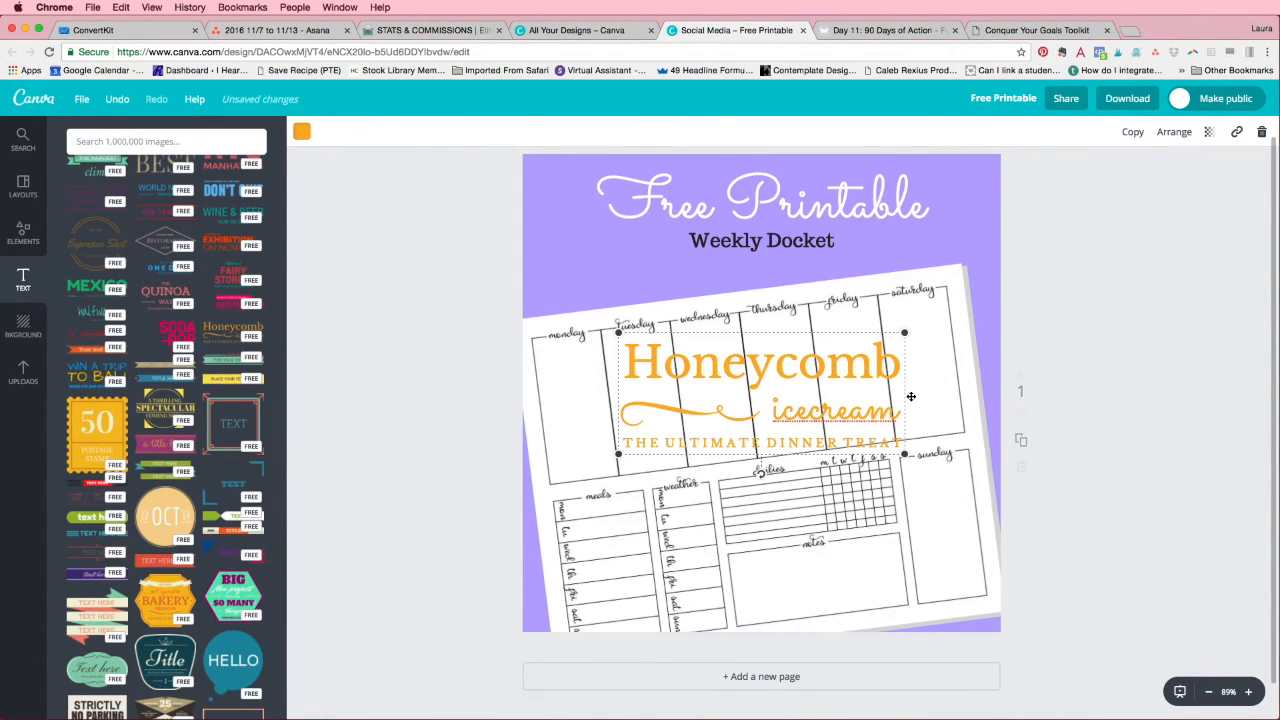
pyautogui.moveTo(742, 335)
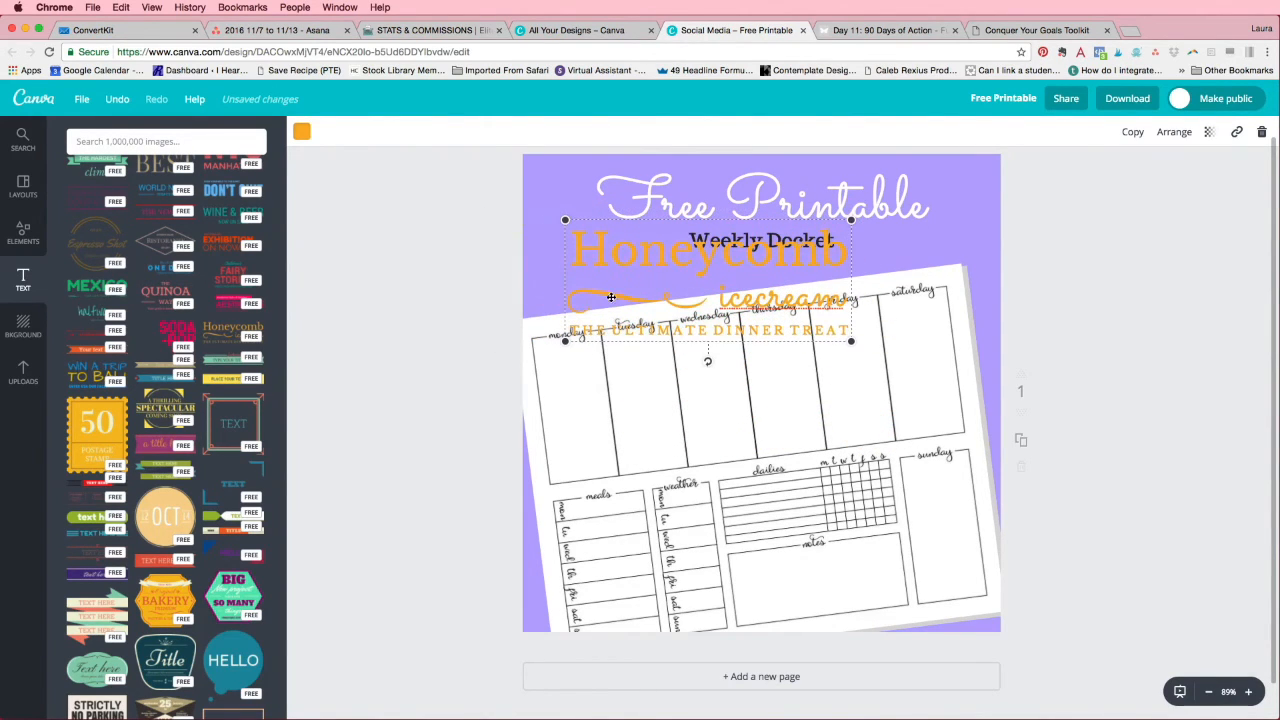
pyautogui.moveTo(625, 290)
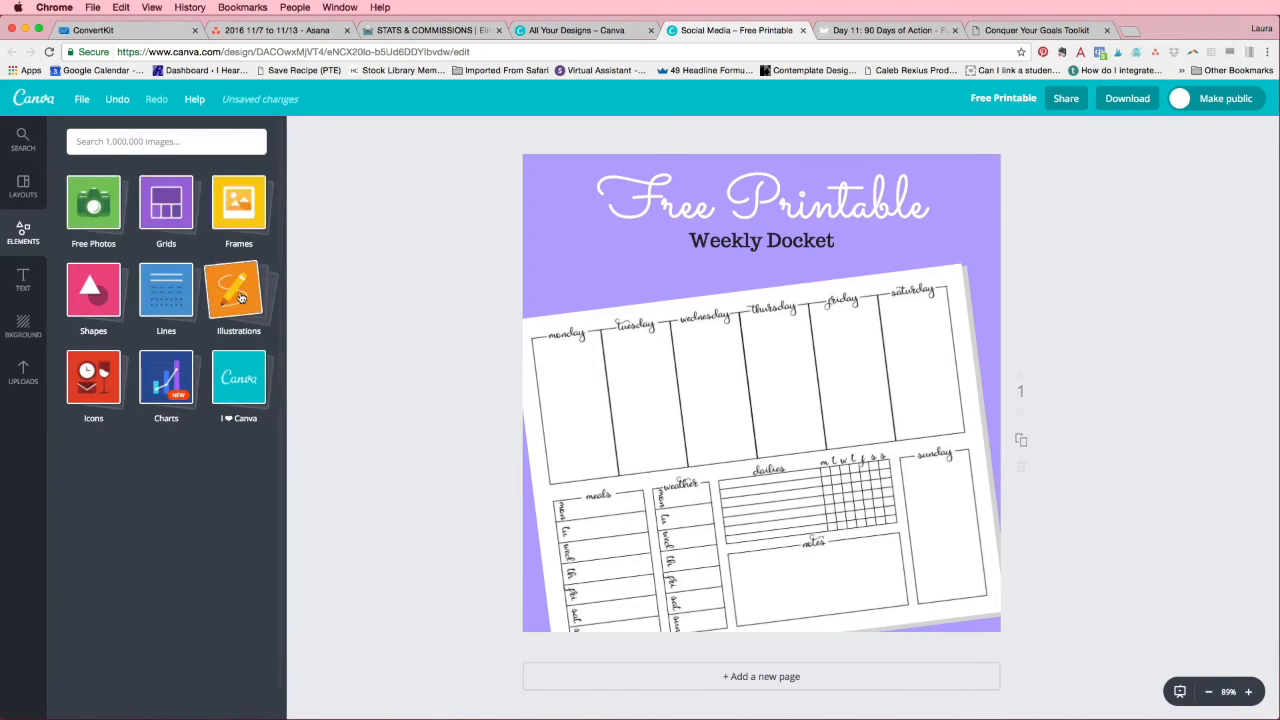
# - Browse the full Illustrations collection in Elements, then return to the element categories
pyautogui.click(238, 293)
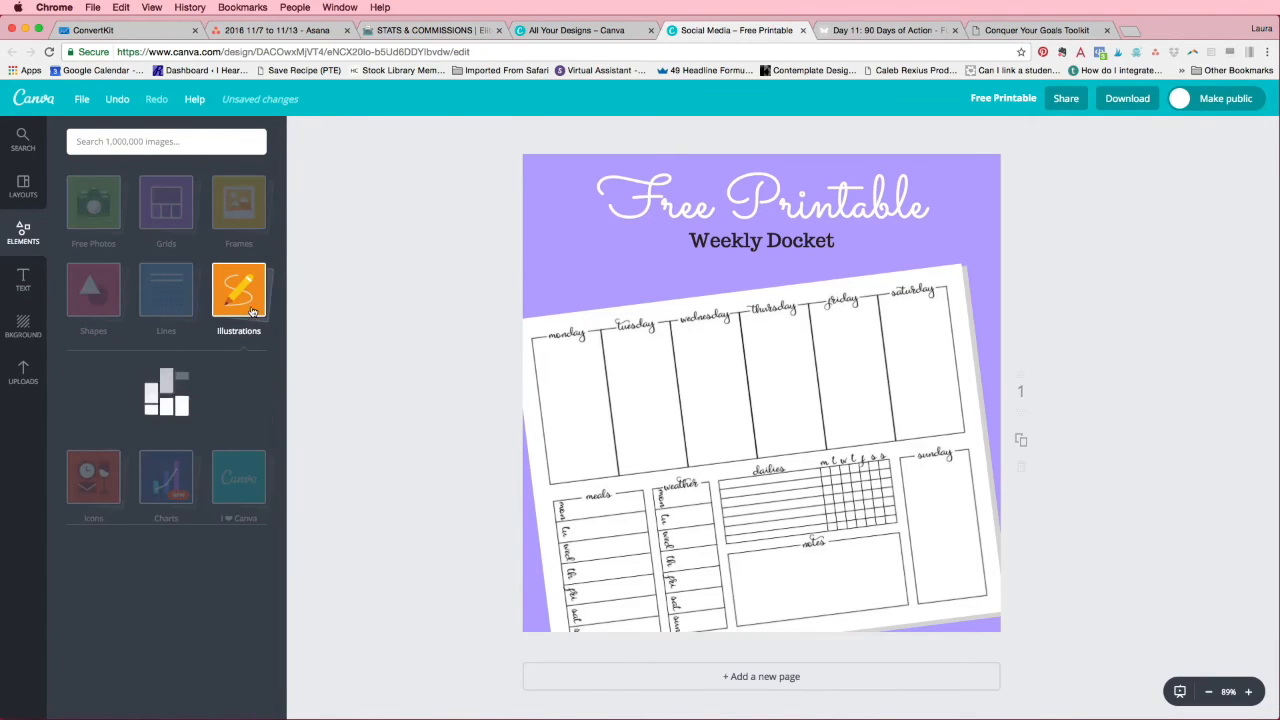
pyautogui.click(238, 295)
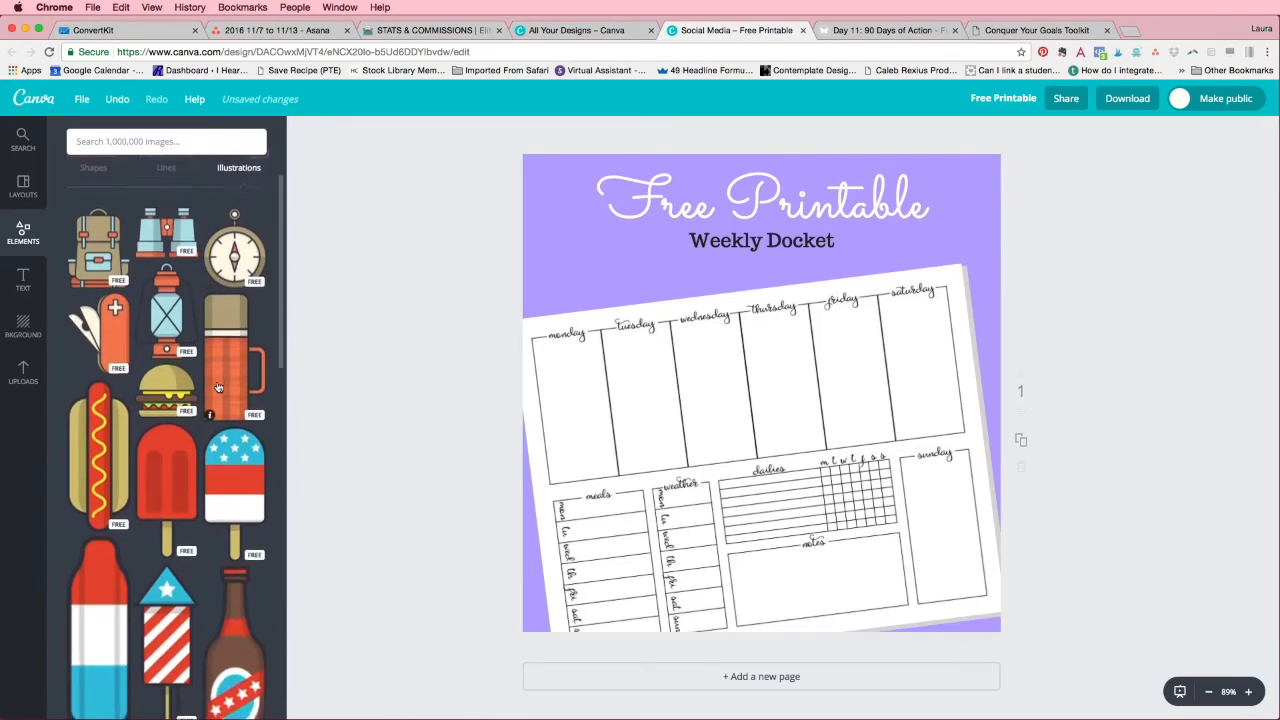
pyautogui.click(22, 185)
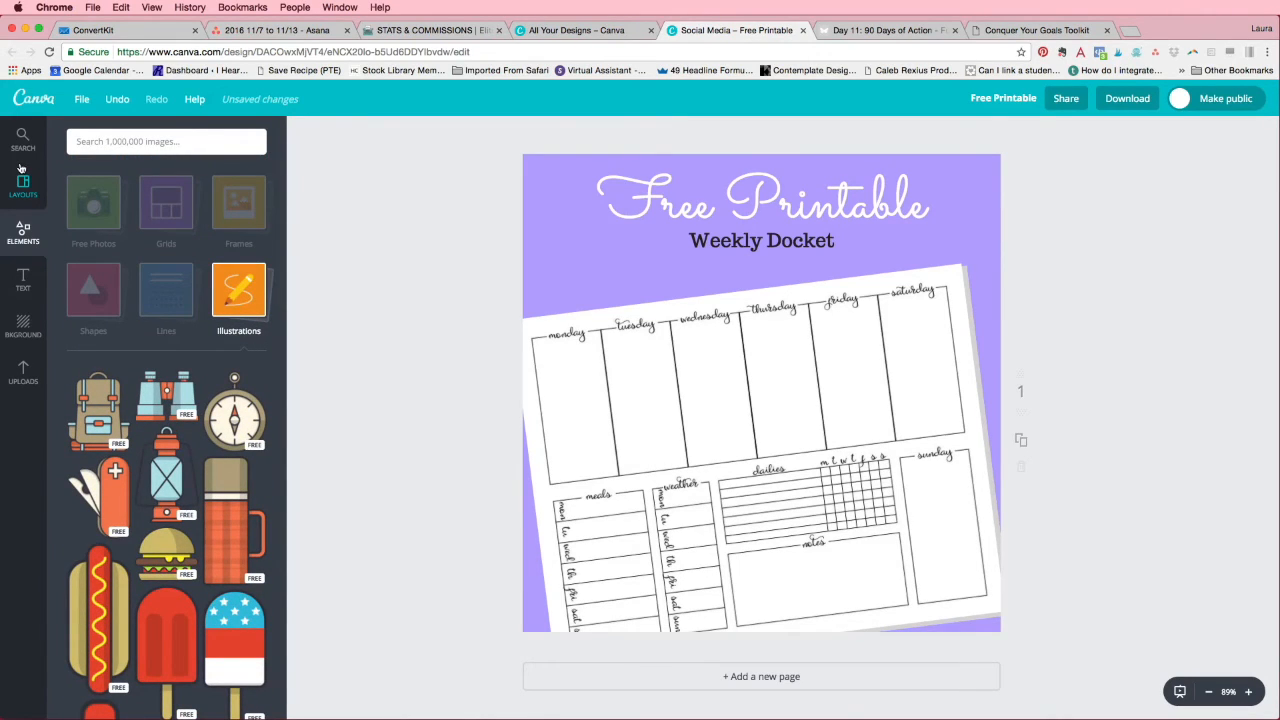
pyautogui.moveTo(1064, 163)
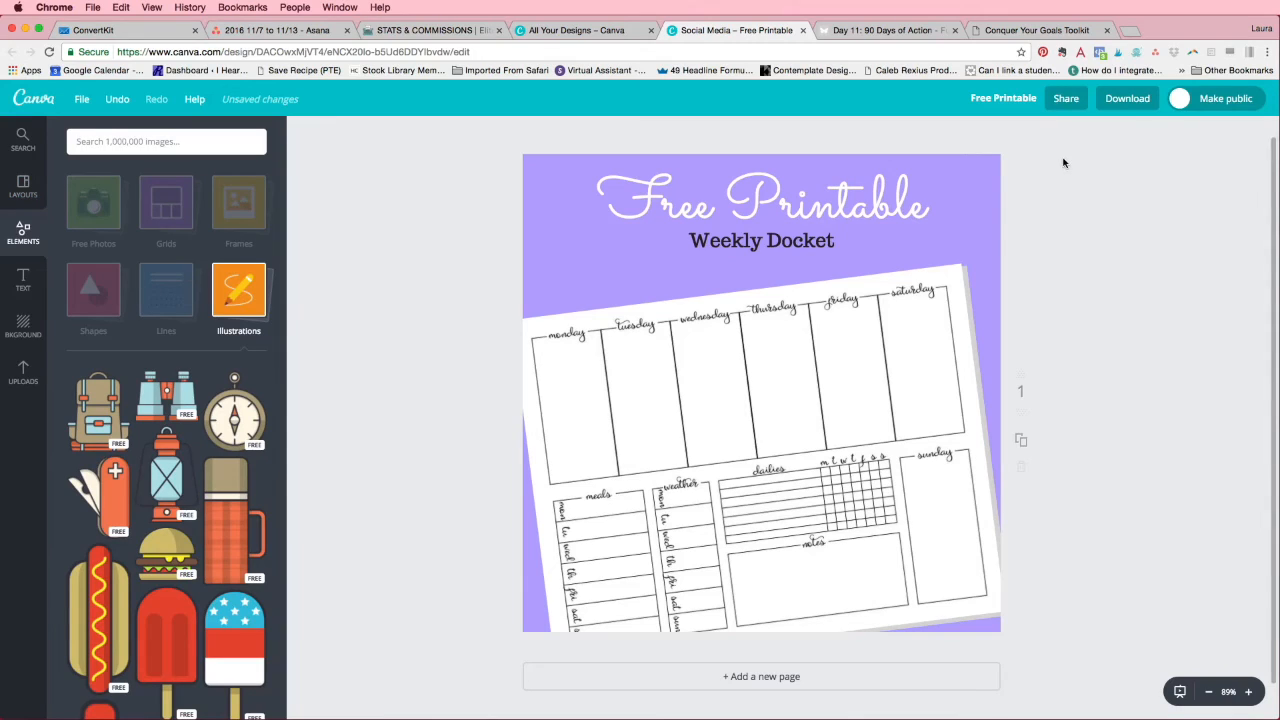
pyautogui.moveTo(955, 143)
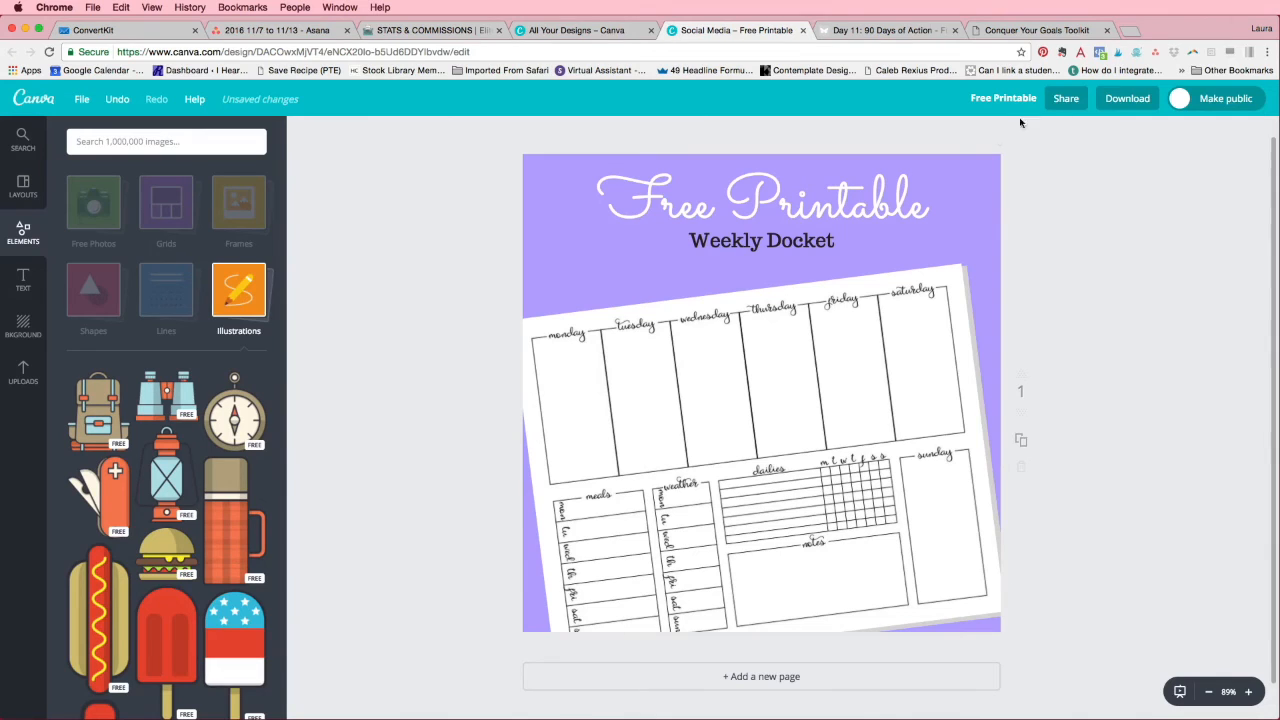
# - Download the Free Printable design as a PNG file and dismiss the ready message
pyautogui.click(1127, 98)
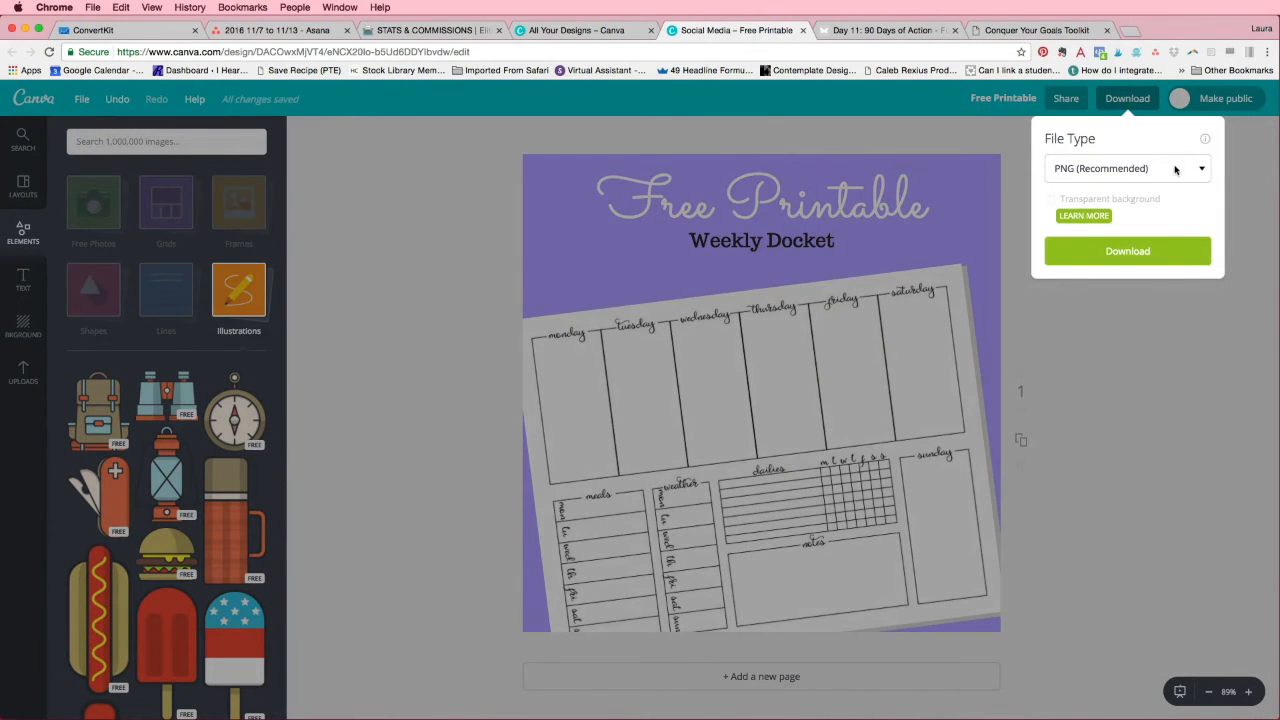
pyautogui.click(1127, 168)
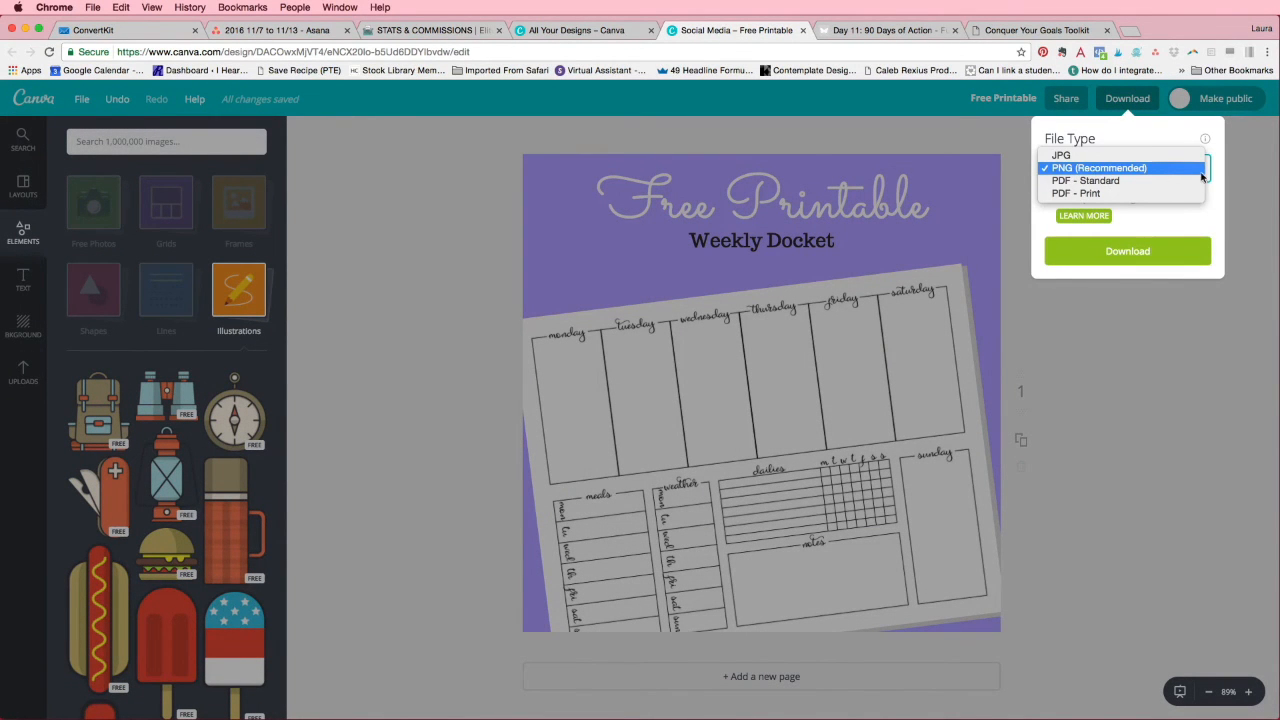
pyautogui.click(1100, 167)
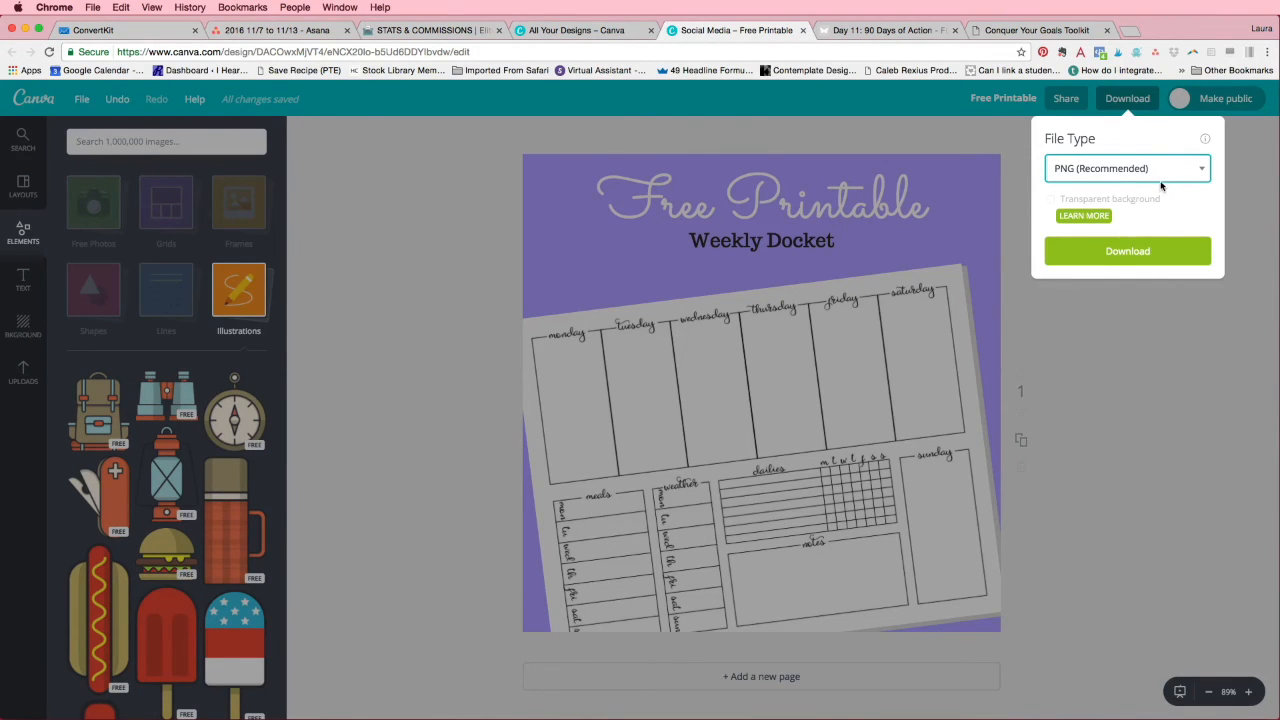
pyautogui.click(1127, 251)
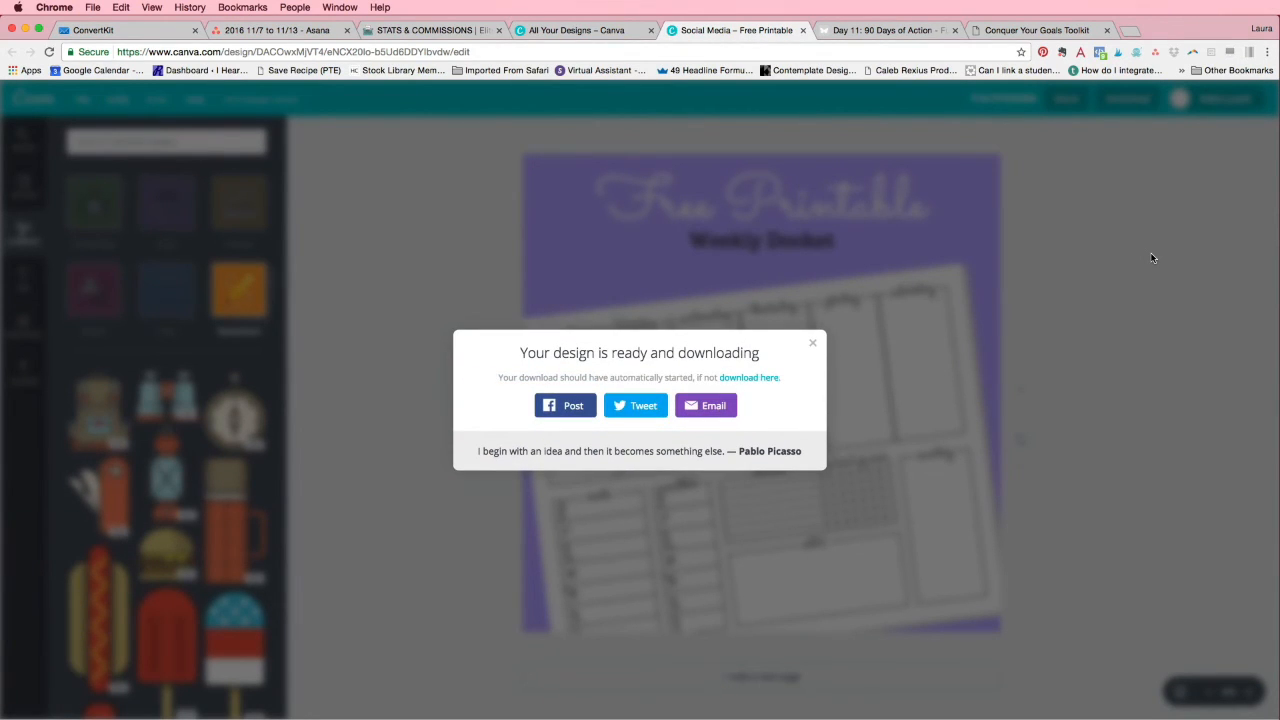
pyautogui.moveTo(787, 347)
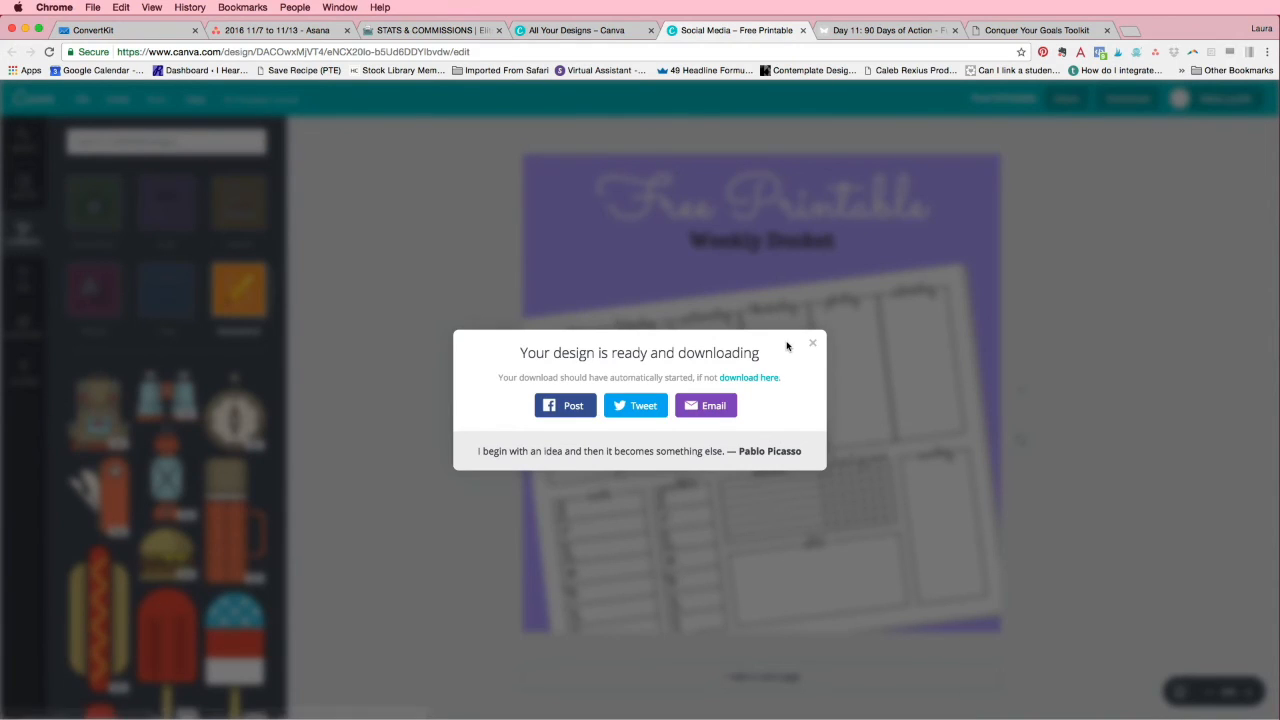
pyautogui.click(813, 343)
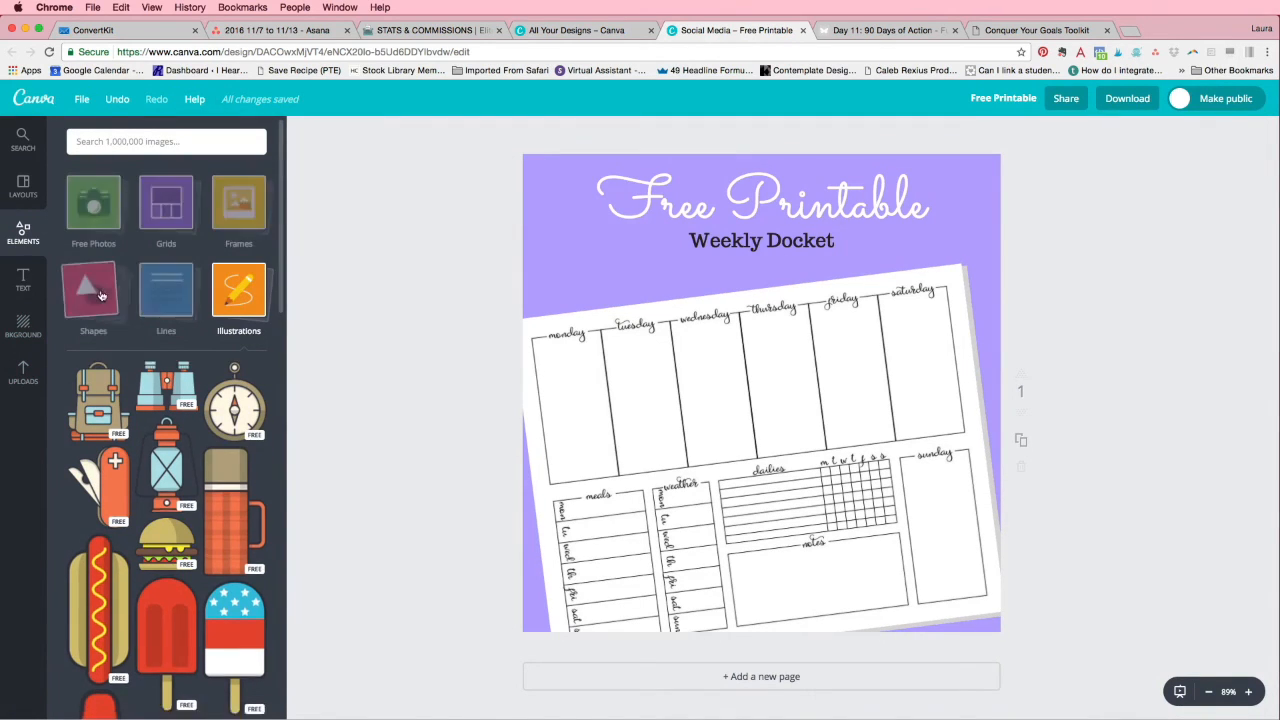
# - Add a black square from Shapes, squash it into a thin bar along the bottom edge
pyautogui.click(93, 290)
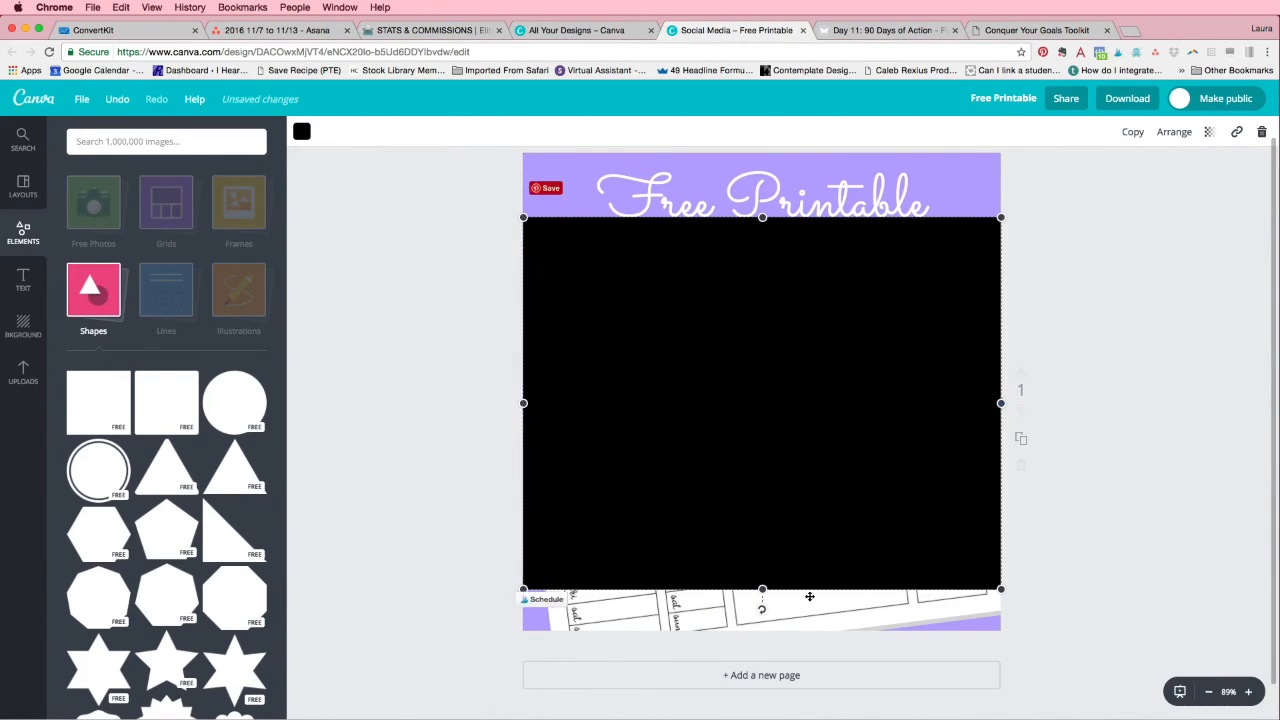
pyautogui.moveTo(763, 589); pyautogui.dragTo(763, 246)
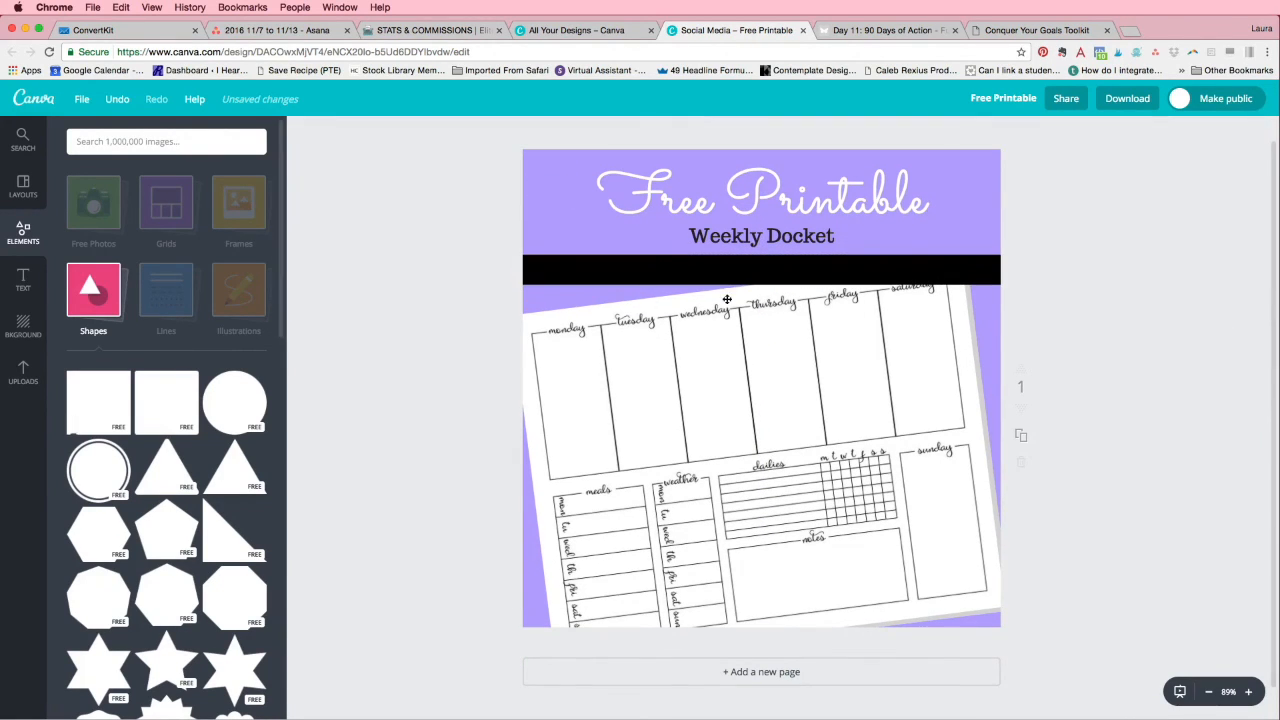
pyautogui.moveTo(727, 270); pyautogui.dragTo(725, 613)
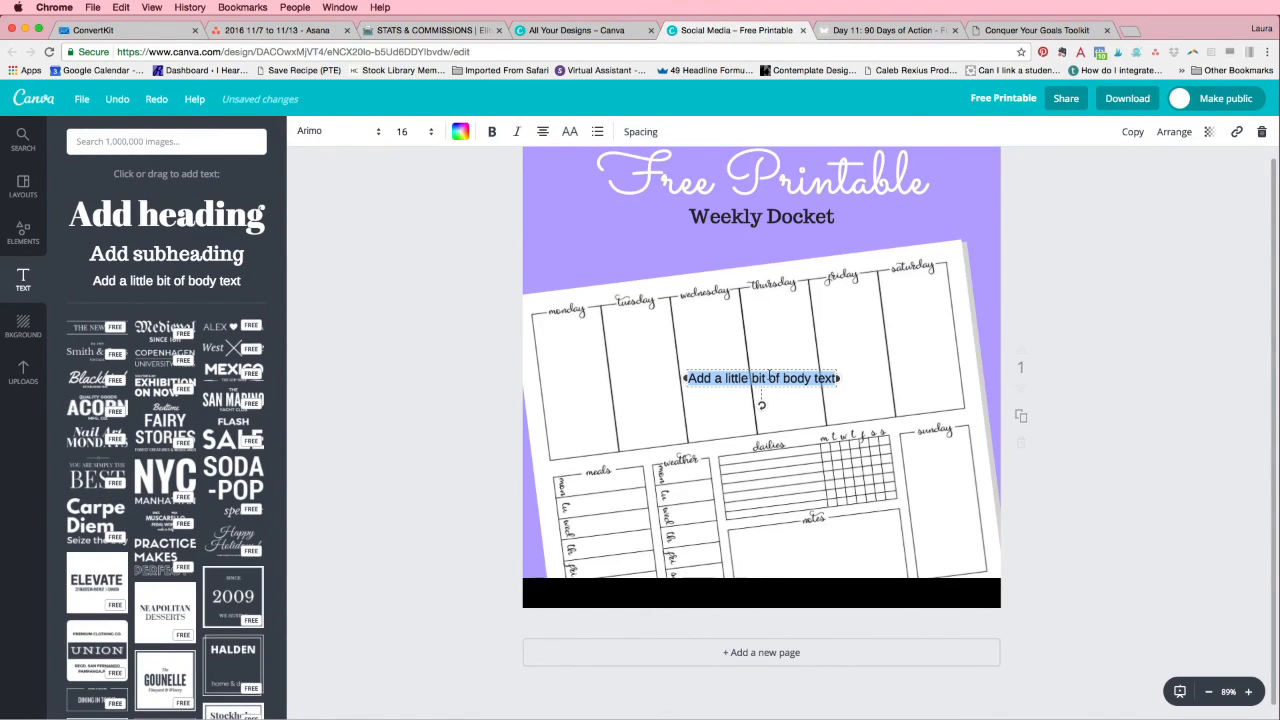
pyautogui.write('www.iheartplanners.com')
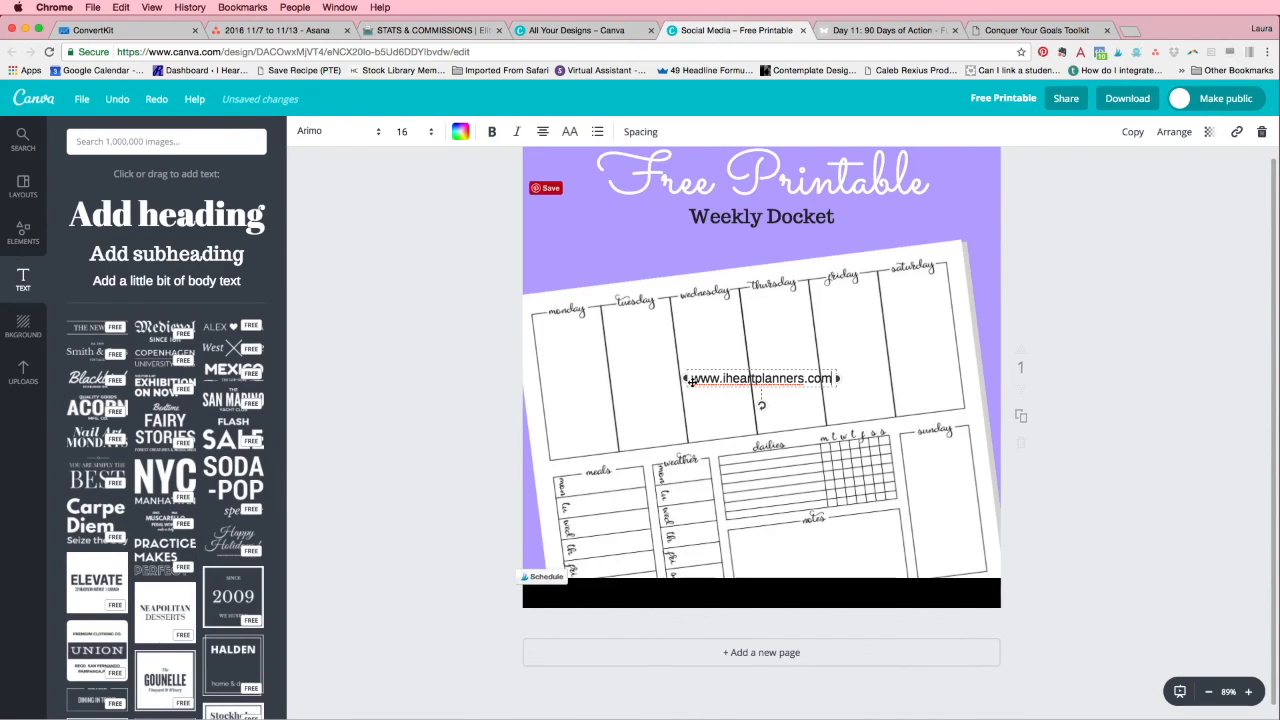
pyautogui.moveTo(761, 378); pyautogui.dragTo(761, 593)
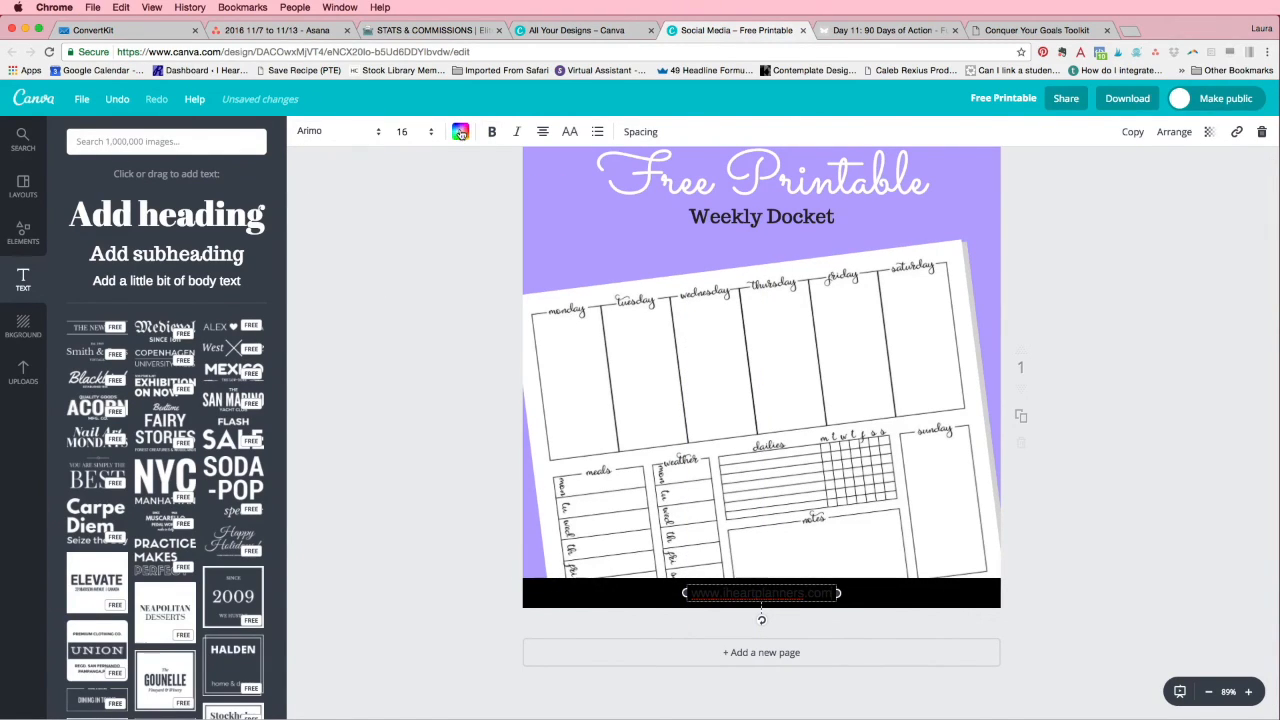
pyautogui.click(461, 131)
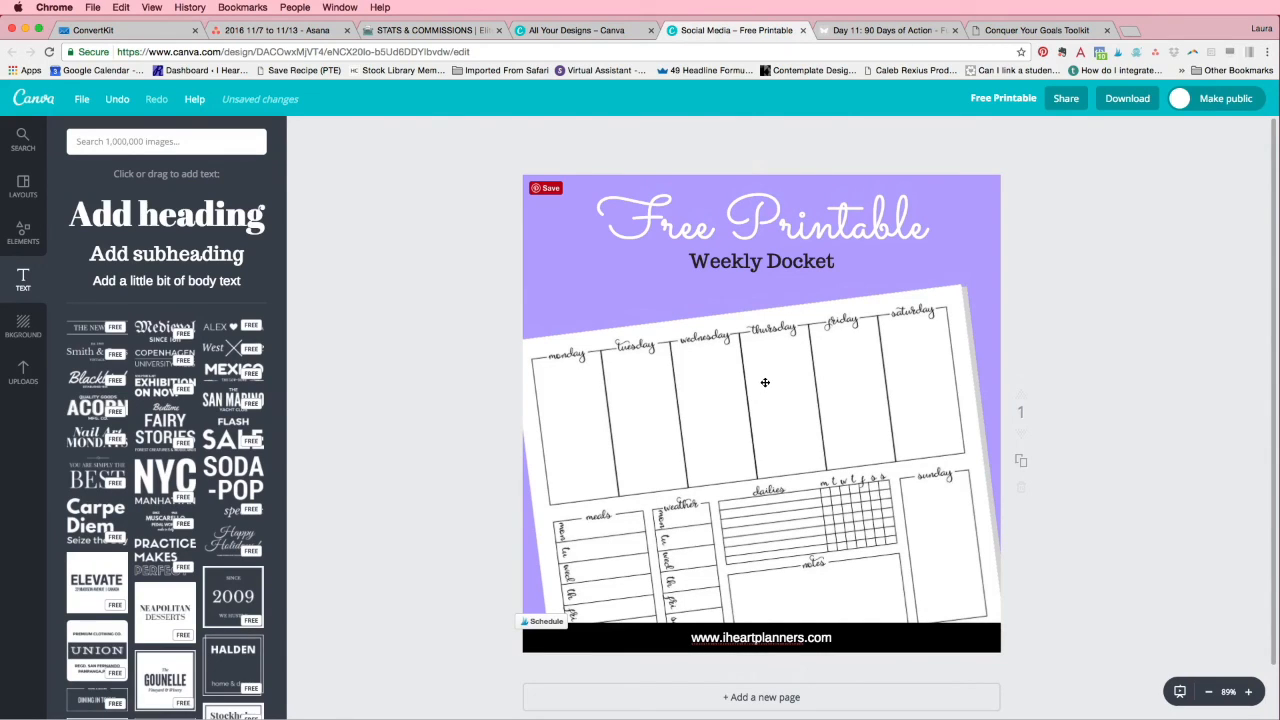
pyautogui.moveTo(697, 359)
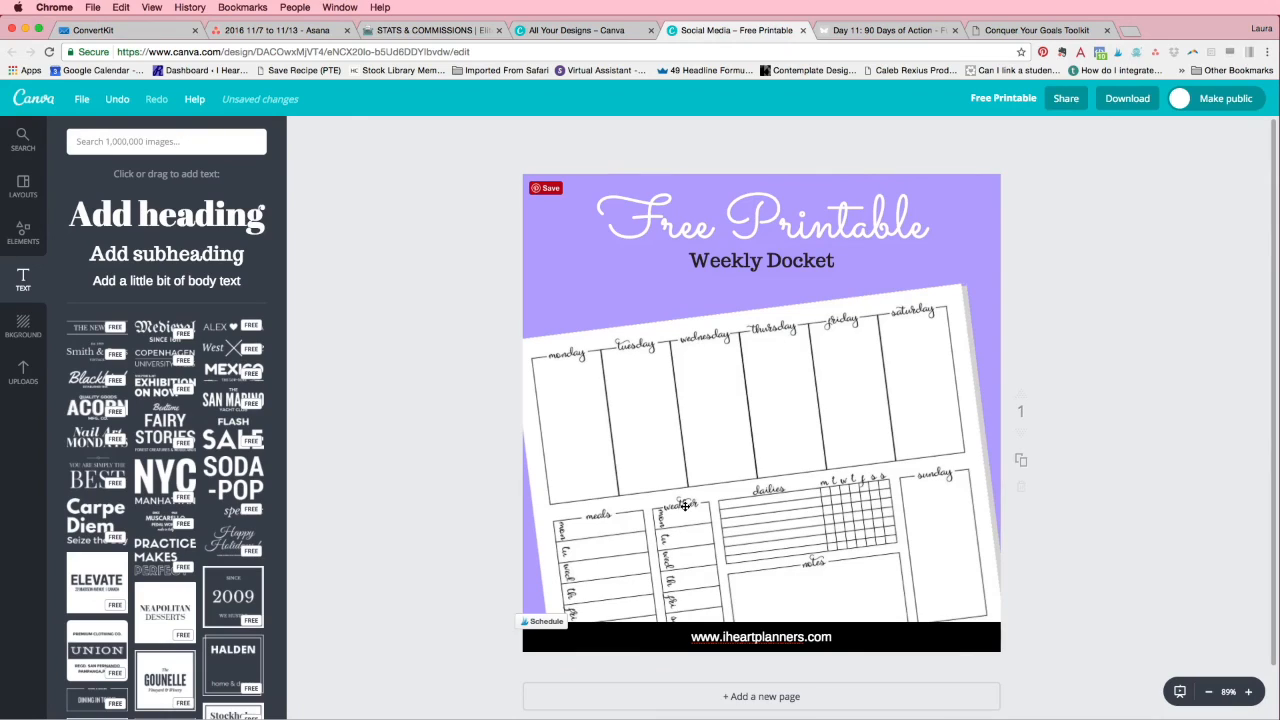
pyautogui.moveTo(972, 515)
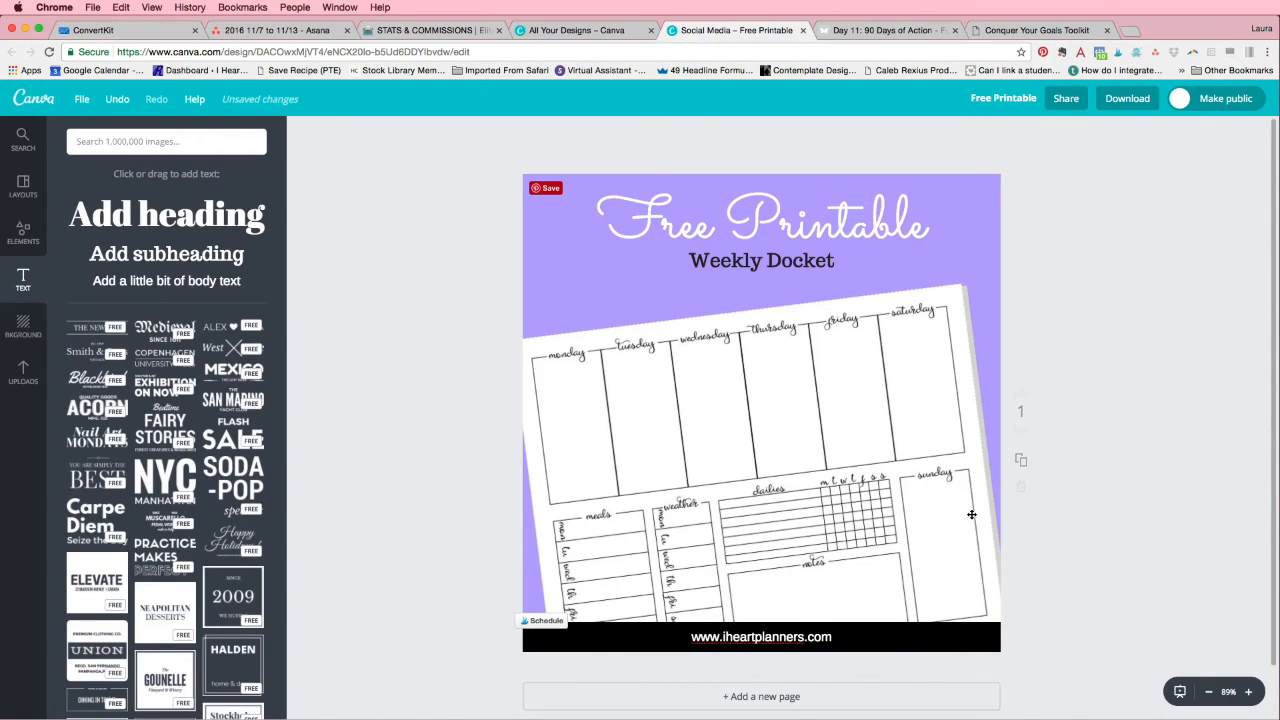
pyautogui.moveTo(949, 504)
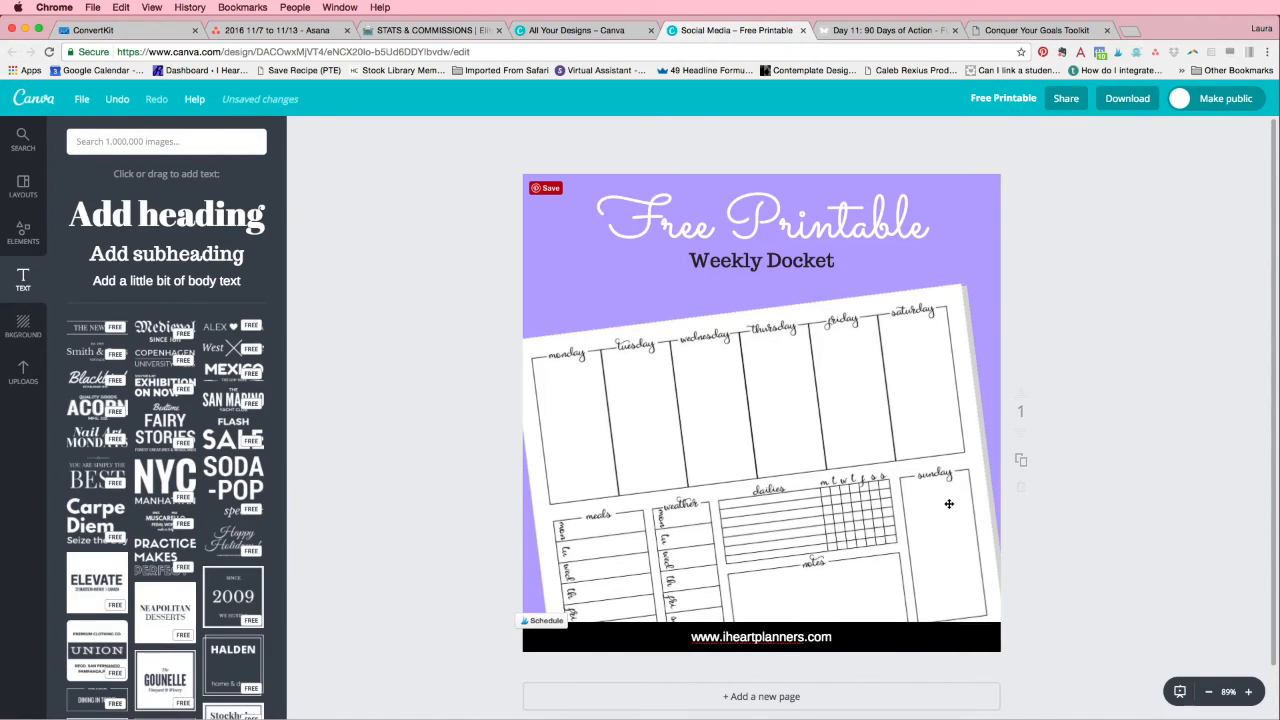